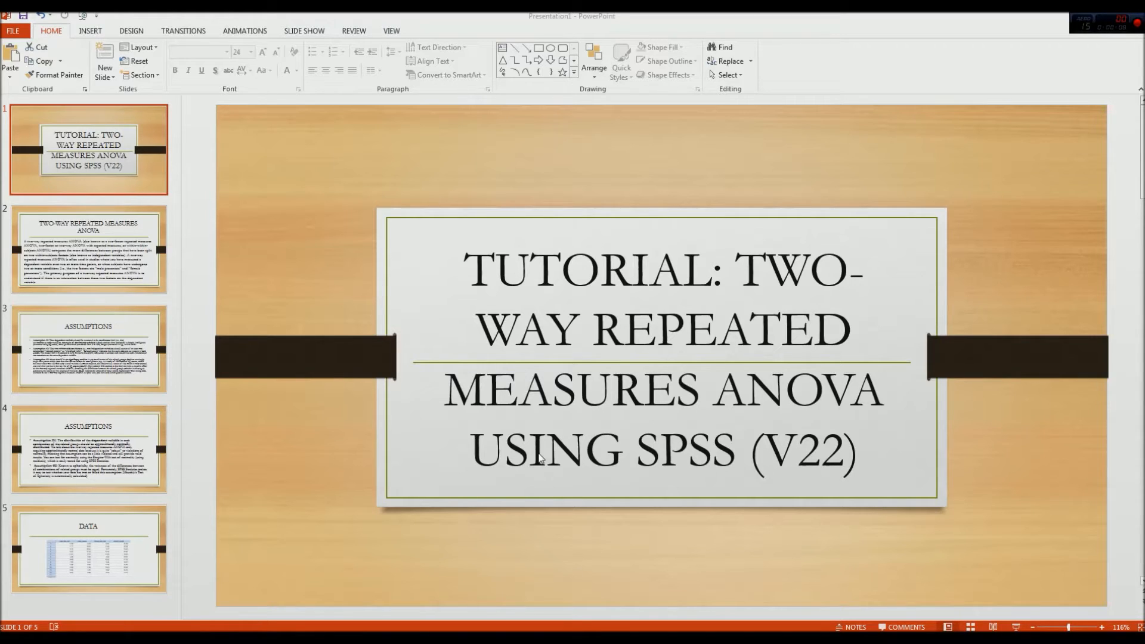
{"action": "mouse_move", "coordinate": [107, 237]}
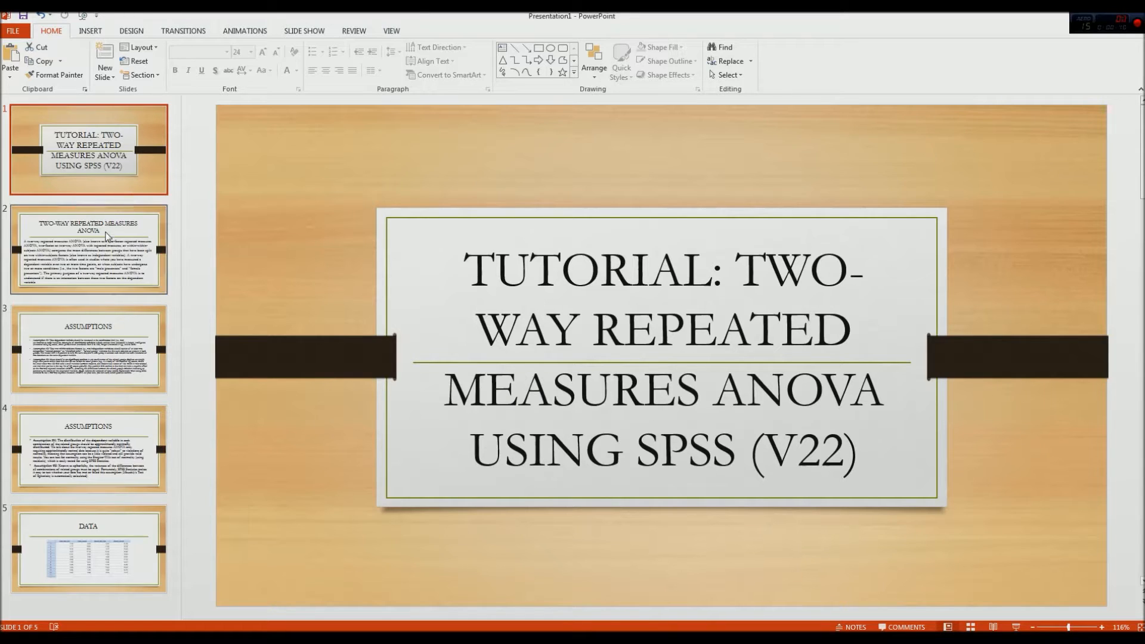
Show slide 2, which defines the two-way repeated measures ANOVA
{"action": "left_click", "coordinate": [87, 248]}
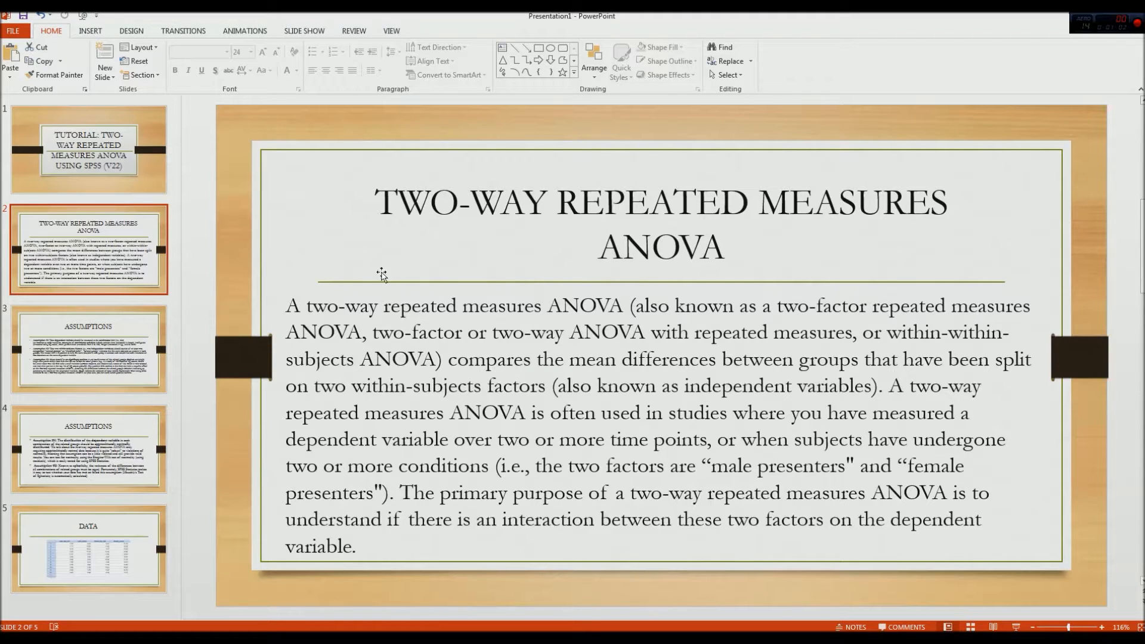
Show slide 3, listing Assumptions #1 to #3 of the ANOVA
{"action": "left_click", "coordinate": [87, 347]}
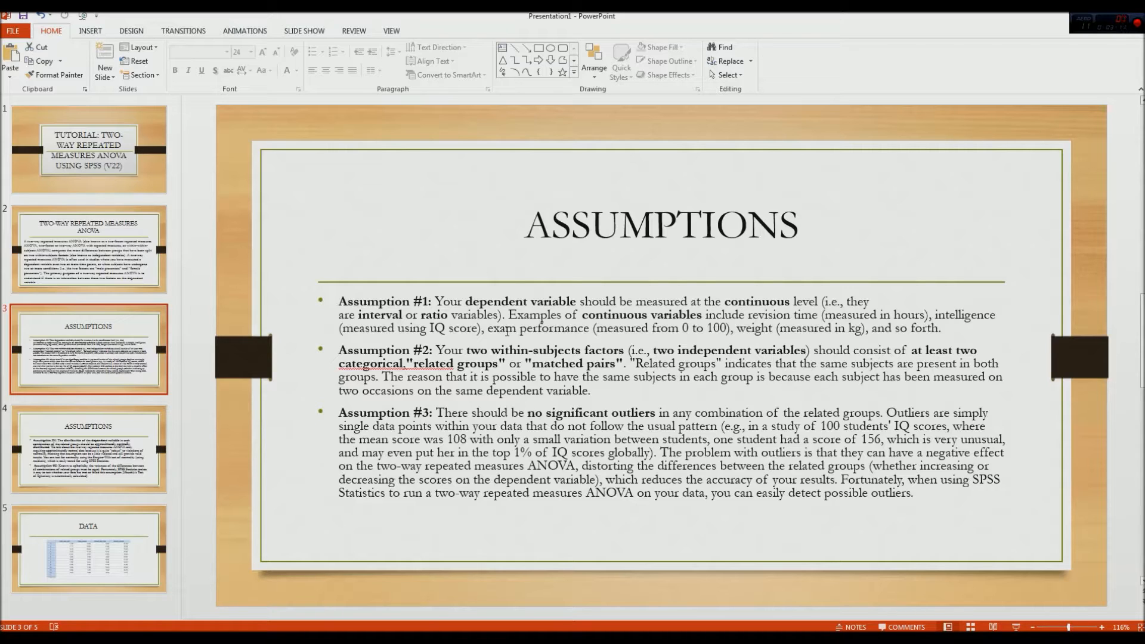
Show slide 4, covering normality (Assumption #4) and sphericity (Assumption #5)
{"action": "left_click", "coordinate": [88, 448]}
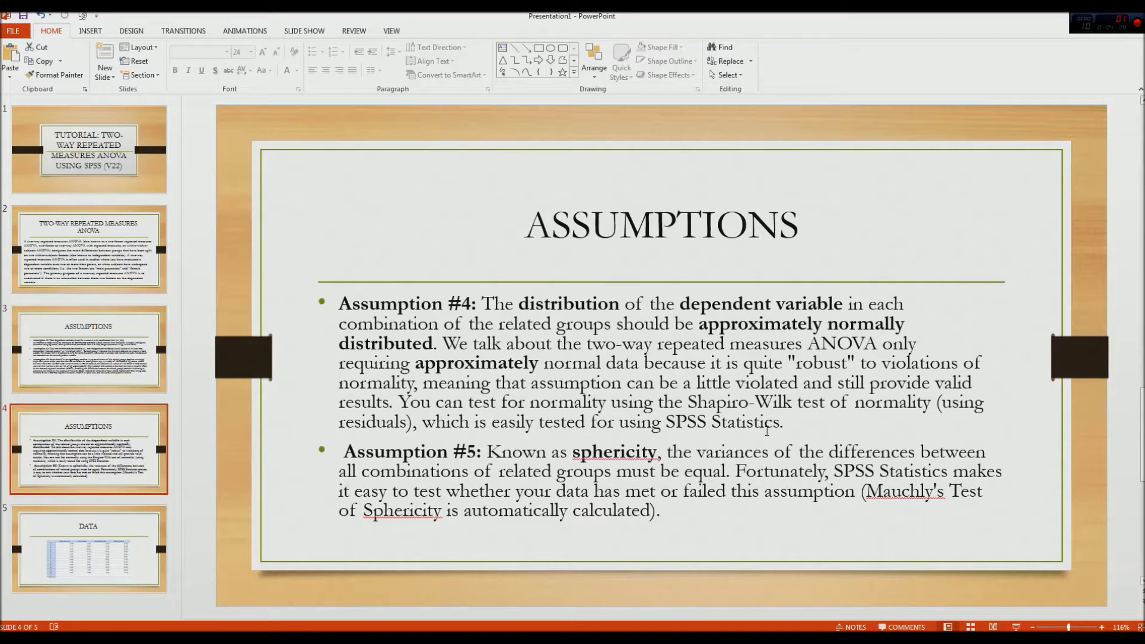
{"action": "mouse_move", "coordinate": [61, 526]}
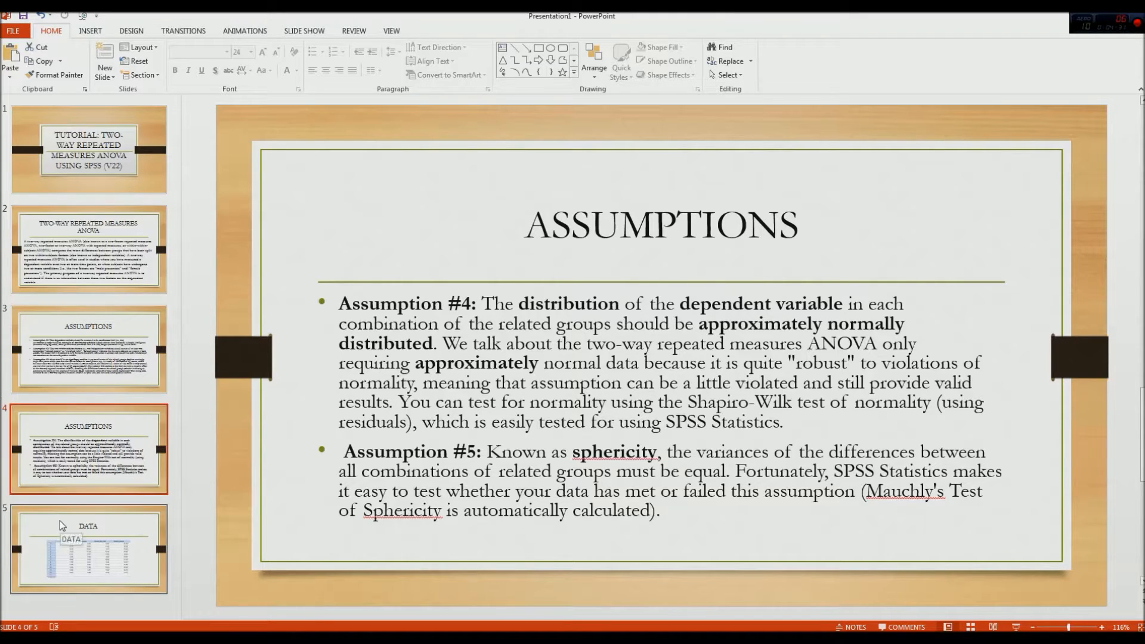
Show slide 5, the DATA table of male and female lab coat and casual scores
{"action": "left_click", "coordinate": [88, 549]}
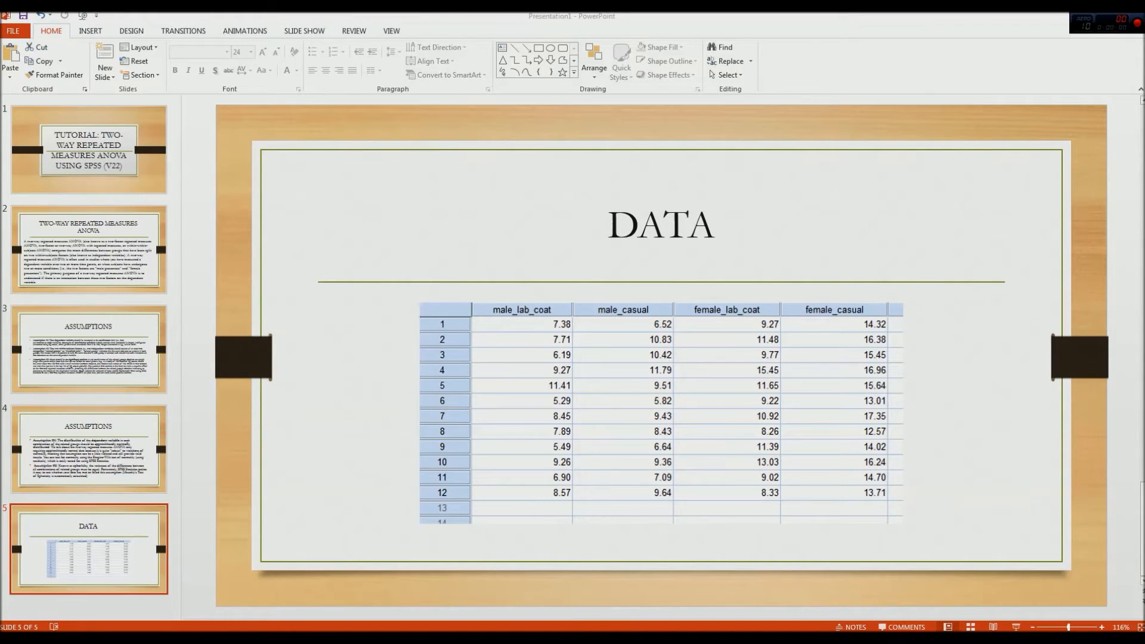
{"action": "mouse_move", "coordinate": [823, 536]}
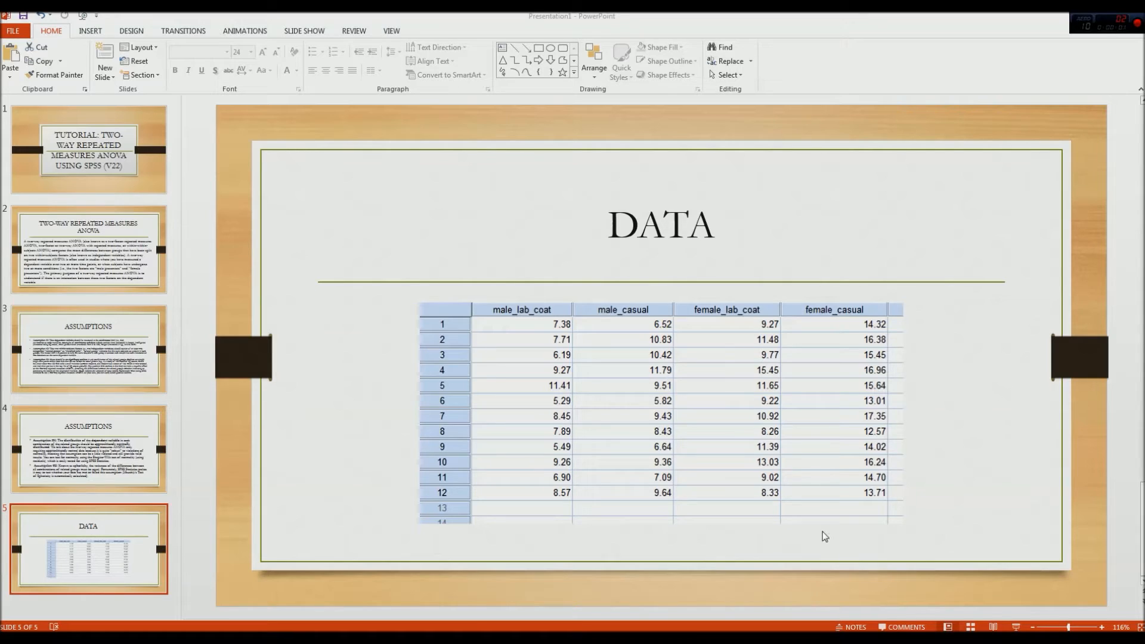
{"action": "mouse_move", "coordinate": [734, 476]}
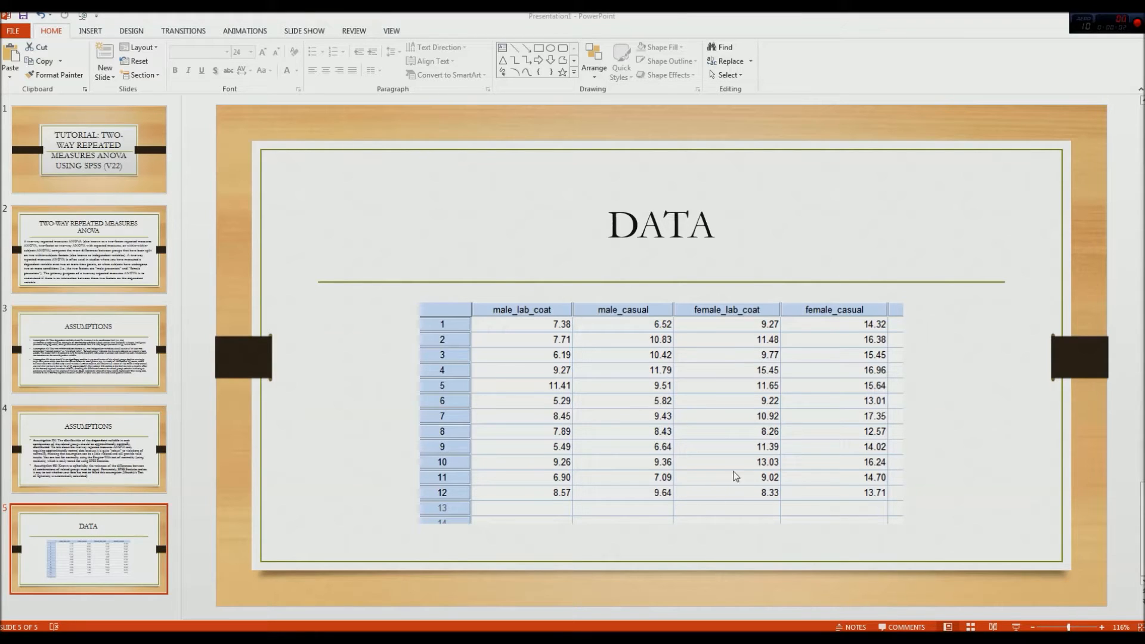
{"action": "mouse_move", "coordinate": [523, 409]}
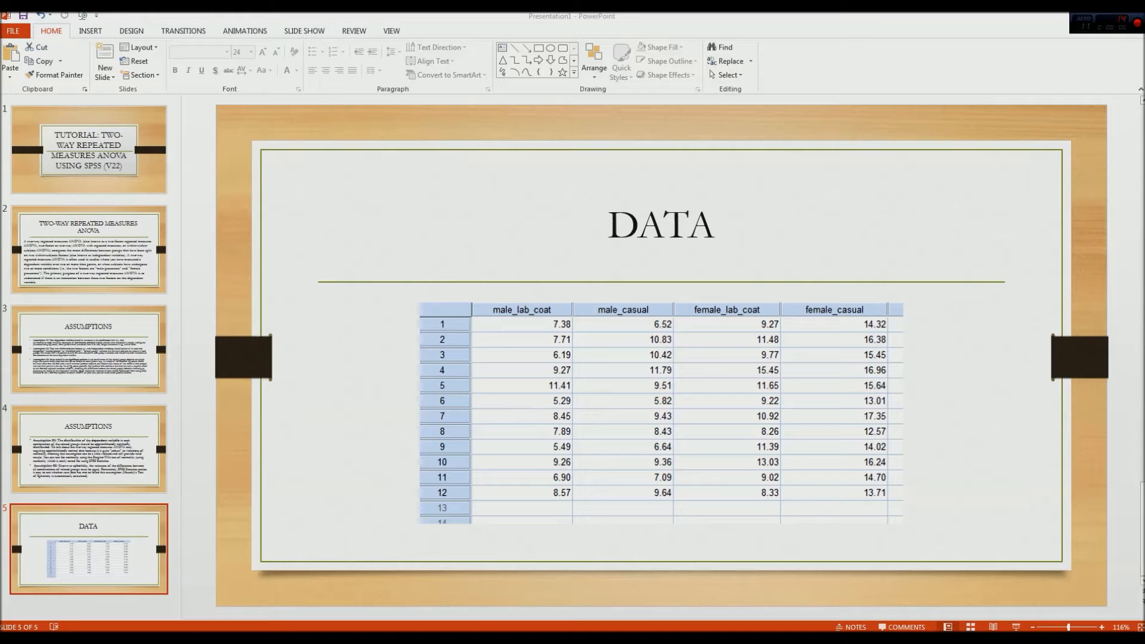
{"action": "mouse_move", "coordinate": [501, 596]}
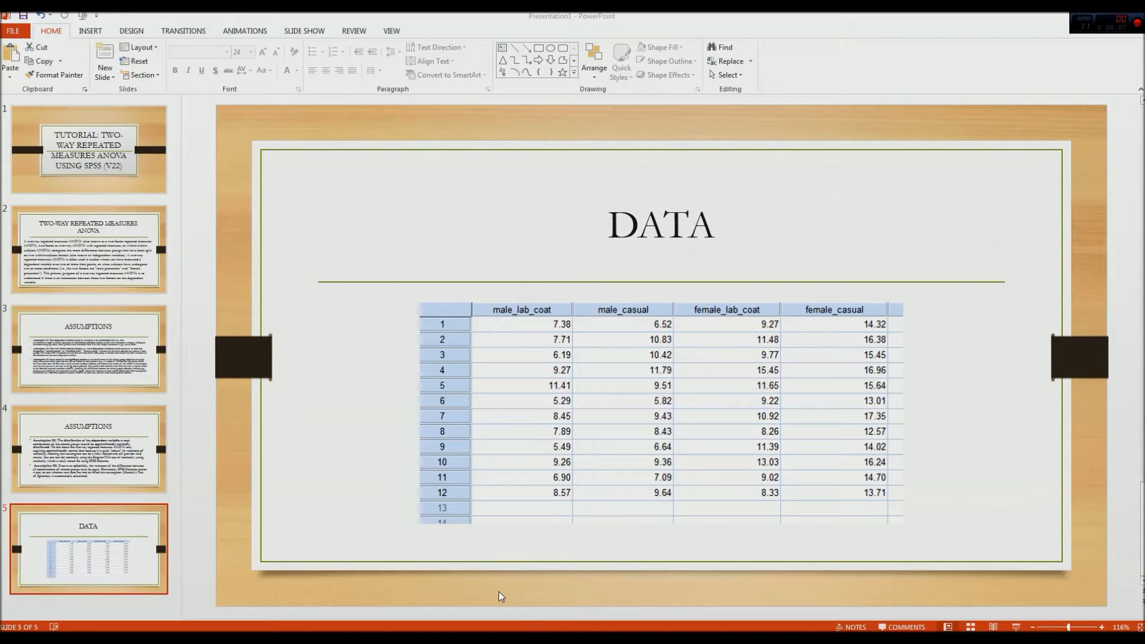
{"action": "mouse_move", "coordinate": [524, 493]}
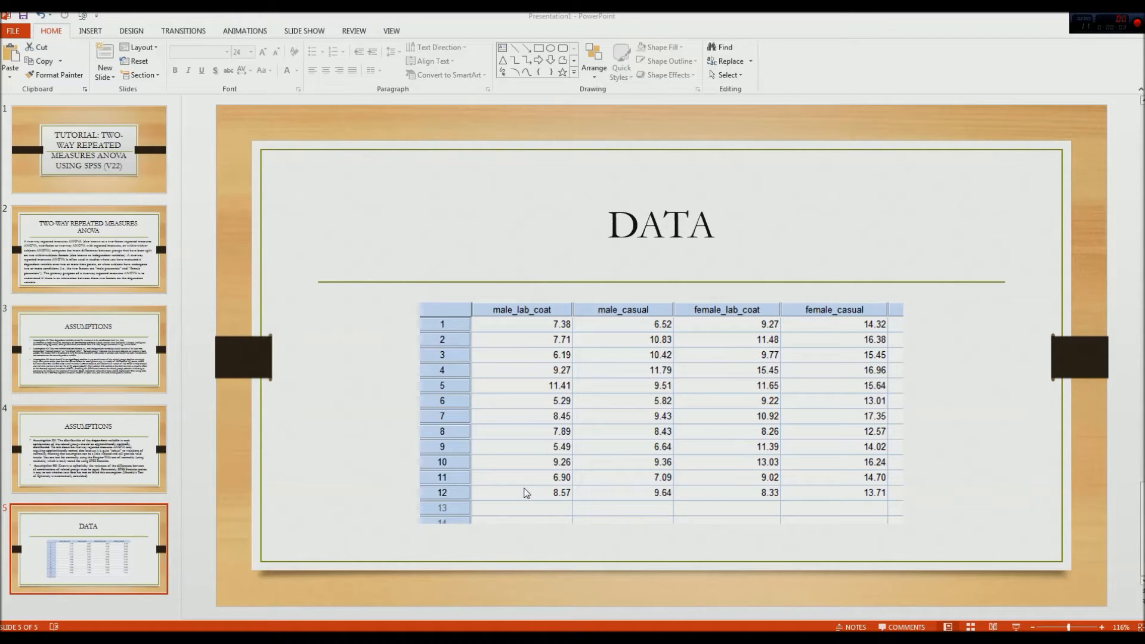
{"action": "mouse_move", "coordinate": [509, 467]}
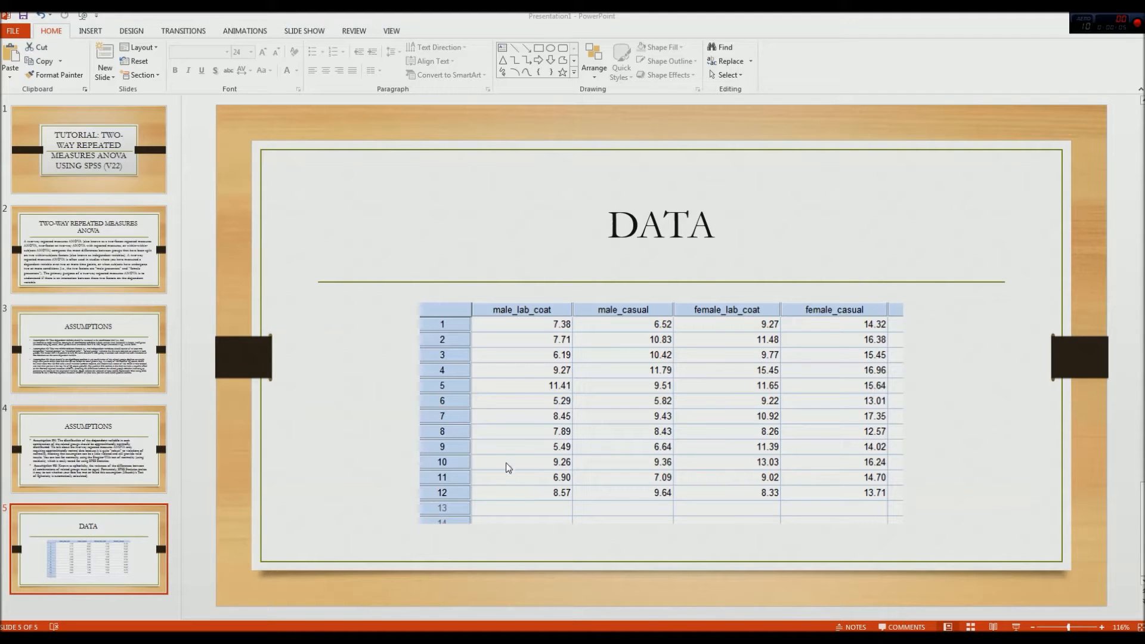
{"action": "mouse_move", "coordinate": [514, 406]}
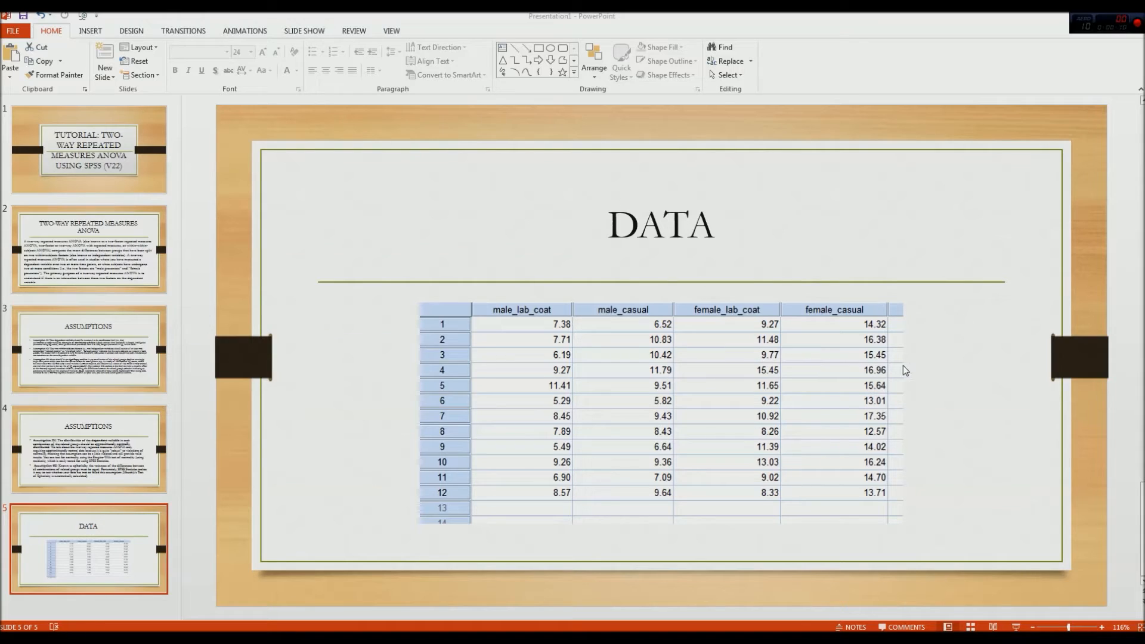
{"action": "mouse_move", "coordinate": [839, 371]}
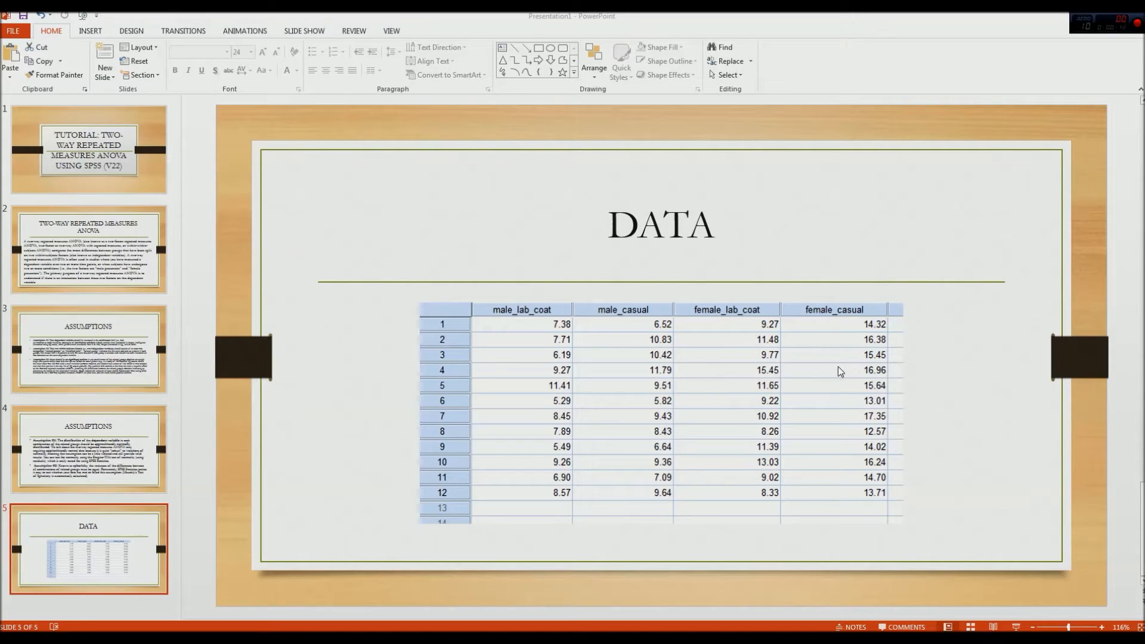
{"action": "mouse_move", "coordinate": [872, 442]}
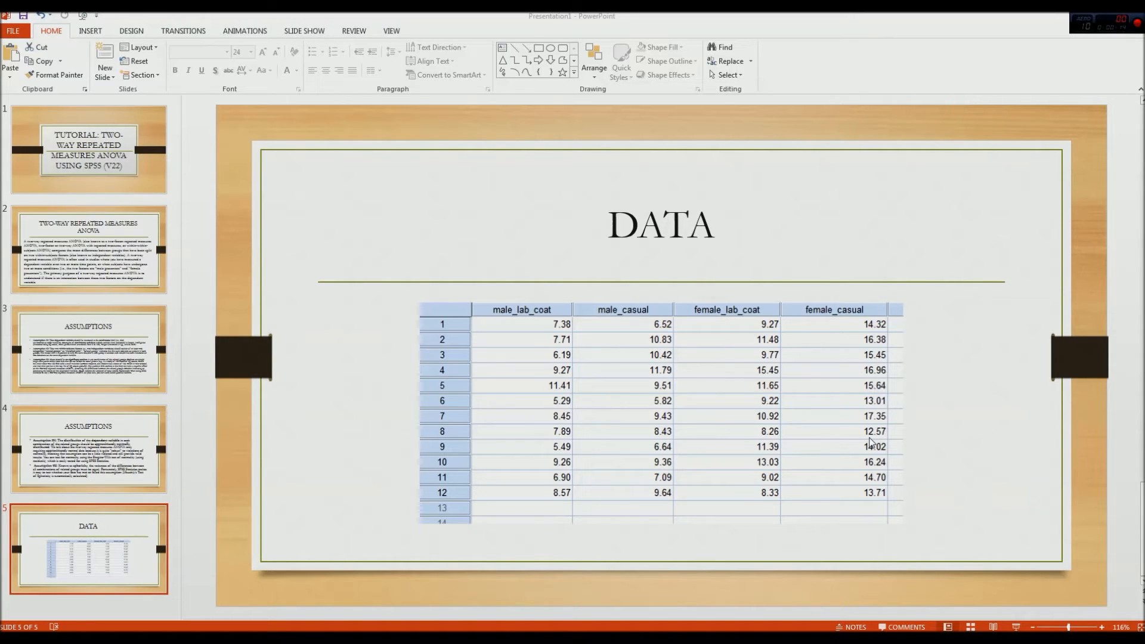
{"action": "mouse_move", "coordinate": [803, 407]}
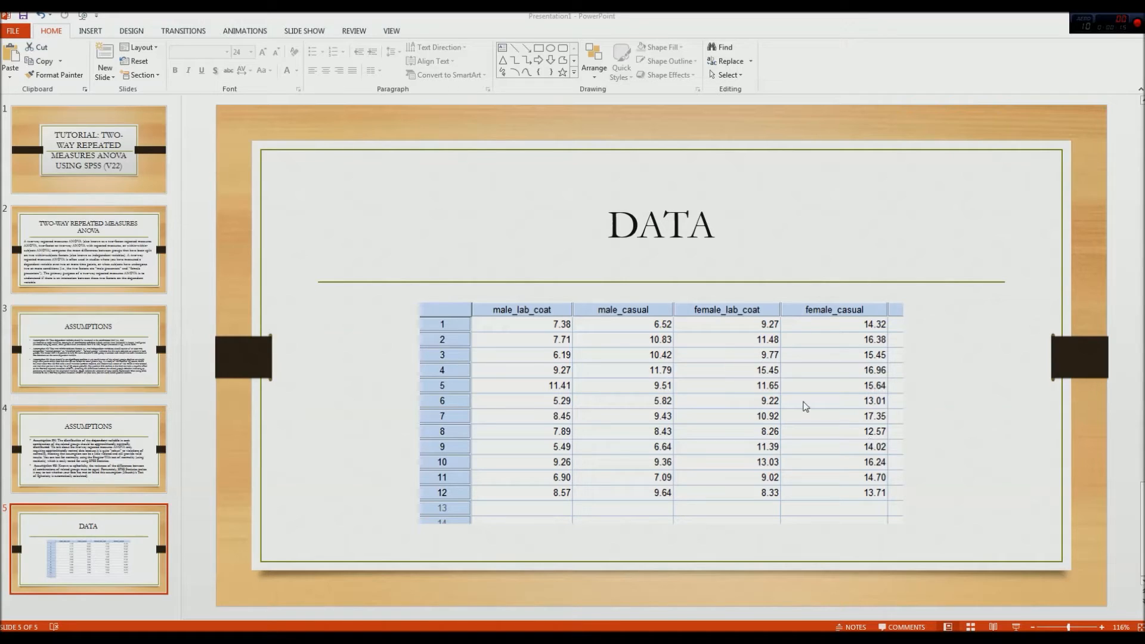
{"action": "mouse_move", "coordinate": [593, 334]}
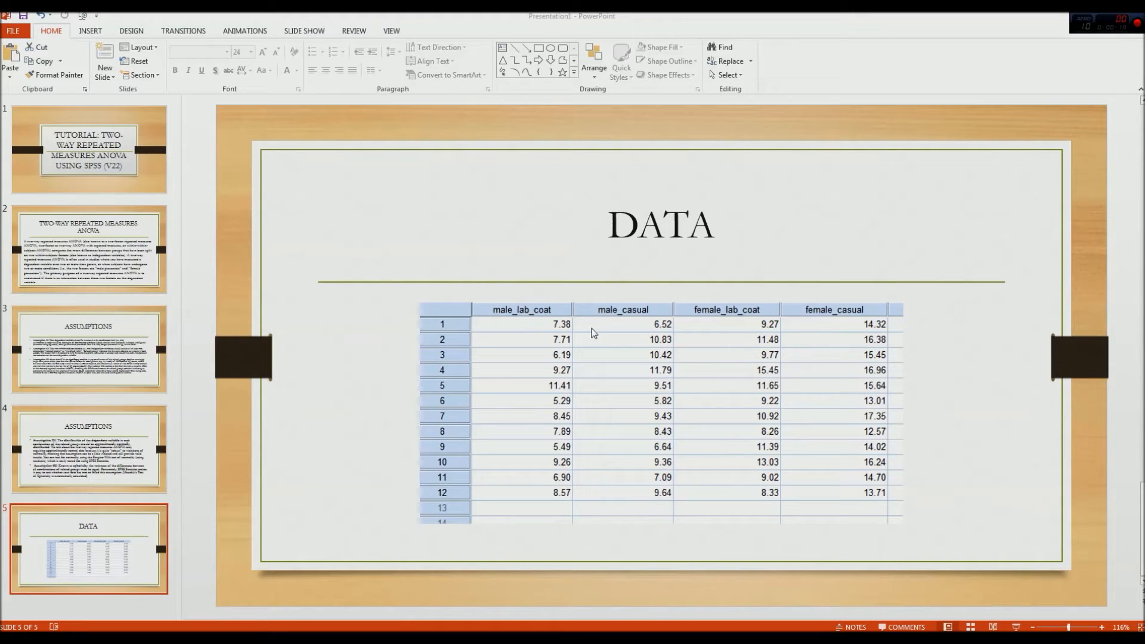
{"action": "mouse_move", "coordinate": [522, 483]}
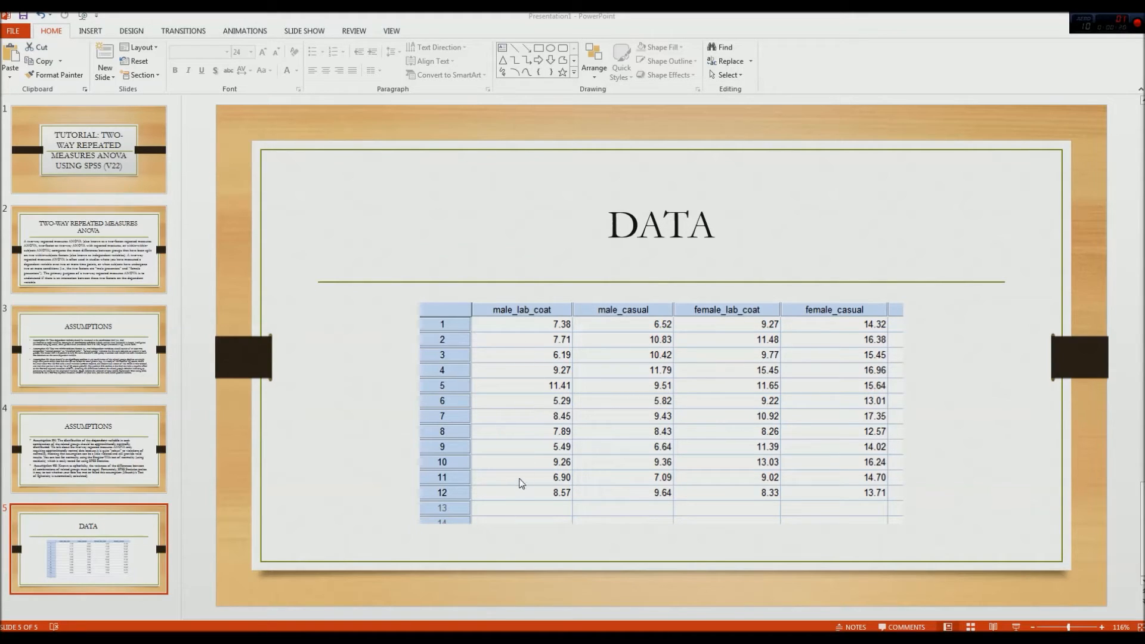
{"action": "mouse_move", "coordinate": [738, 508]}
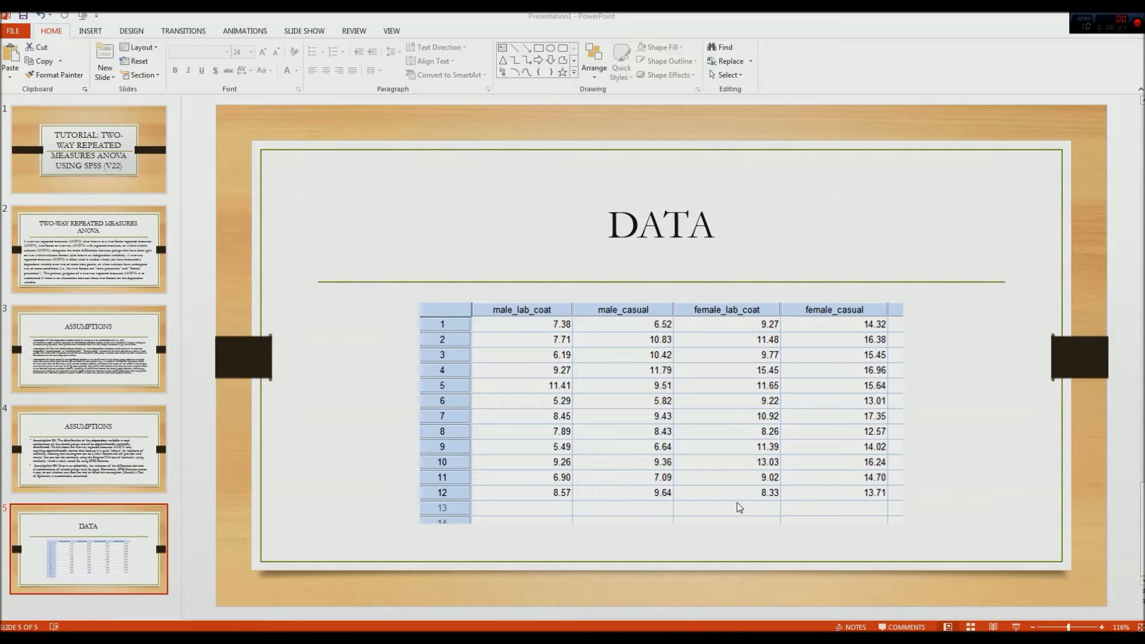
{"action": "mouse_move", "coordinate": [954, 498]}
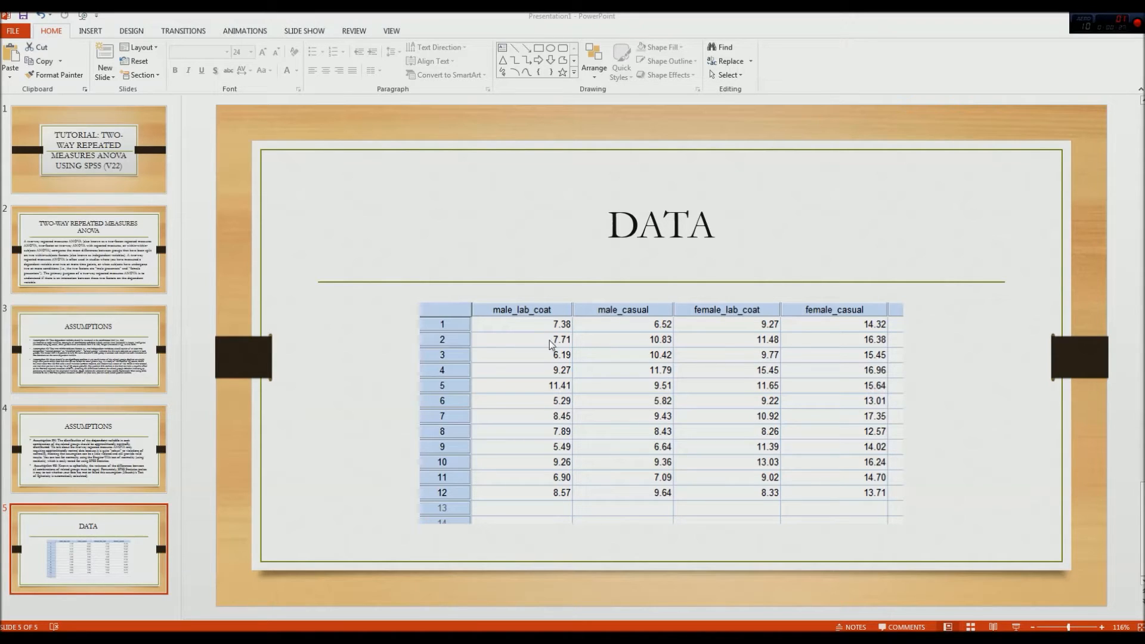
{"action": "mouse_move", "coordinate": [835, 334]}
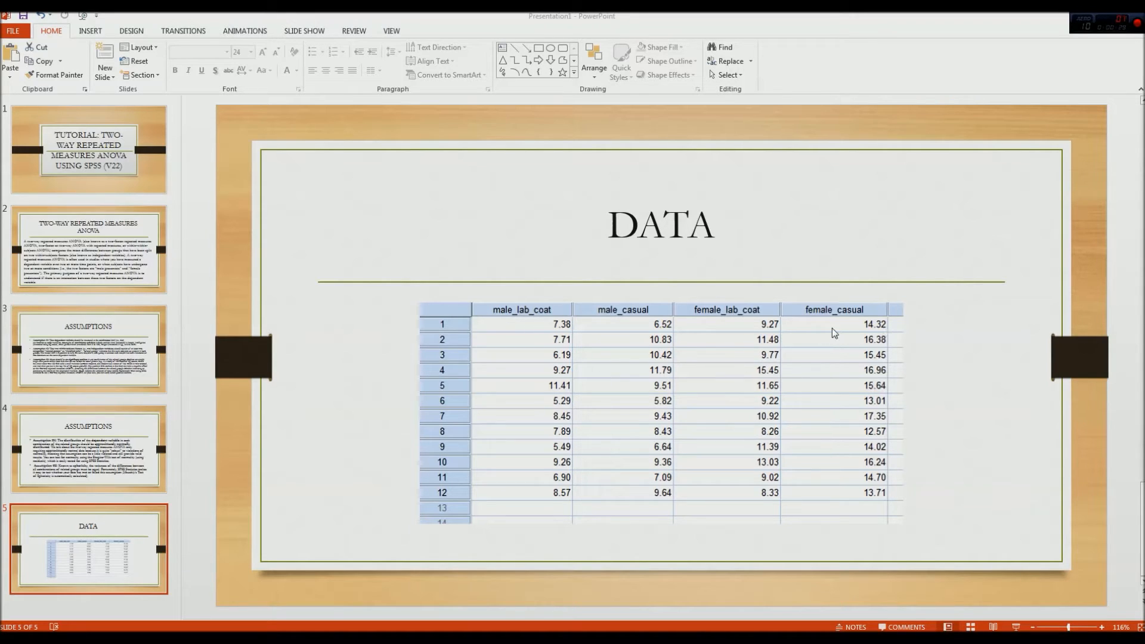
{"action": "mouse_move", "coordinate": [771, 355]}
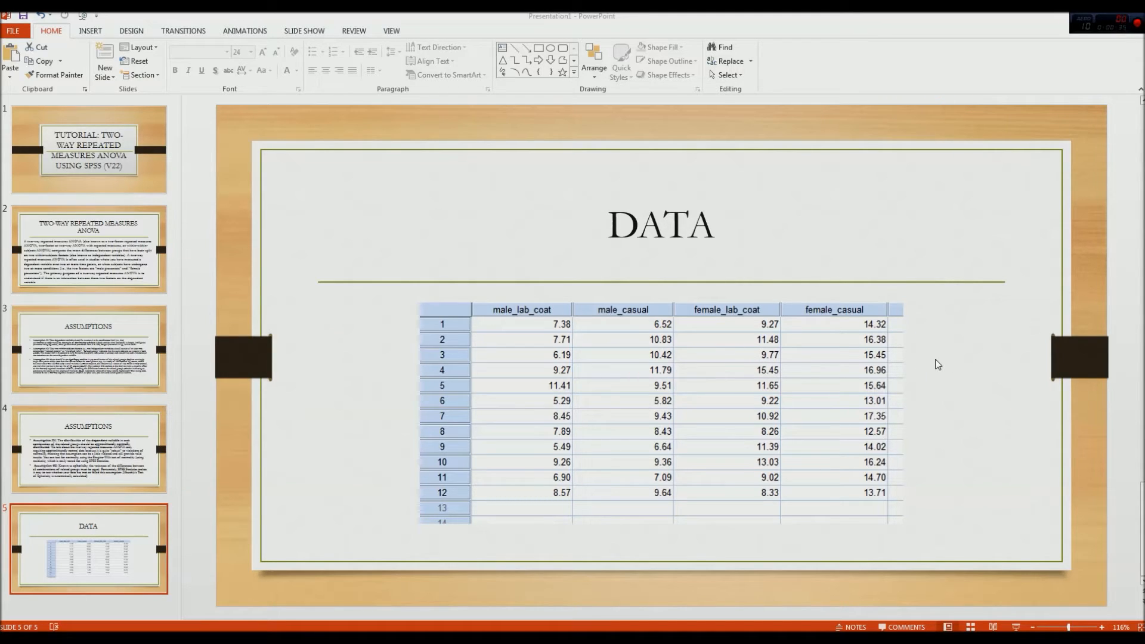
{"action": "mouse_move", "coordinate": [923, 363]}
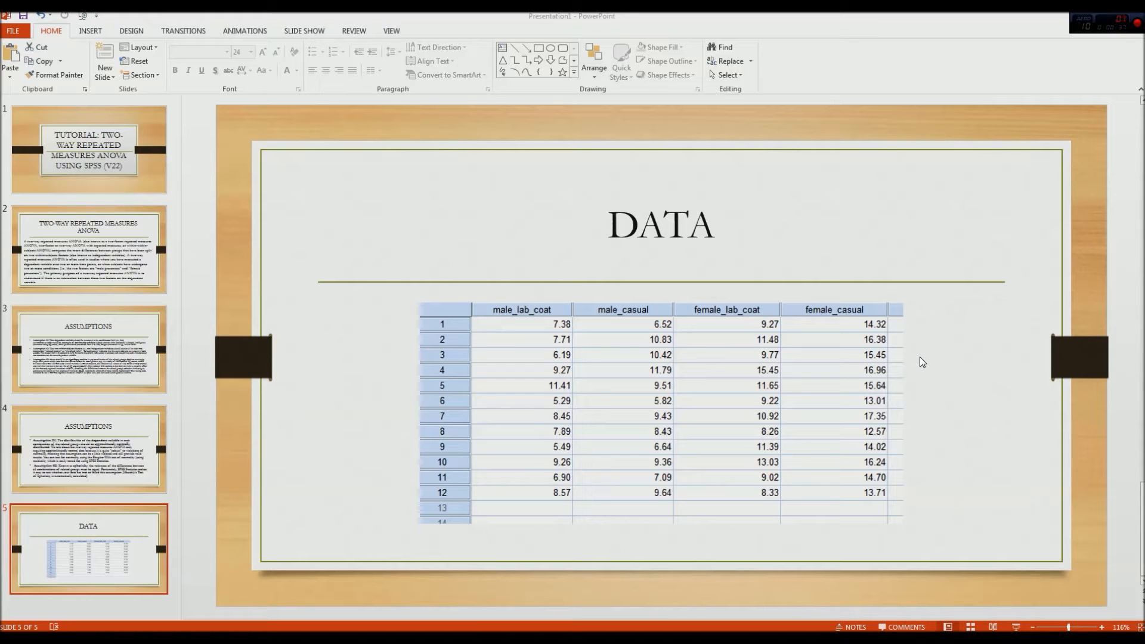
{"action": "mouse_move", "coordinate": [895, 354]}
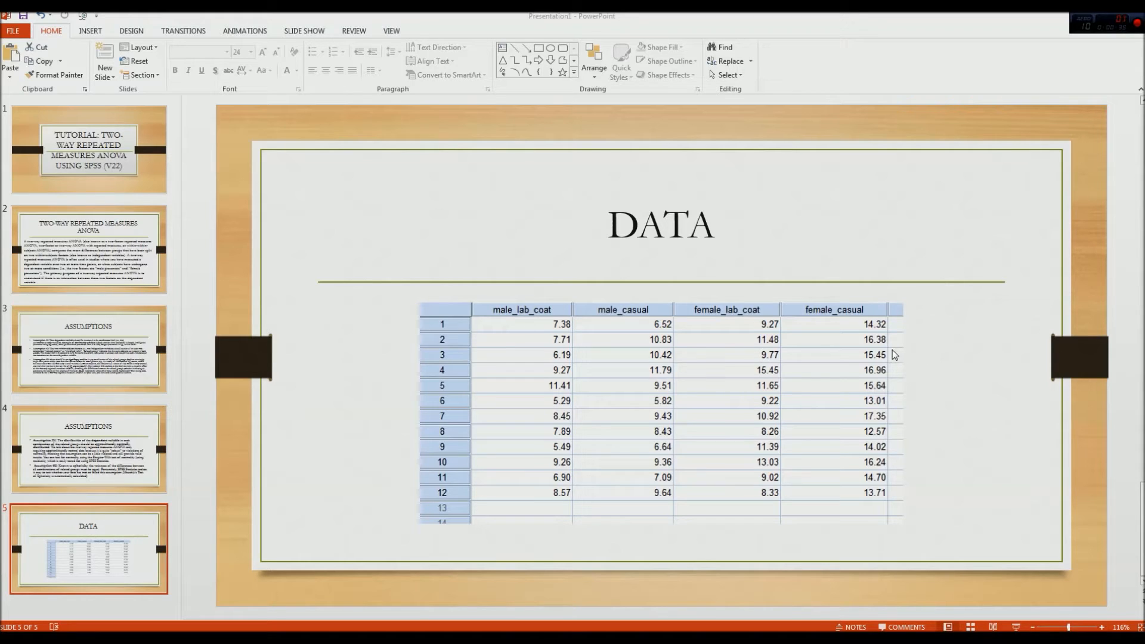
{"action": "mouse_move", "coordinate": [826, 341]}
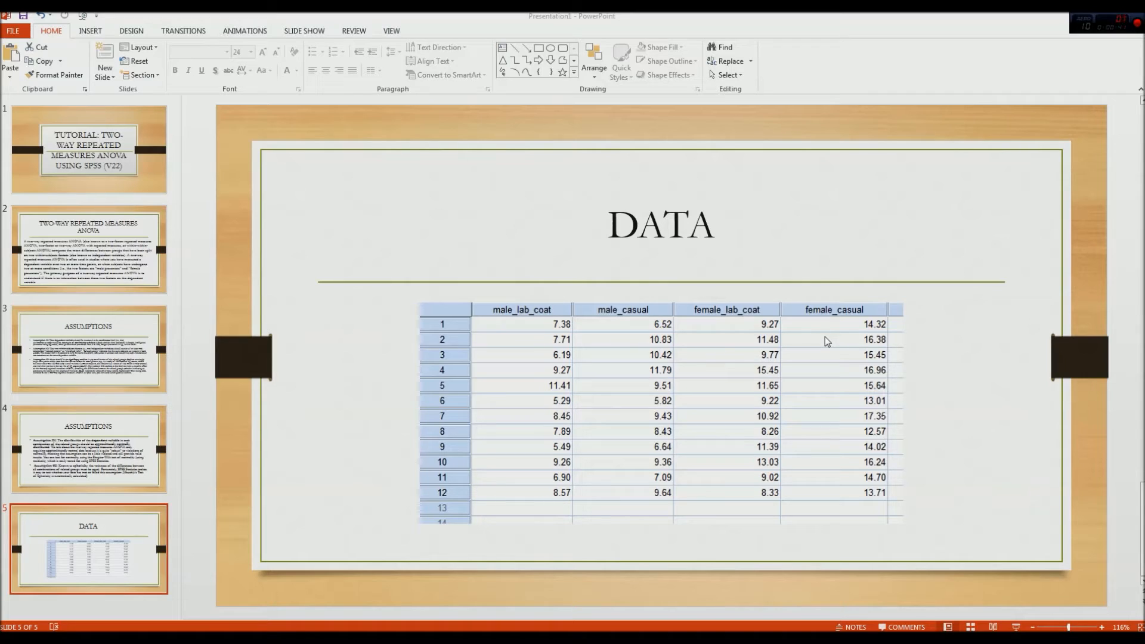
{"action": "mouse_move", "coordinate": [817, 345]}
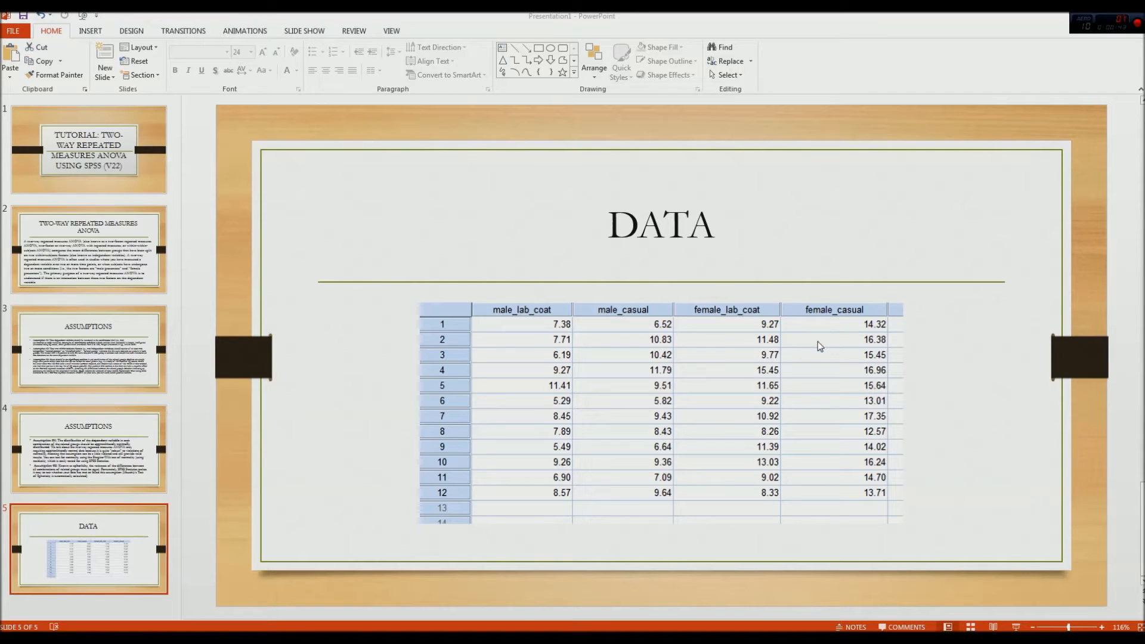
{"action": "mouse_move", "coordinate": [607, 343]}
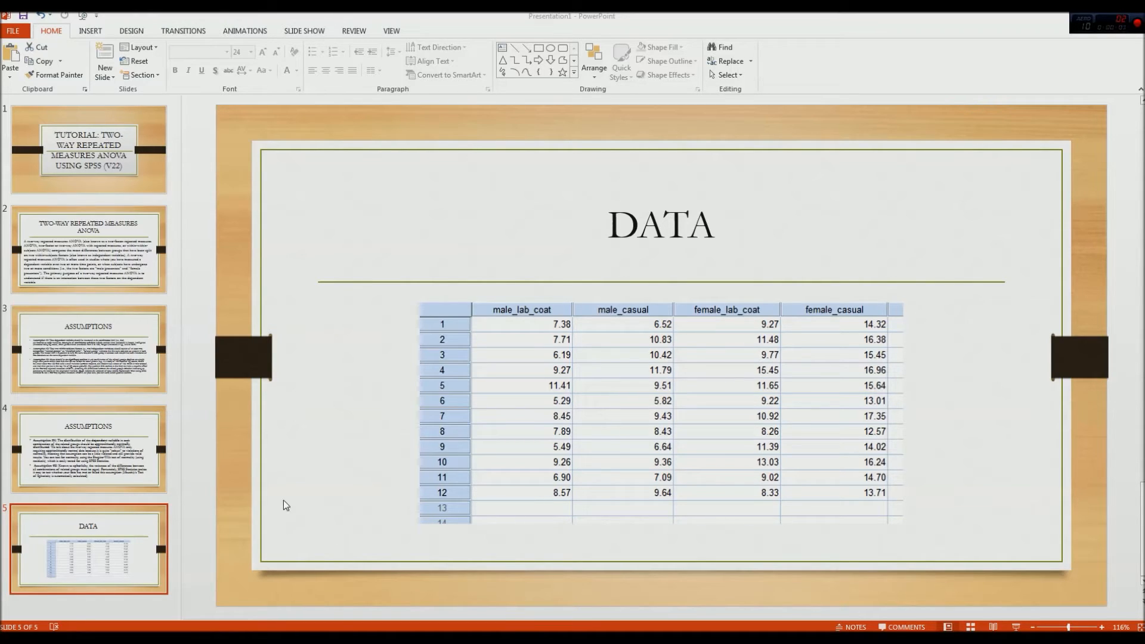
{"action": "mouse_move", "coordinate": [419, 557]}
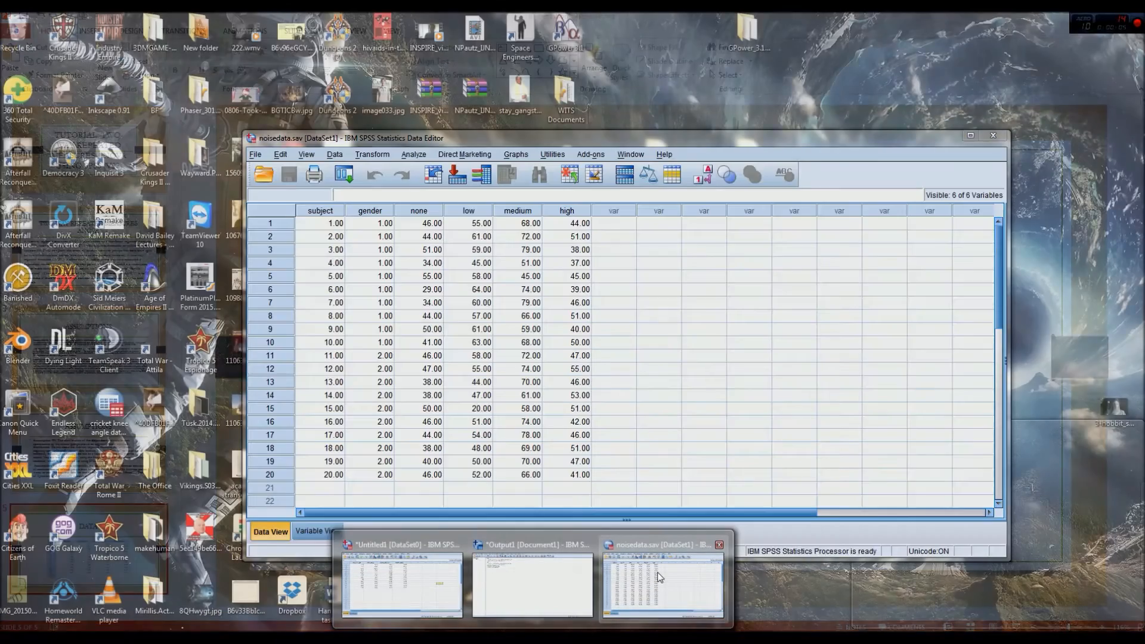
Bring the Untitled1 [DataSet0] Data Editor to the front and maximize it
{"action": "left_click", "coordinate": [400, 584]}
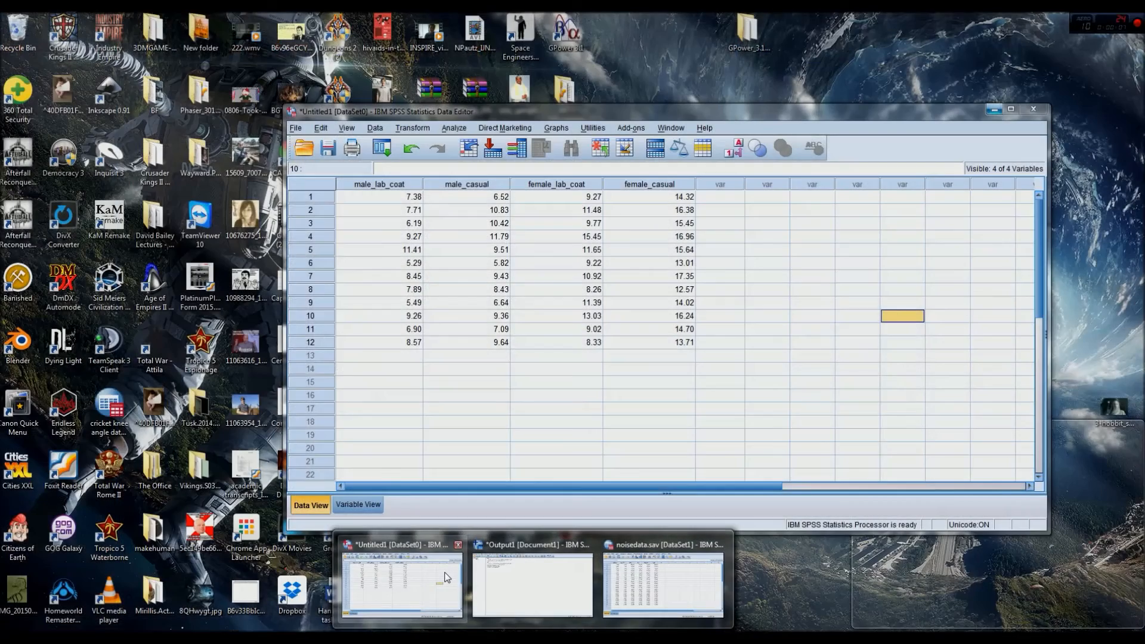
{"action": "left_click", "coordinate": [400, 585]}
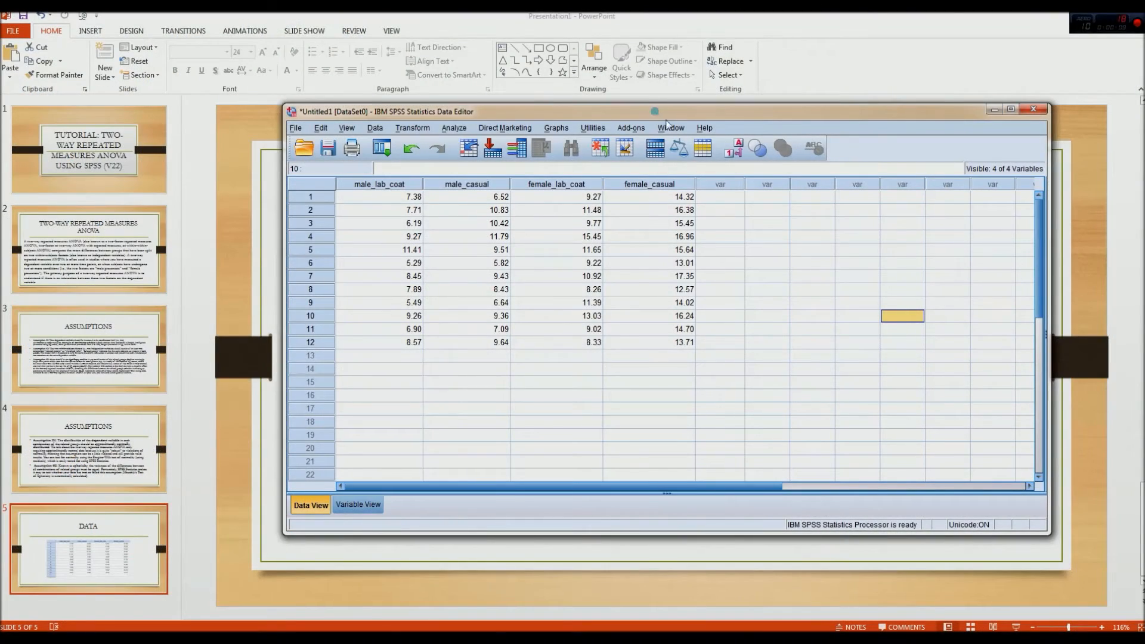
{"action": "left_click", "coordinate": [1011, 111]}
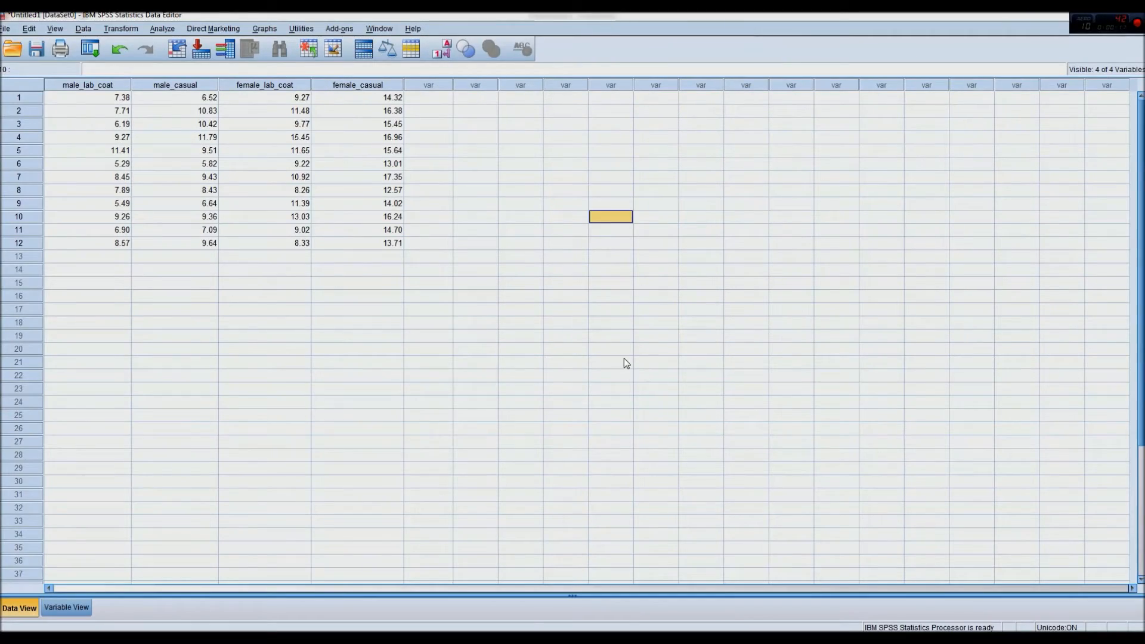
Start a Repeated Measures analysis from Analyze > General Linear Model
{"action": "left_click", "coordinate": [264, 442]}
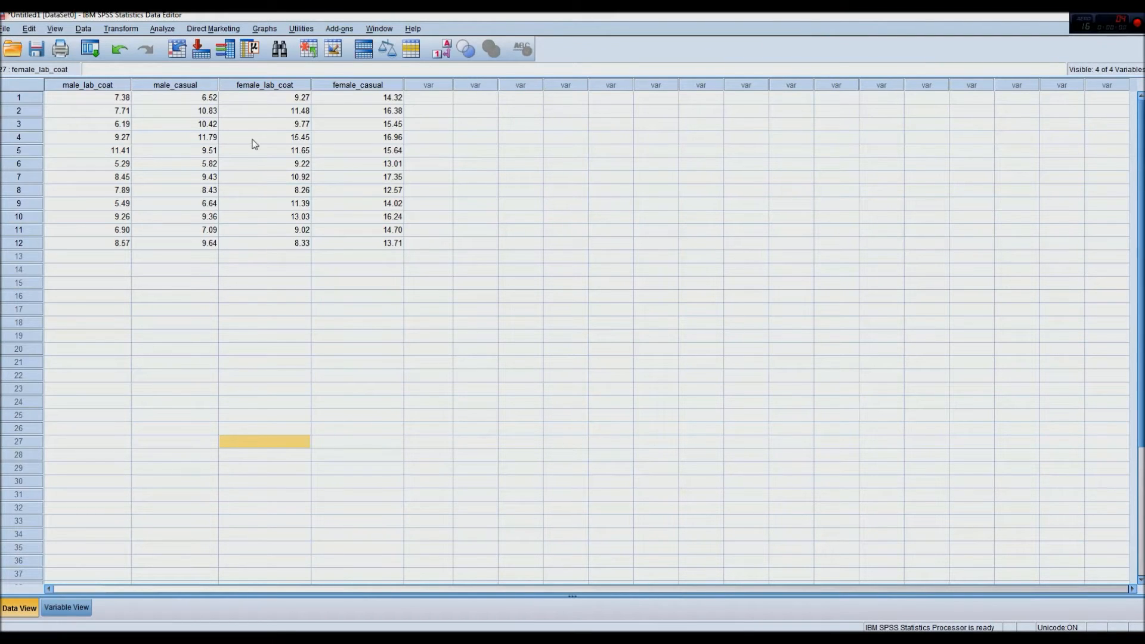
{"action": "mouse_move", "coordinate": [162, 29]}
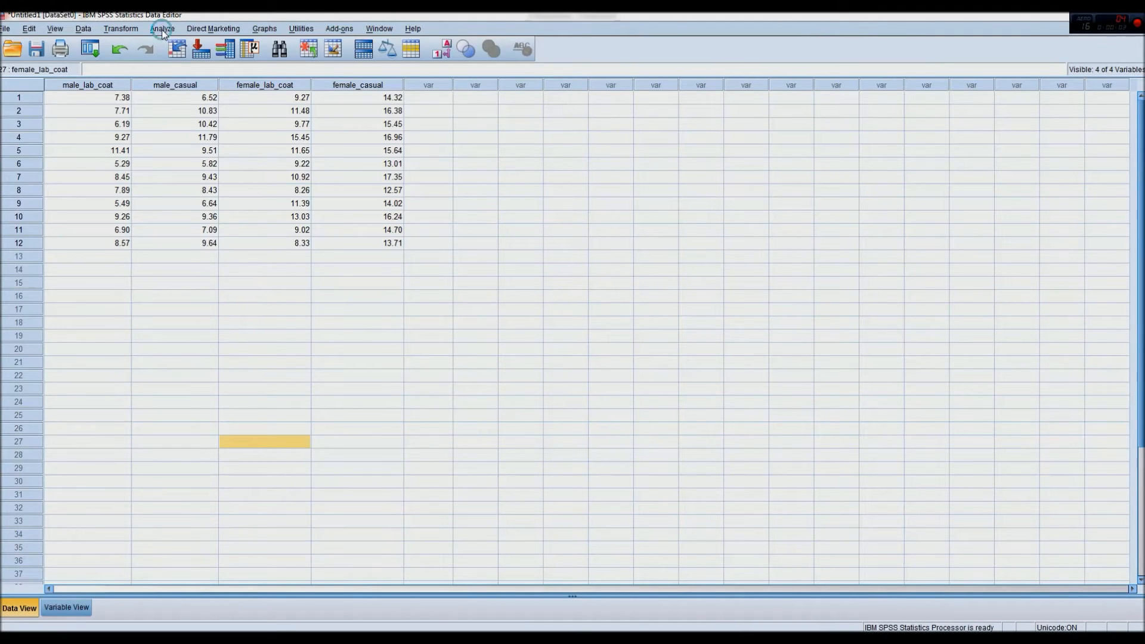
{"action": "left_click", "coordinate": [161, 28]}
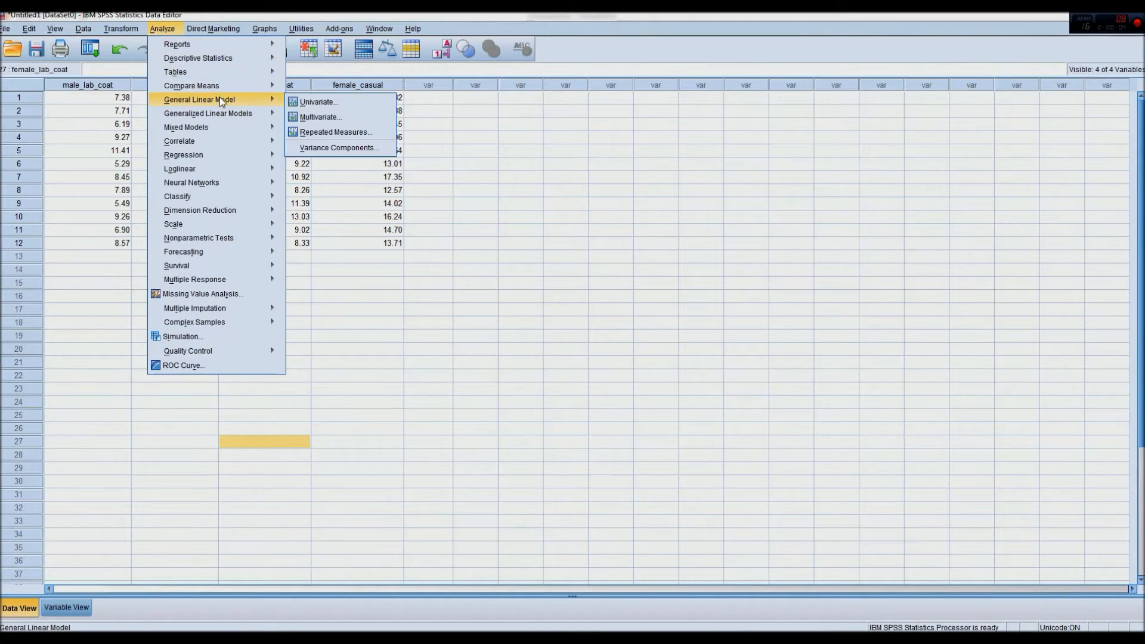
{"action": "left_click", "coordinate": [336, 133]}
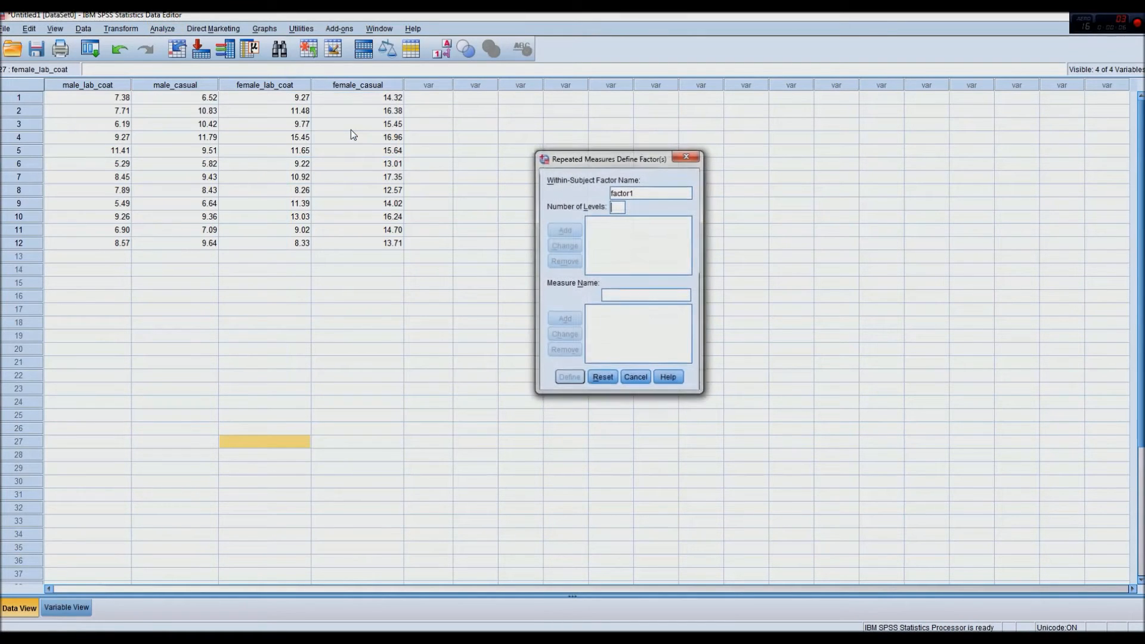
Add within-subject factors gender (2 levels) and clothing (2 levels), then define them
{"action": "triple_click", "coordinate": [648, 192]}
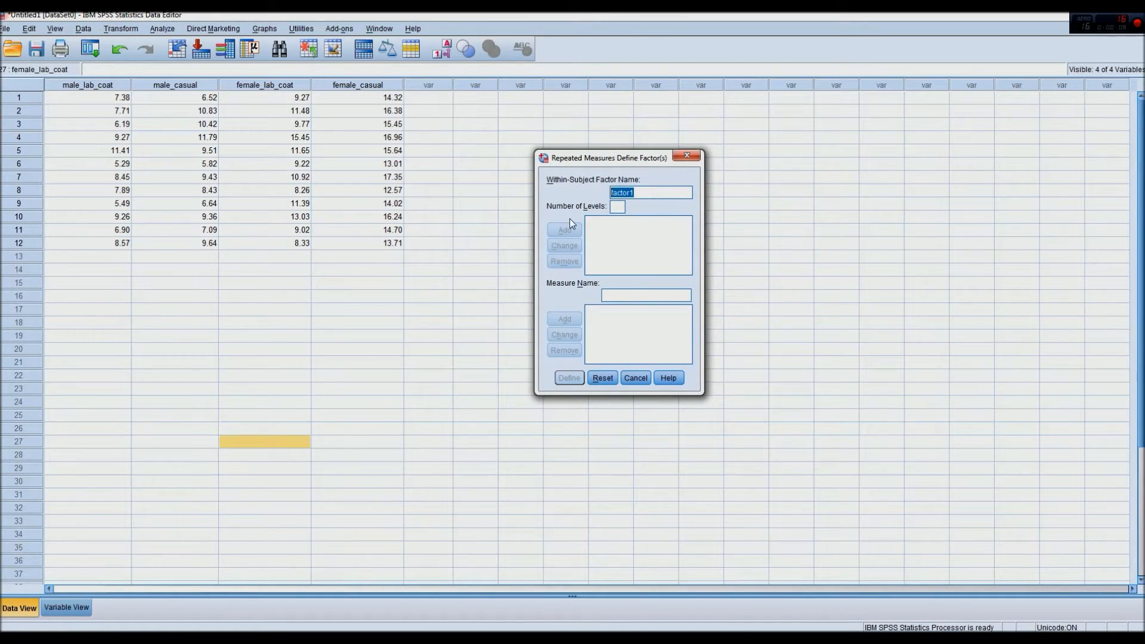
{"action": "mouse_move", "coordinate": [568, 220]}
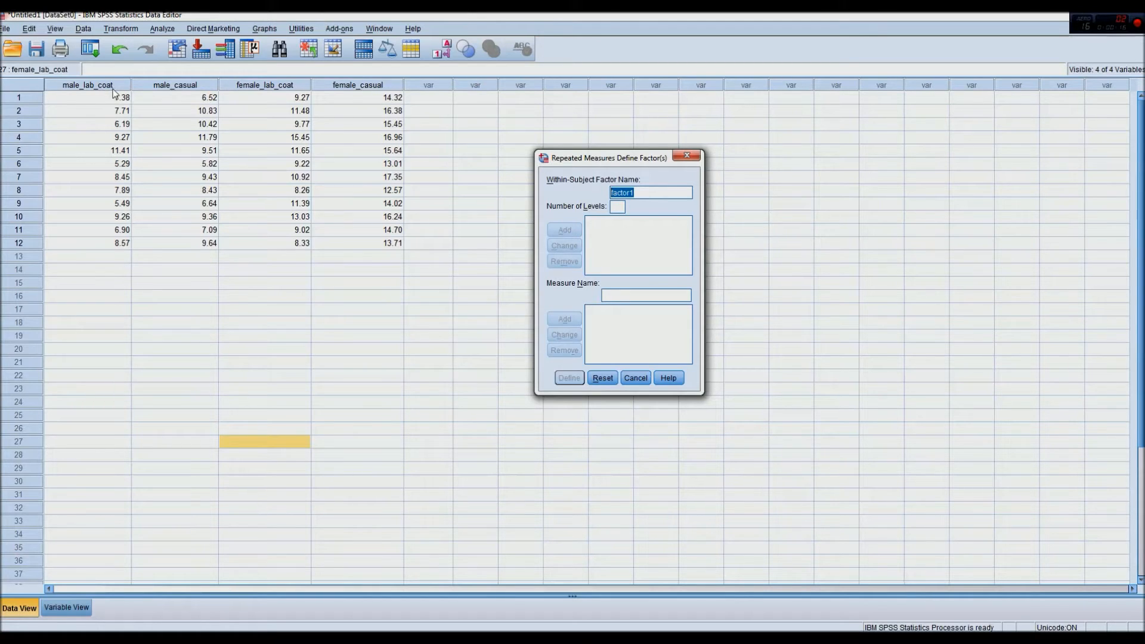
{"action": "mouse_move", "coordinate": [278, 93]}
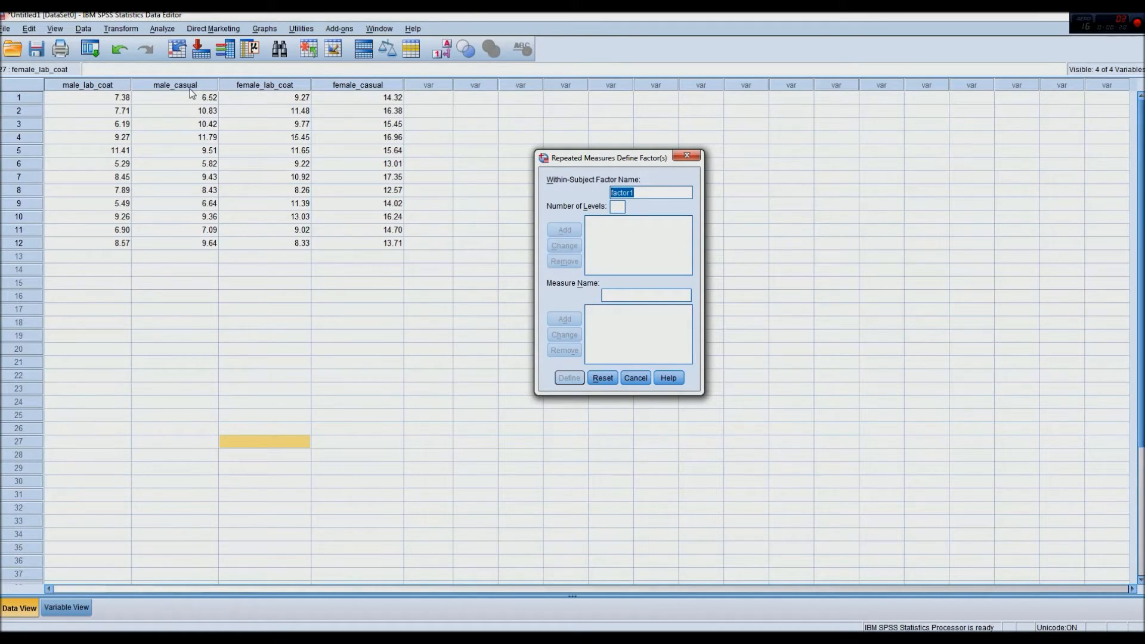
{"action": "mouse_move", "coordinate": [683, 118]}
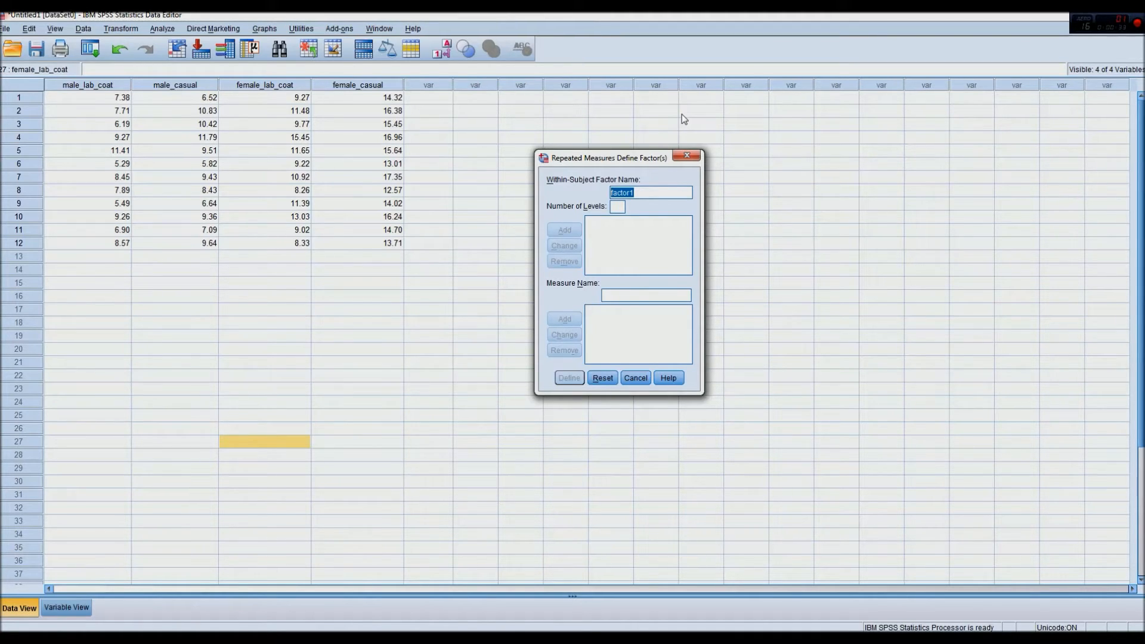
{"action": "type", "text": "gender"}
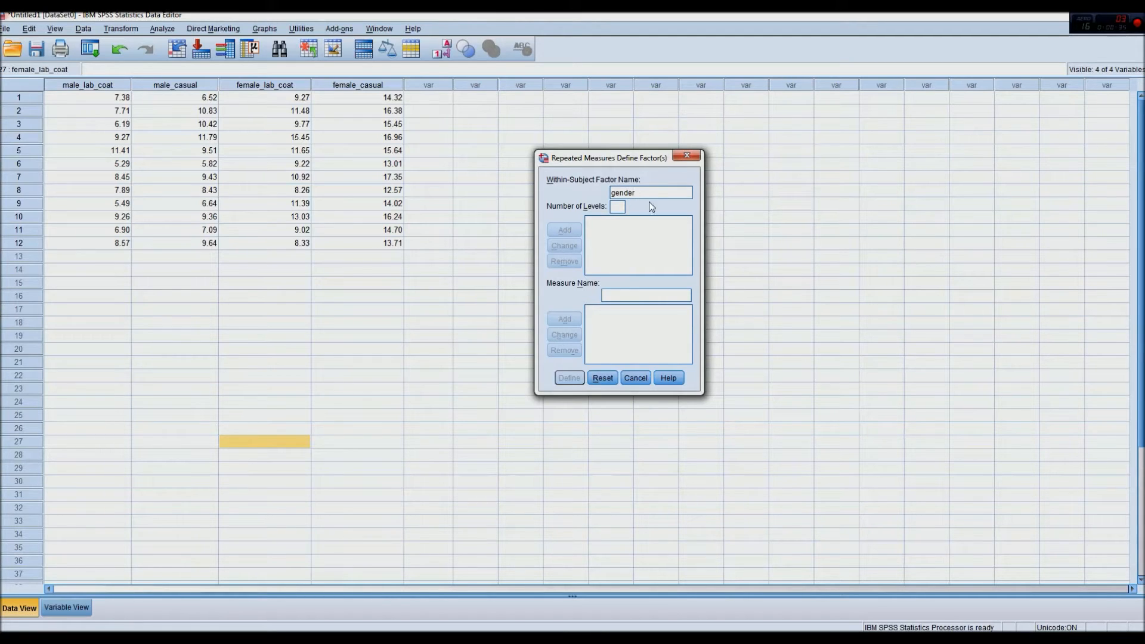
{"action": "mouse_move", "coordinate": [658, 217]}
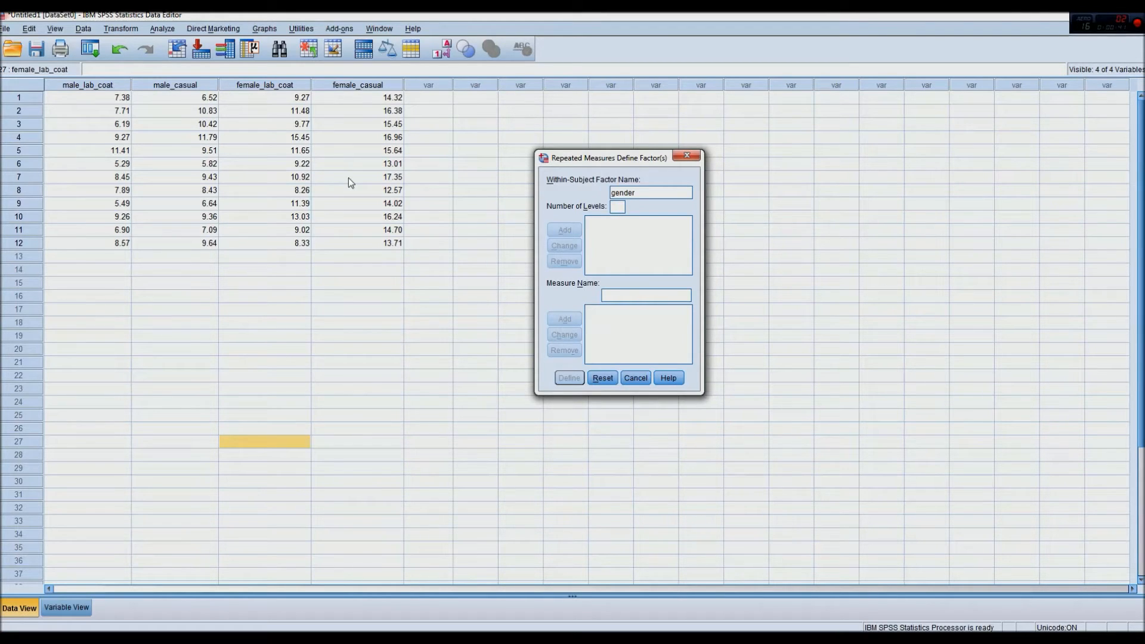
{"action": "type", "text": "2"}
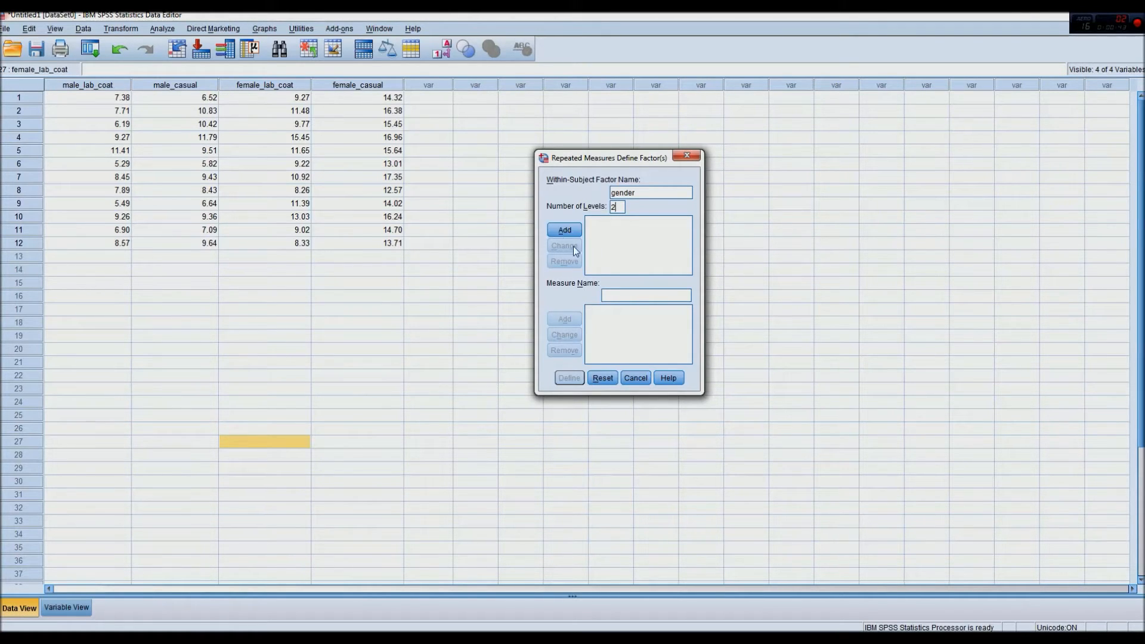
{"action": "left_click", "coordinate": [563, 230]}
{"action": "type", "text": "c"}
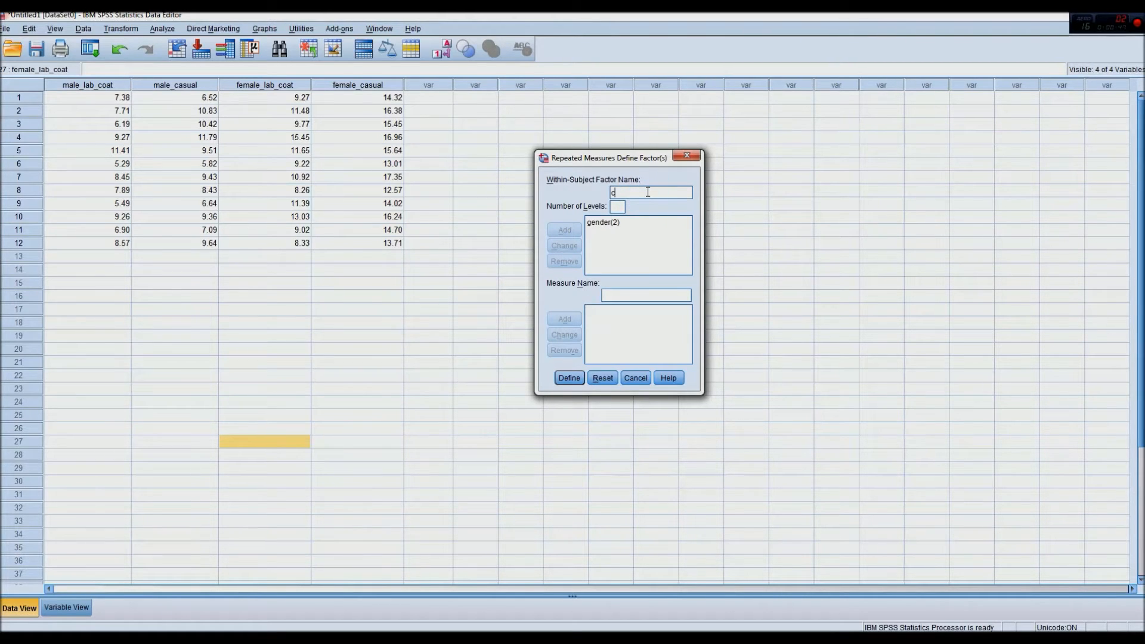
{"action": "type", "text": "lothing"}
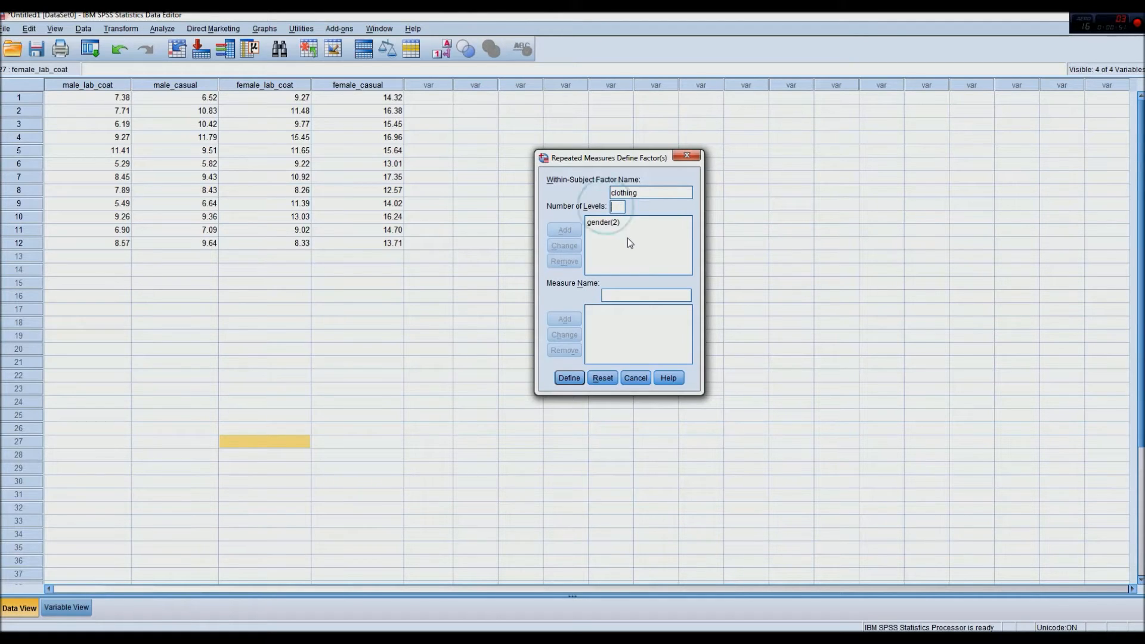
{"action": "left_click", "coordinate": [564, 230]}
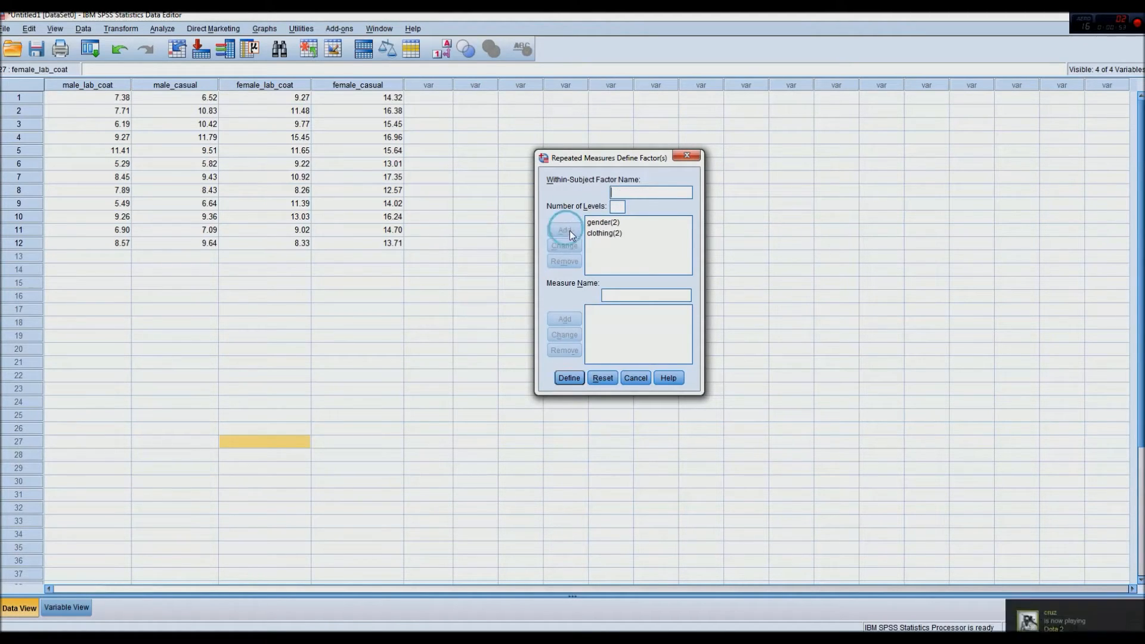
{"action": "left_click", "coordinate": [605, 233]}
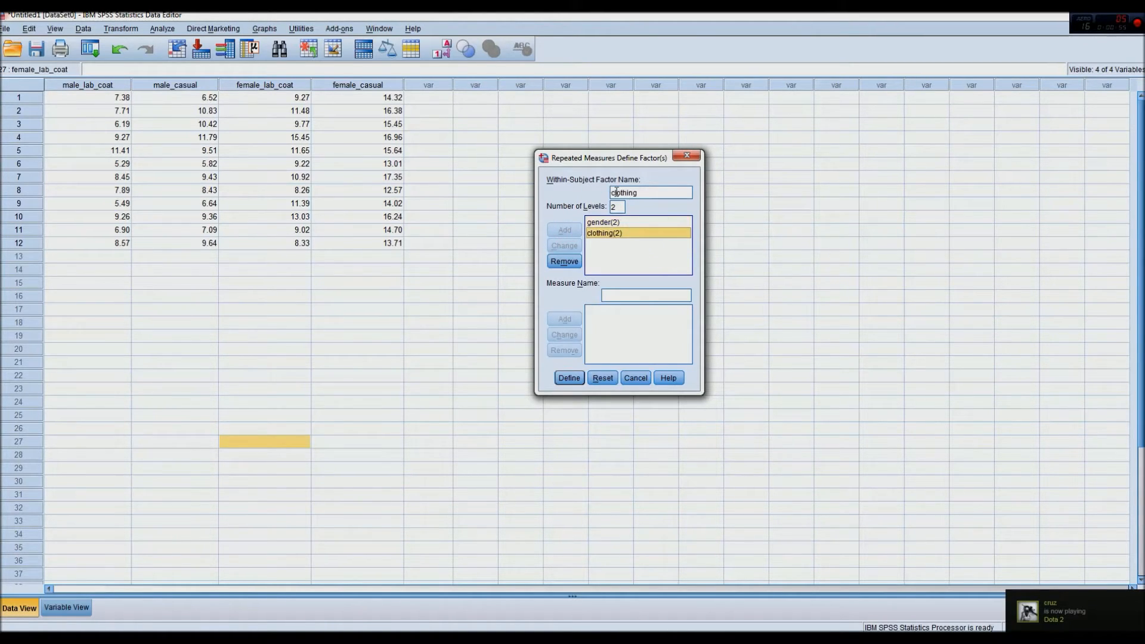
{"action": "mouse_move", "coordinate": [655, 182]}
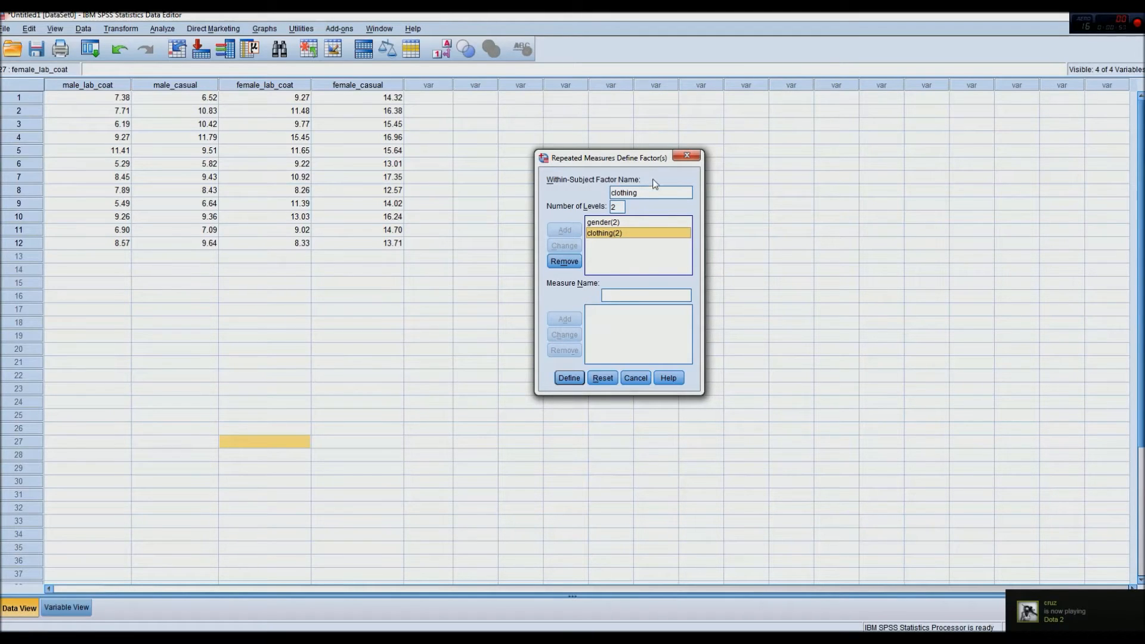
{"action": "left_click", "coordinate": [569, 377]}
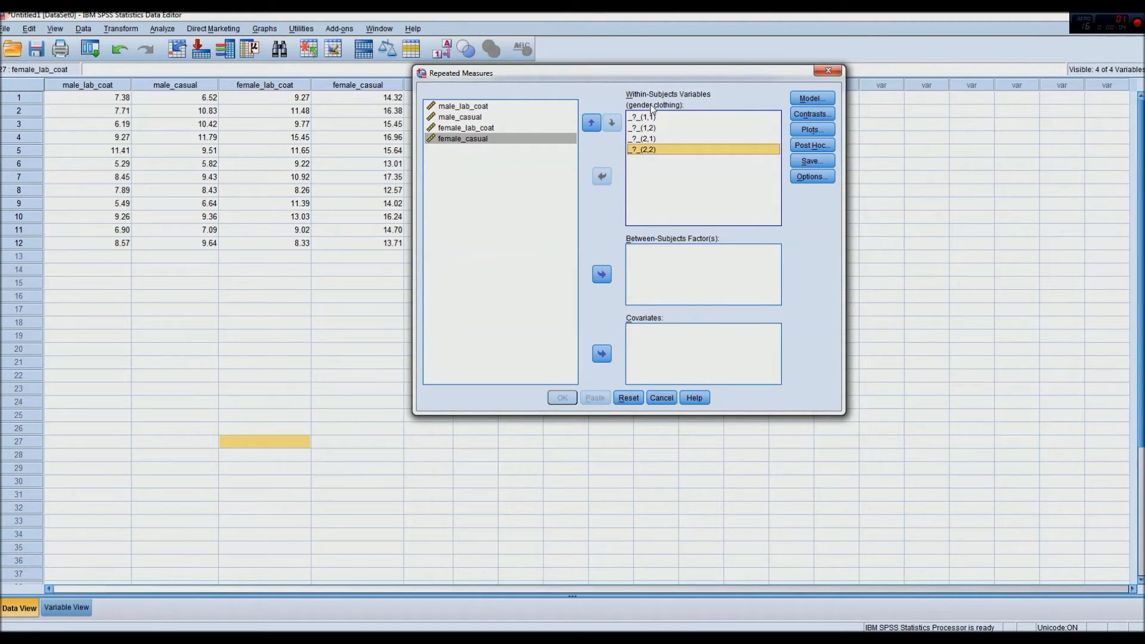
{"action": "mouse_move", "coordinate": [686, 111]}
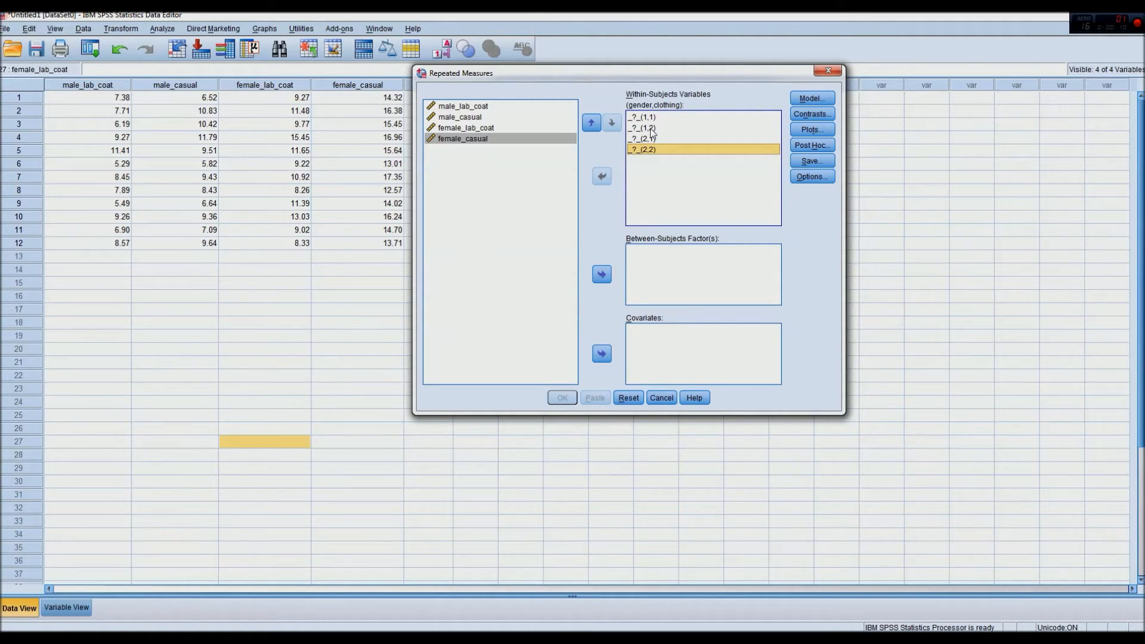
{"action": "mouse_move", "coordinate": [690, 194]}
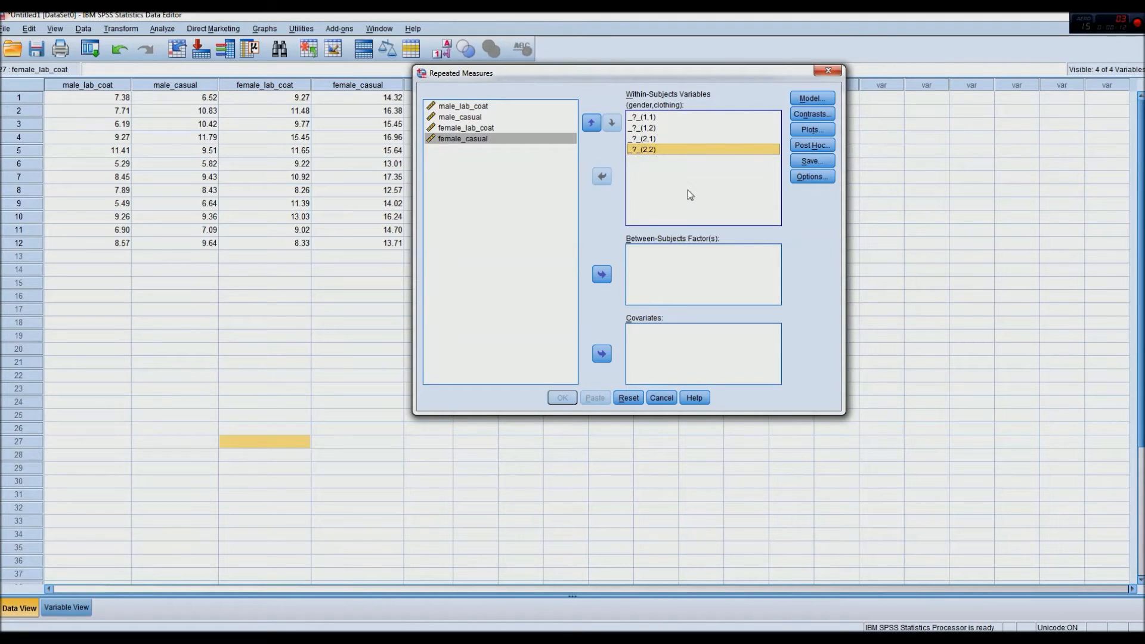
Fill within-subjects cells with male_lab_coat, male_casual, female_lab_coat (2,1) and female_casual (2,2)
{"action": "left_click", "coordinate": [462, 105]}
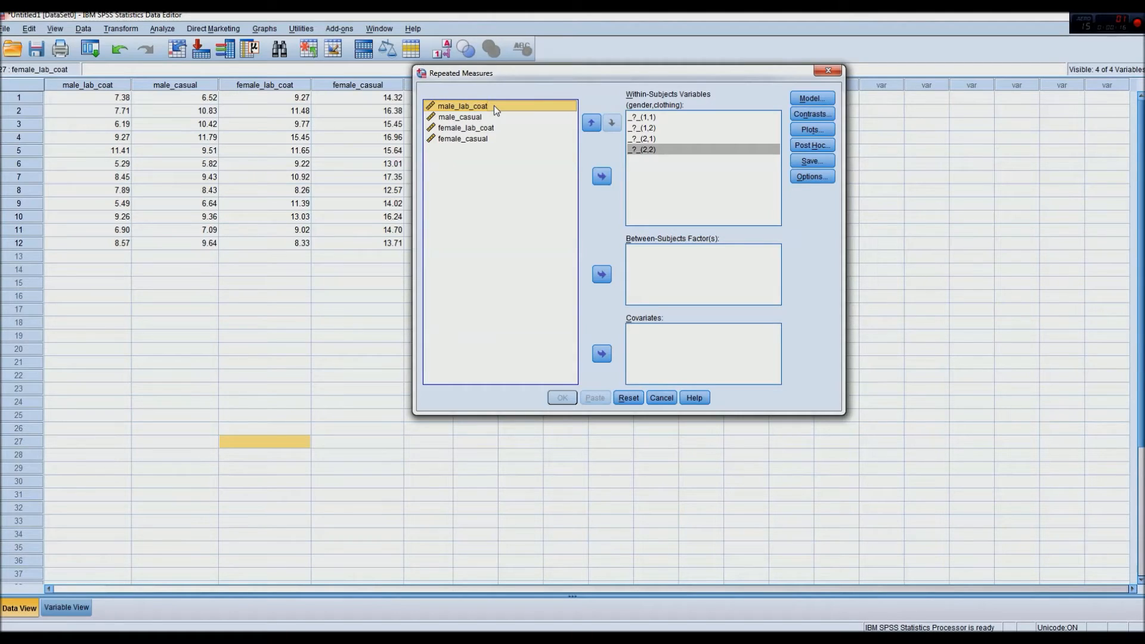
{"action": "mouse_move", "coordinate": [603, 121]}
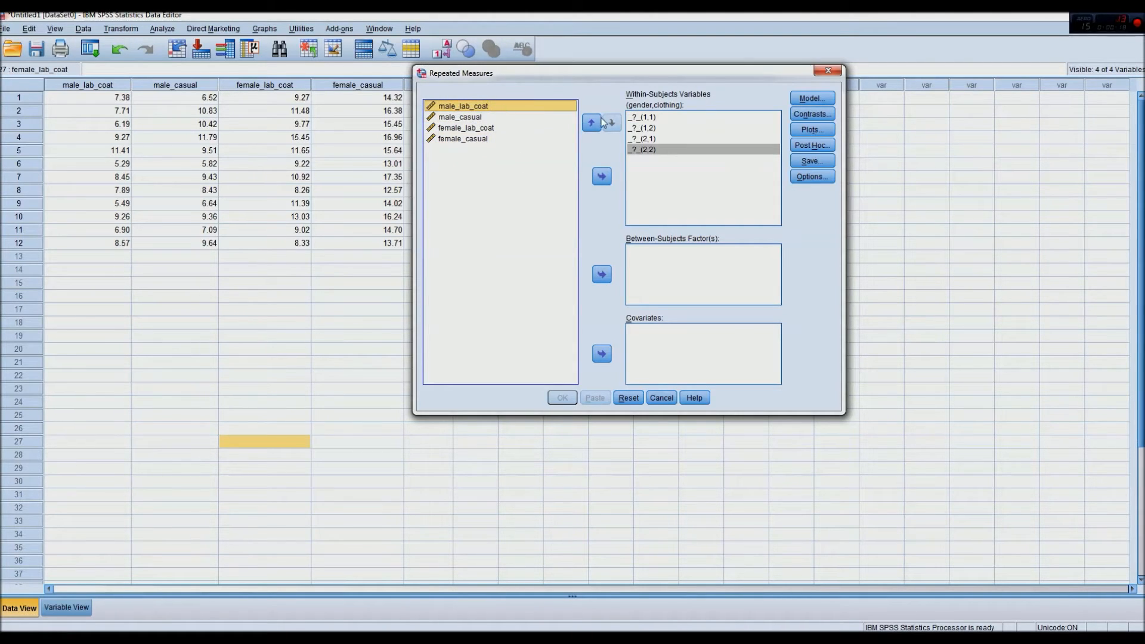
{"action": "mouse_move", "coordinate": [767, 104]}
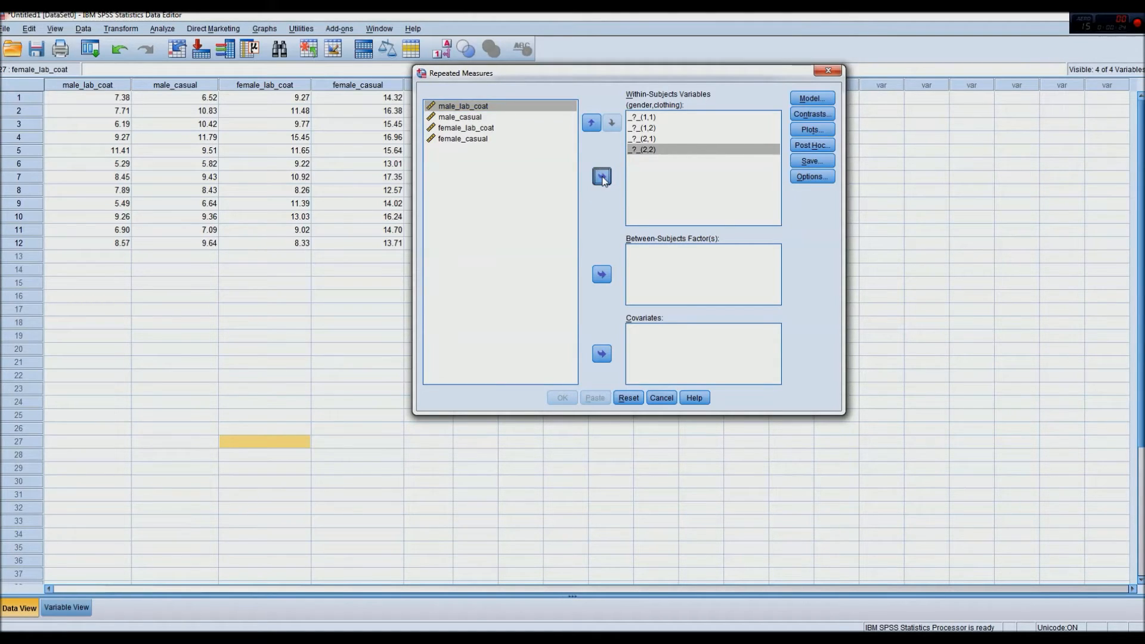
{"action": "left_click", "coordinate": [601, 176]}
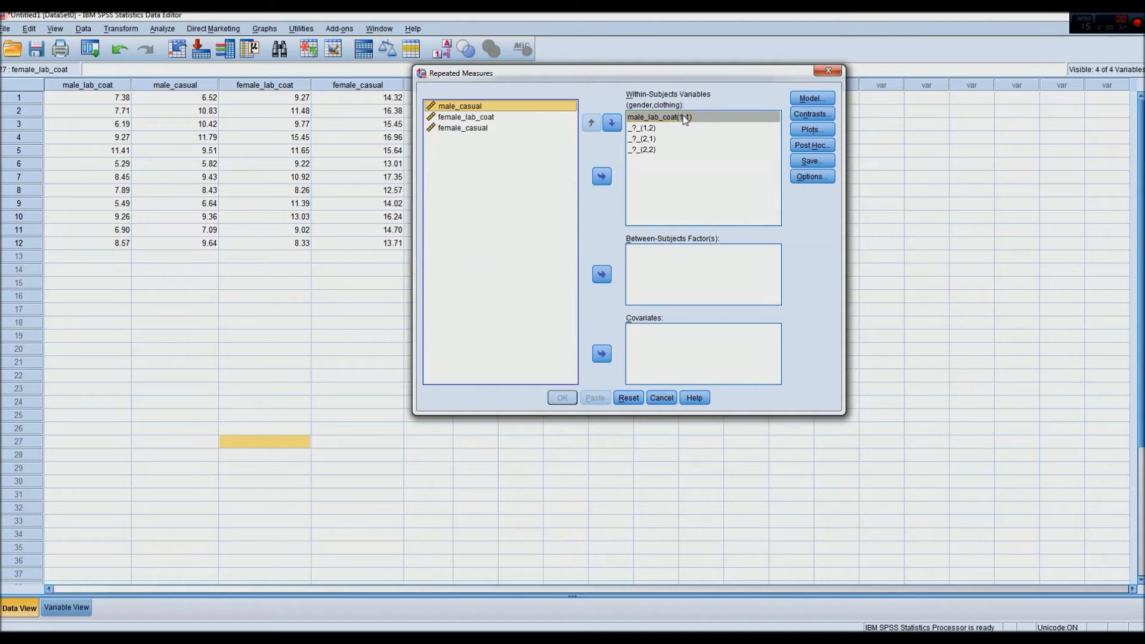
{"action": "left_click", "coordinate": [601, 122]}
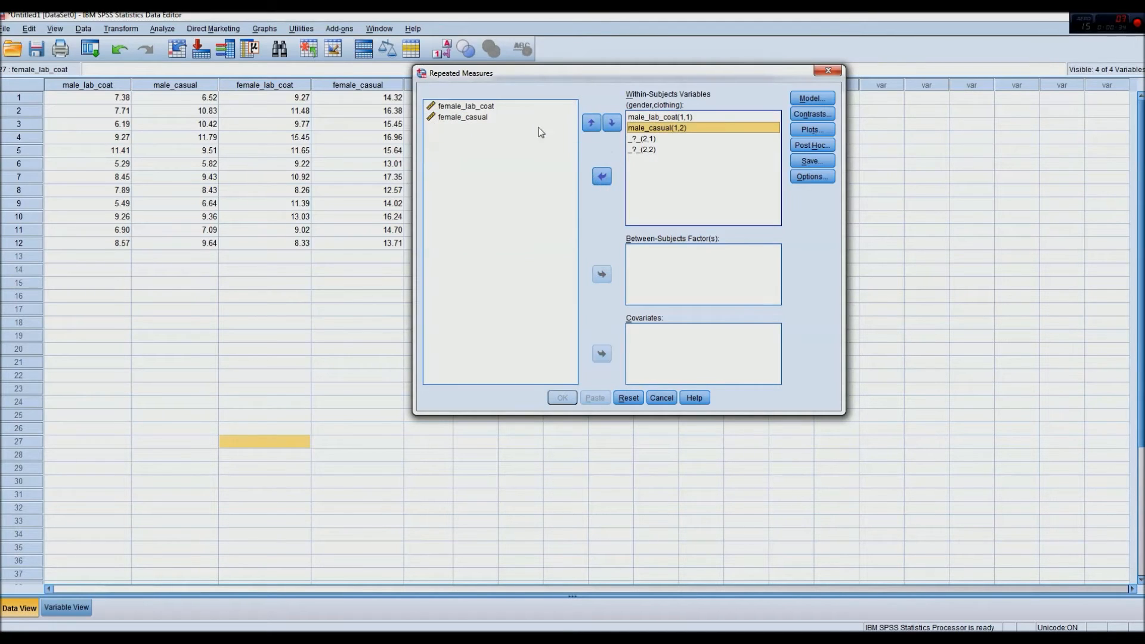
{"action": "left_click", "coordinate": [466, 106]}
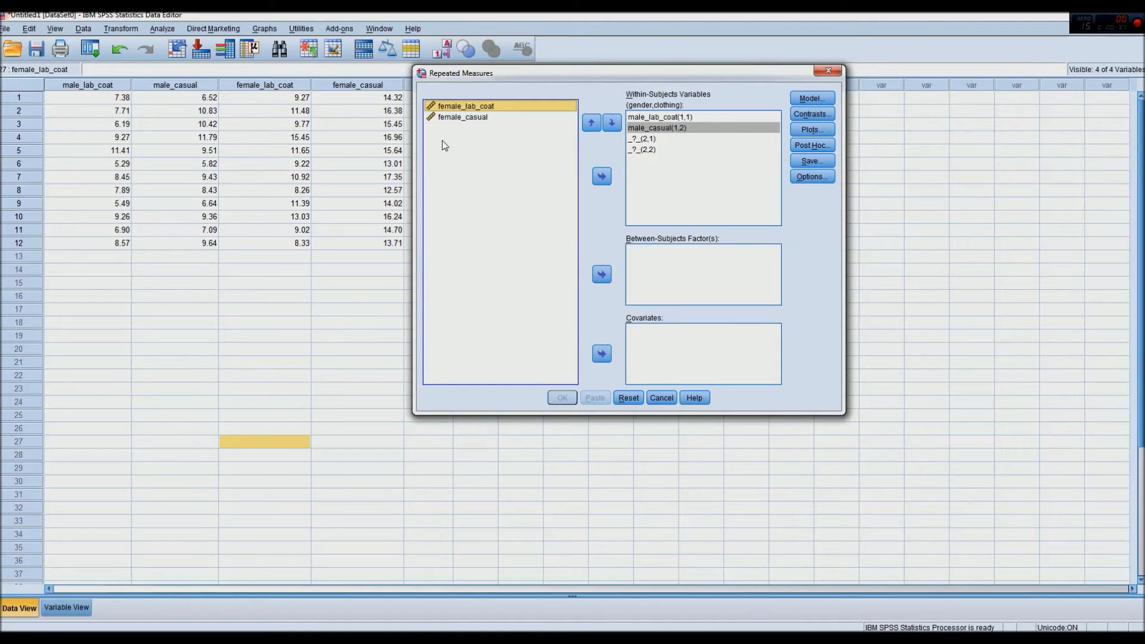
{"action": "mouse_move", "coordinate": [673, 112]}
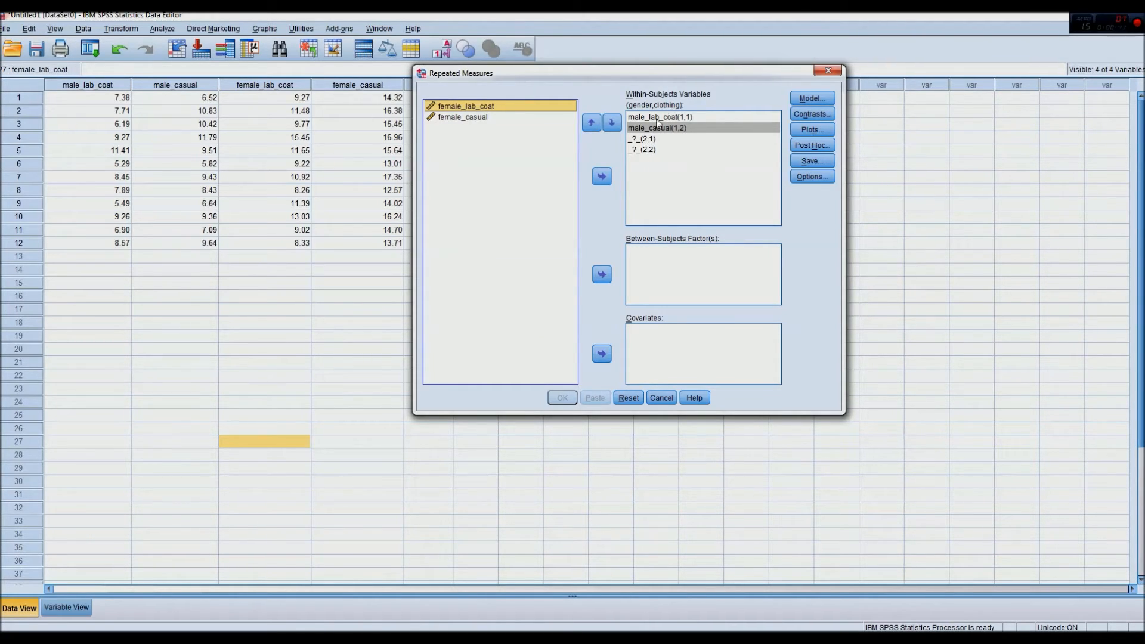
{"action": "mouse_move", "coordinate": [692, 126]}
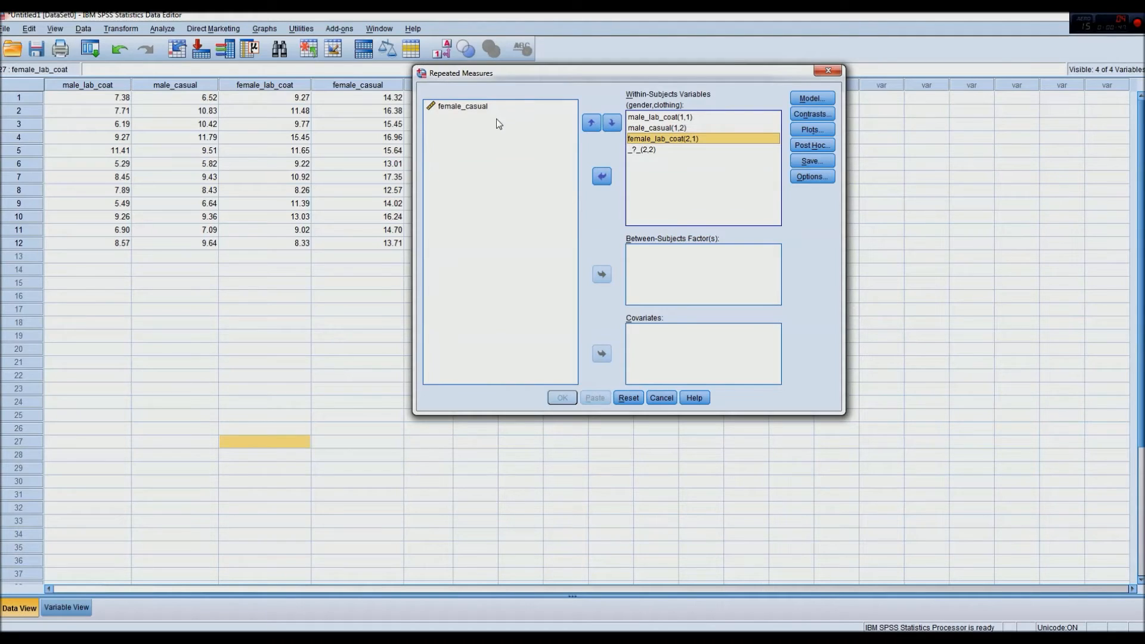
{"action": "left_click", "coordinate": [601, 176]}
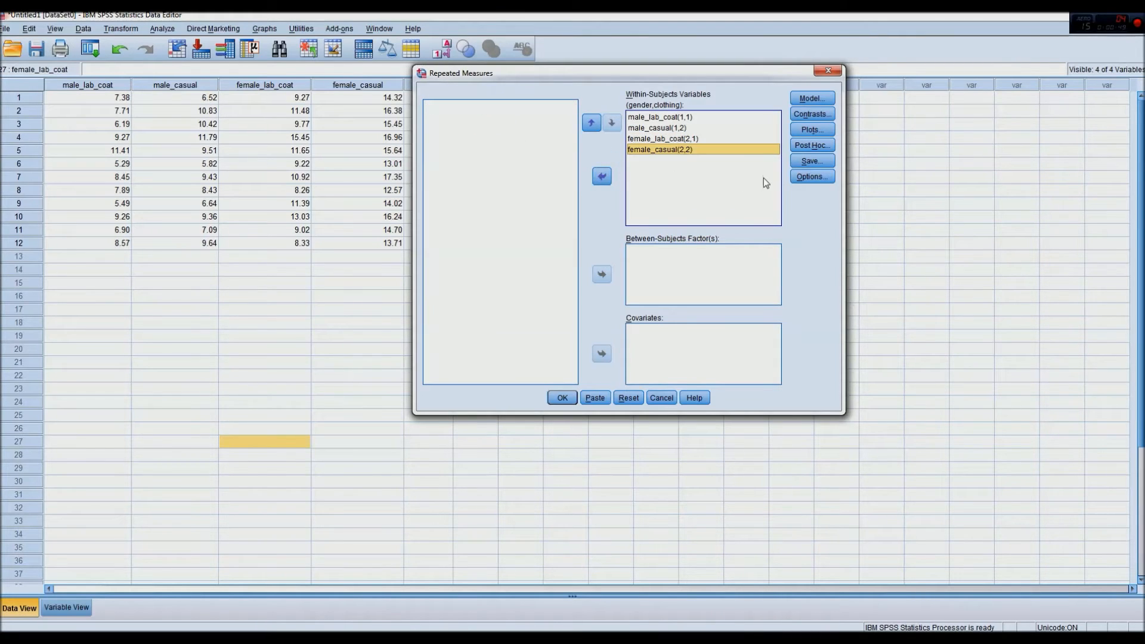
{"action": "mouse_move", "coordinate": [635, 106]}
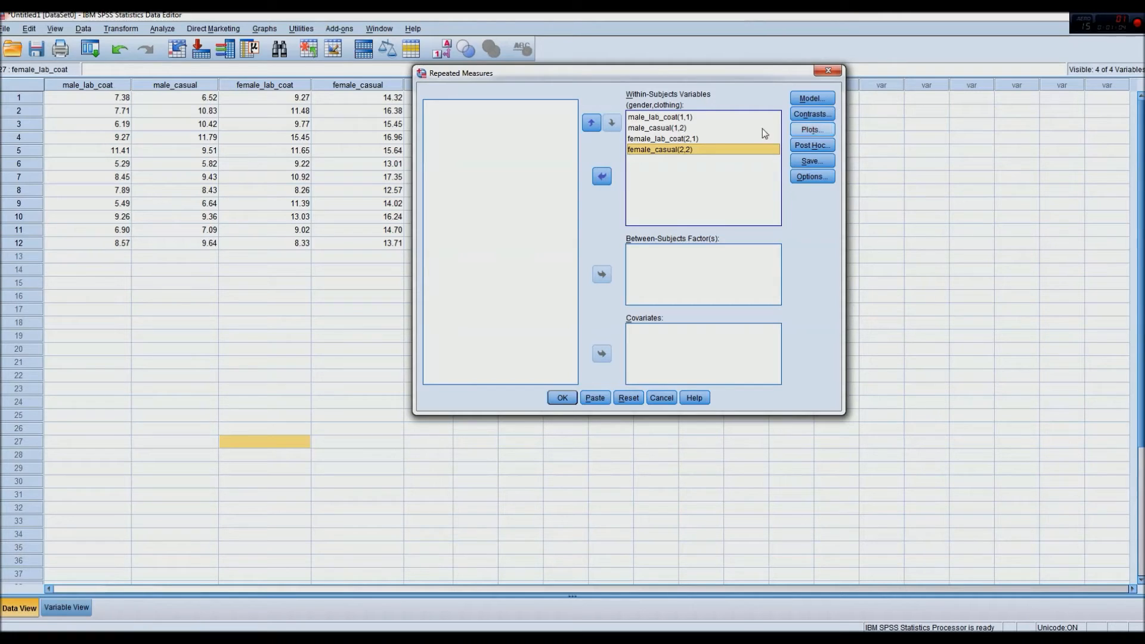
{"action": "mouse_move", "coordinate": [719, 155]}
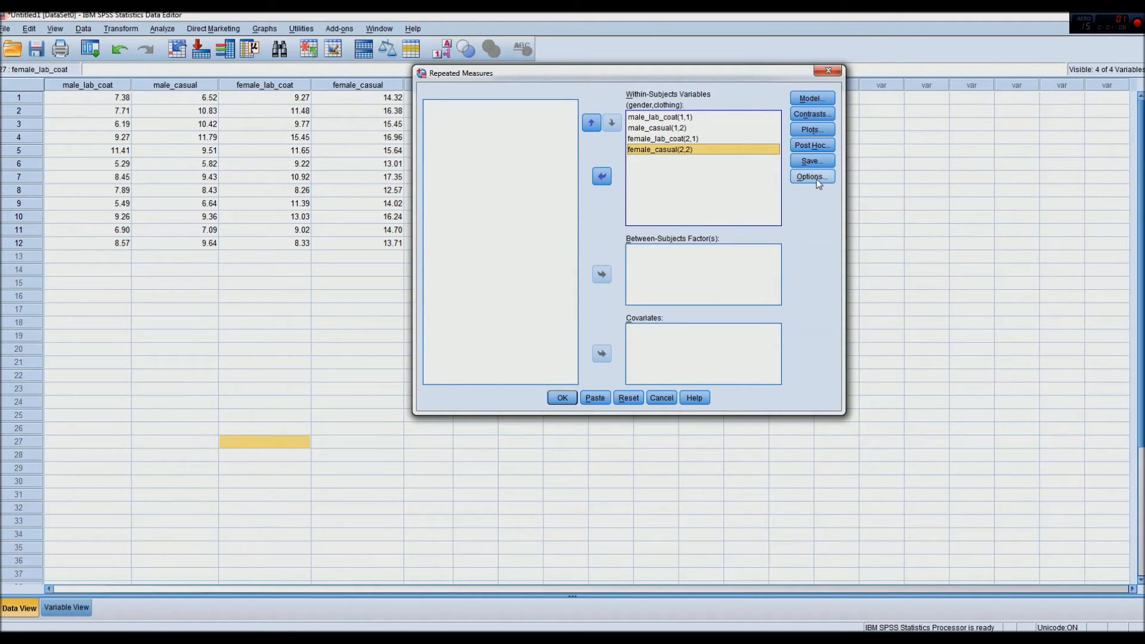
Enable descriptive statistics, effect size estimates and homogeneity tests, then run the ANOVA
{"action": "left_click", "coordinate": [811, 176]}
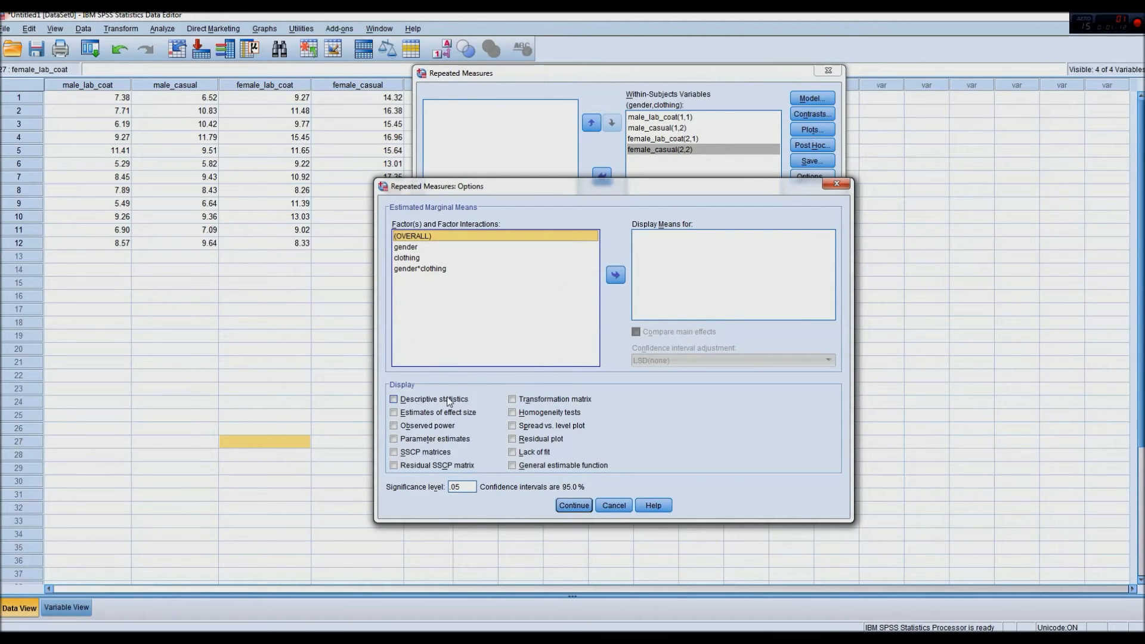
{"action": "left_click", "coordinate": [394, 399]}
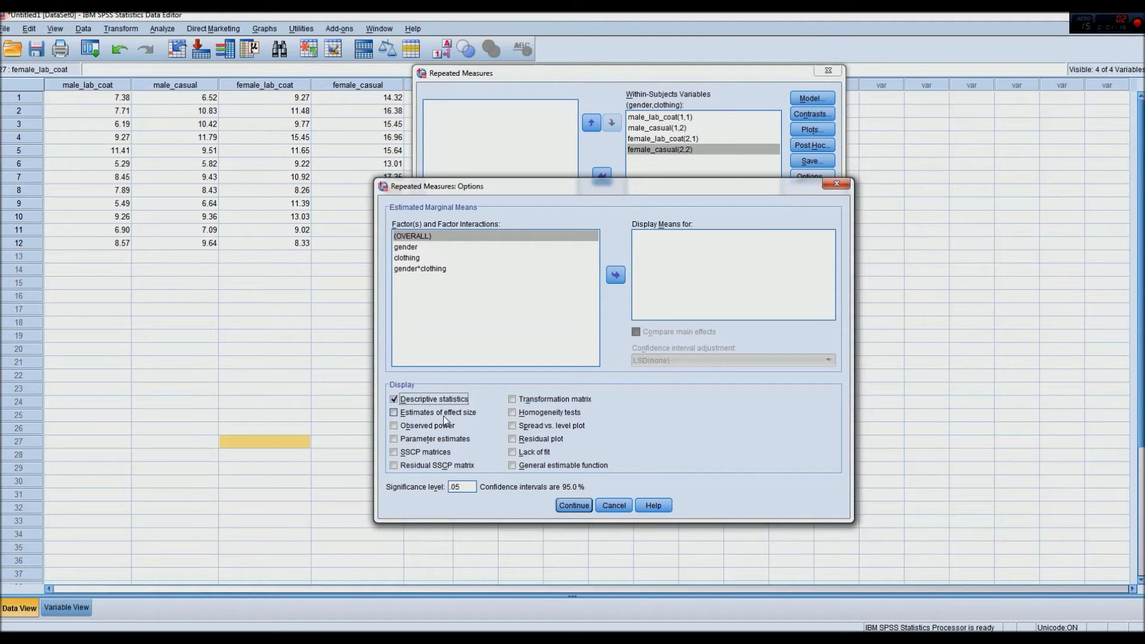
{"action": "left_click", "coordinate": [394, 412]}
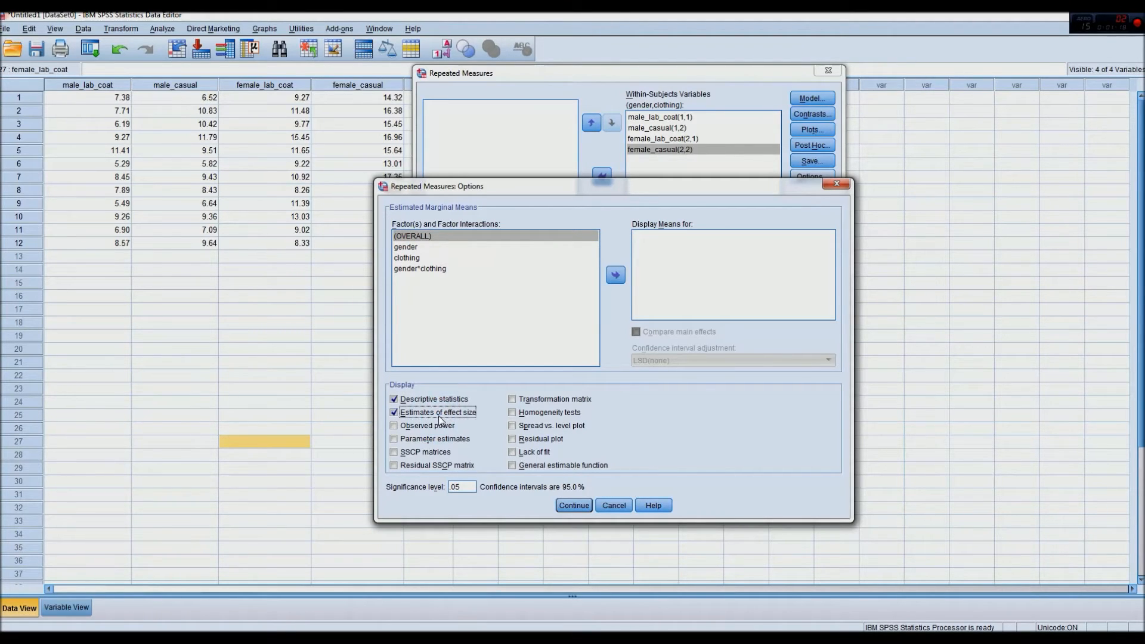
{"action": "mouse_move", "coordinate": [513, 412]}
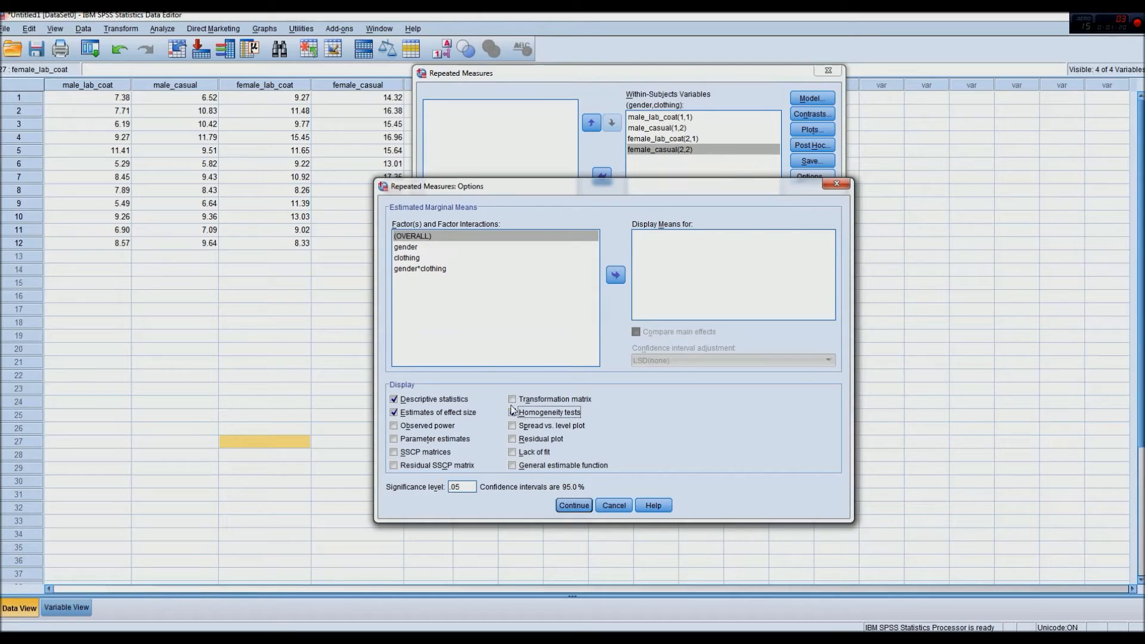
{"action": "left_click", "coordinate": [512, 412]}
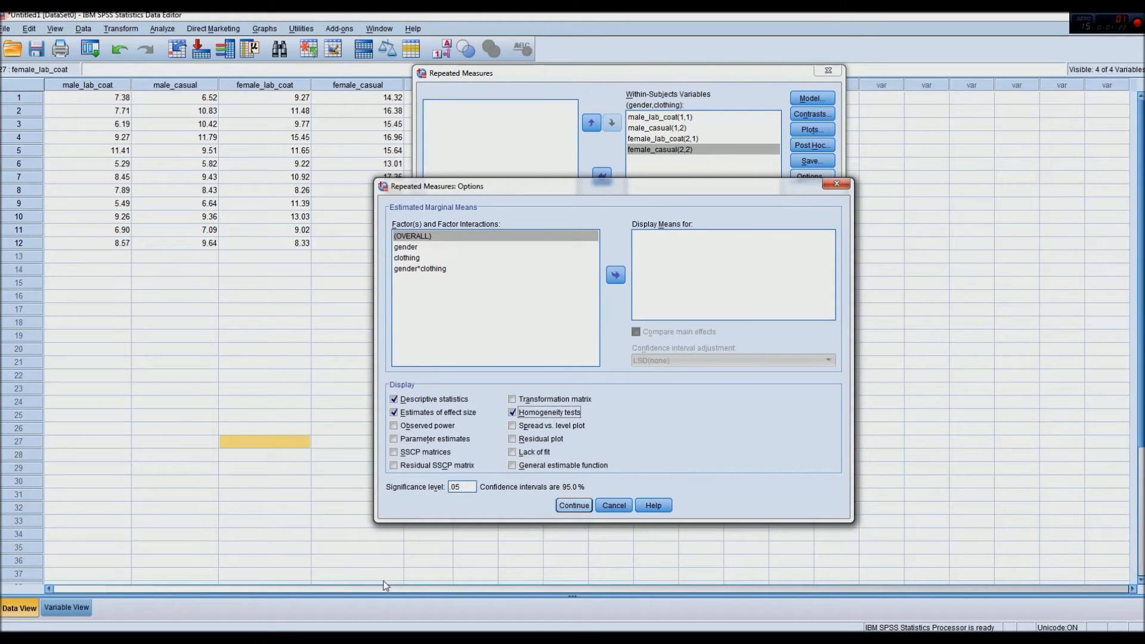
{"action": "left_click", "coordinate": [573, 505]}
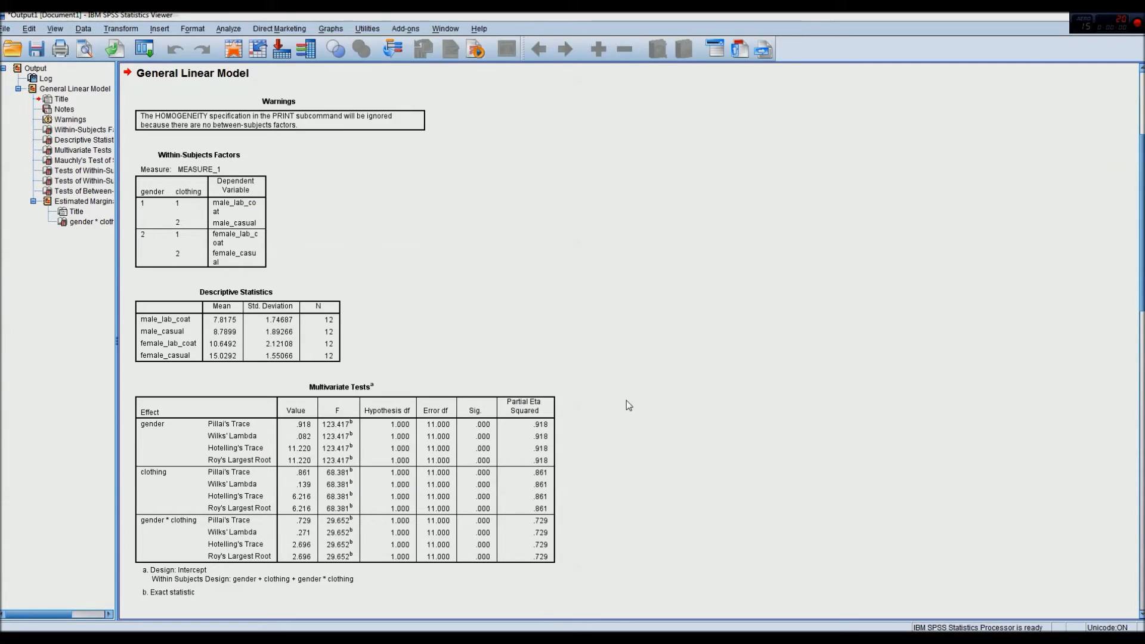
{"action": "scroll", "scroll_direction": "down", "scroll_amount": 3}
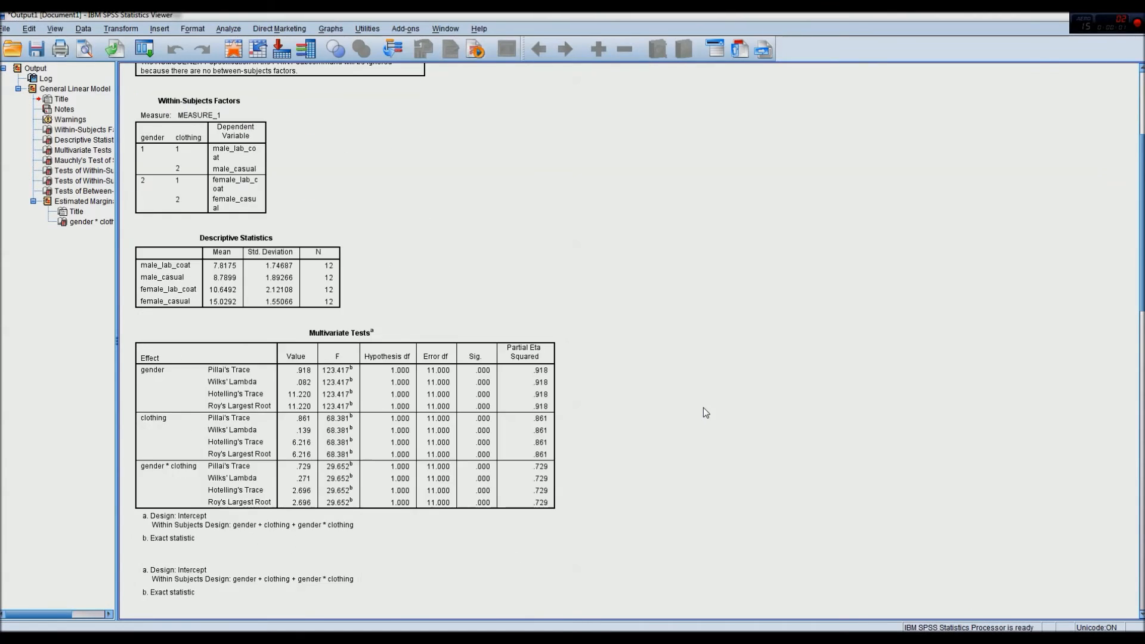
{"action": "scroll", "scroll_direction": "down", "scroll_amount": 3}
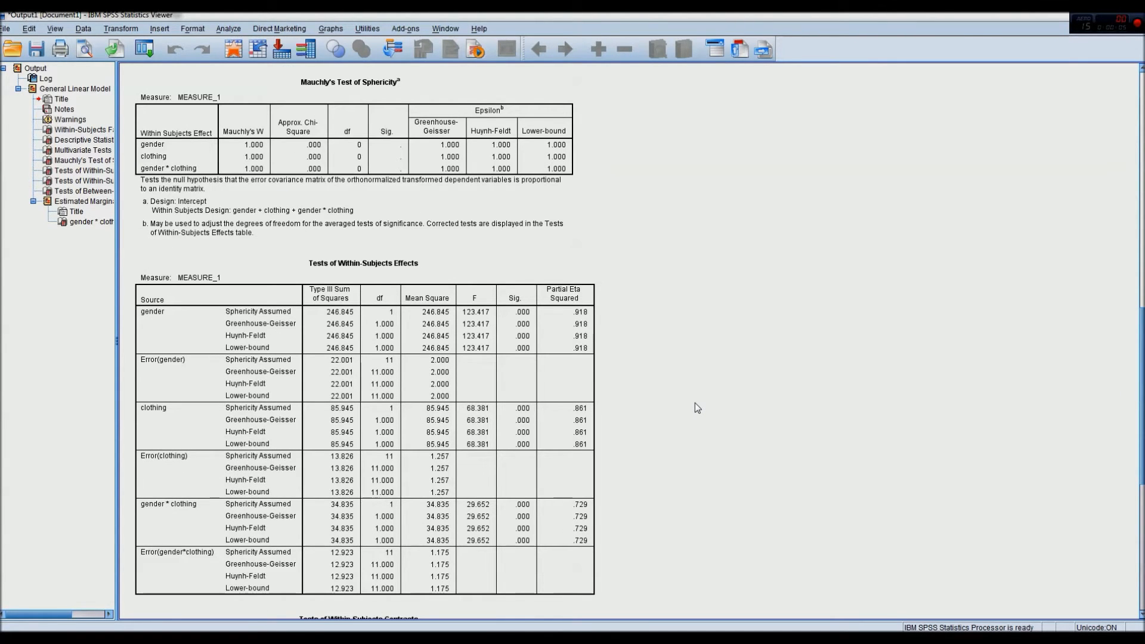
{"action": "scroll", "scroll_direction": "up", "scroll_amount": 3}
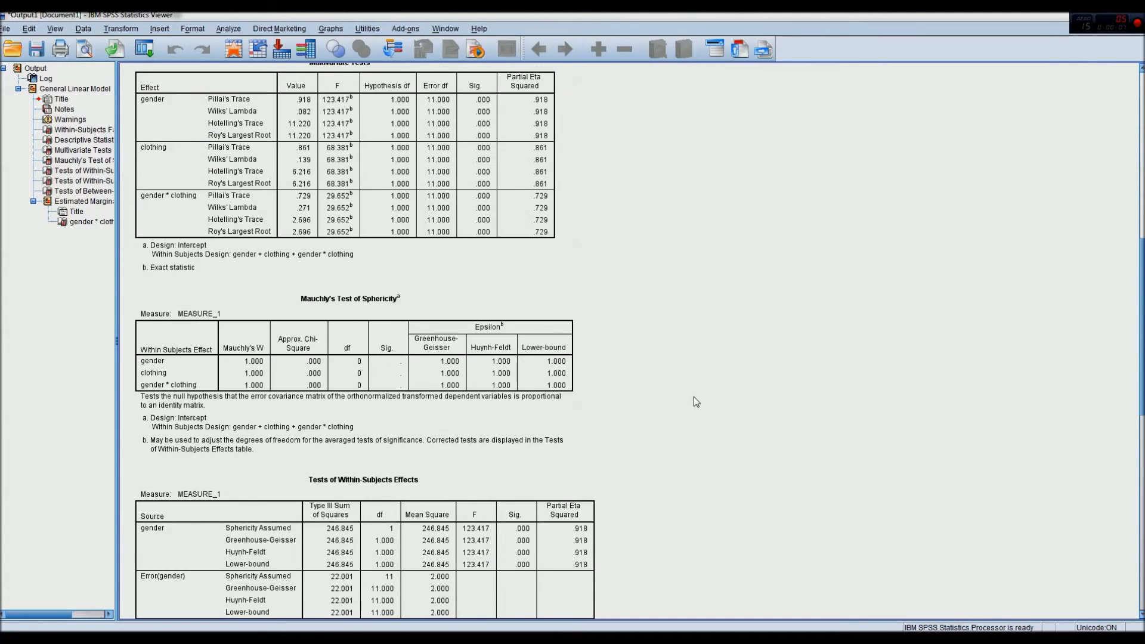
{"action": "scroll", "scroll_direction": "down", "scroll_amount": 3}
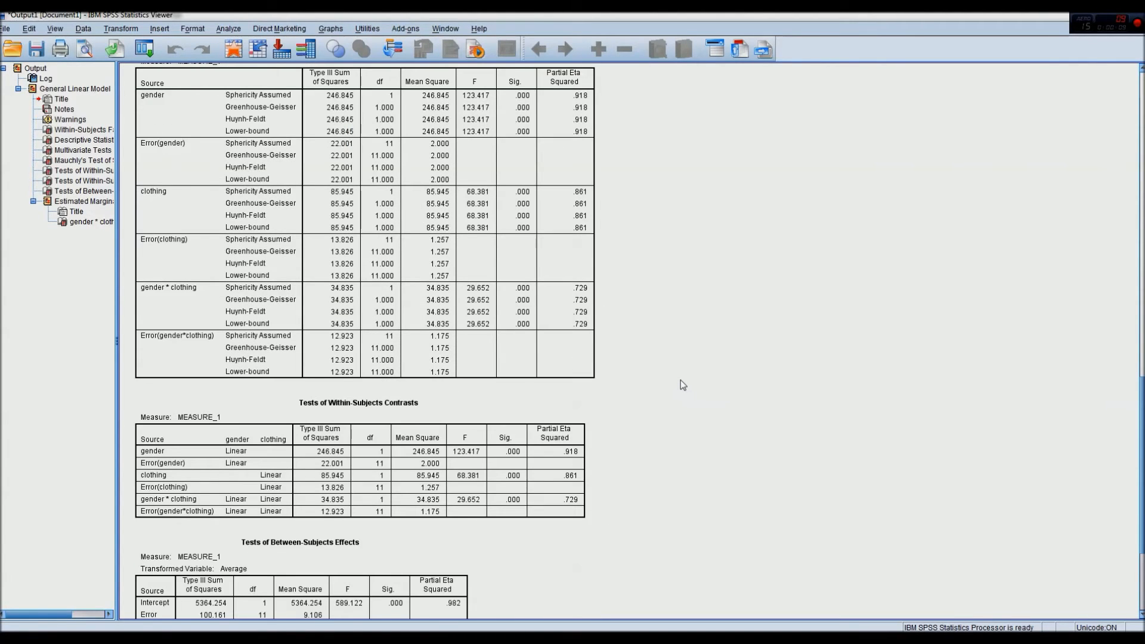
{"action": "scroll", "scroll_direction": "up", "scroll_amount": 3}
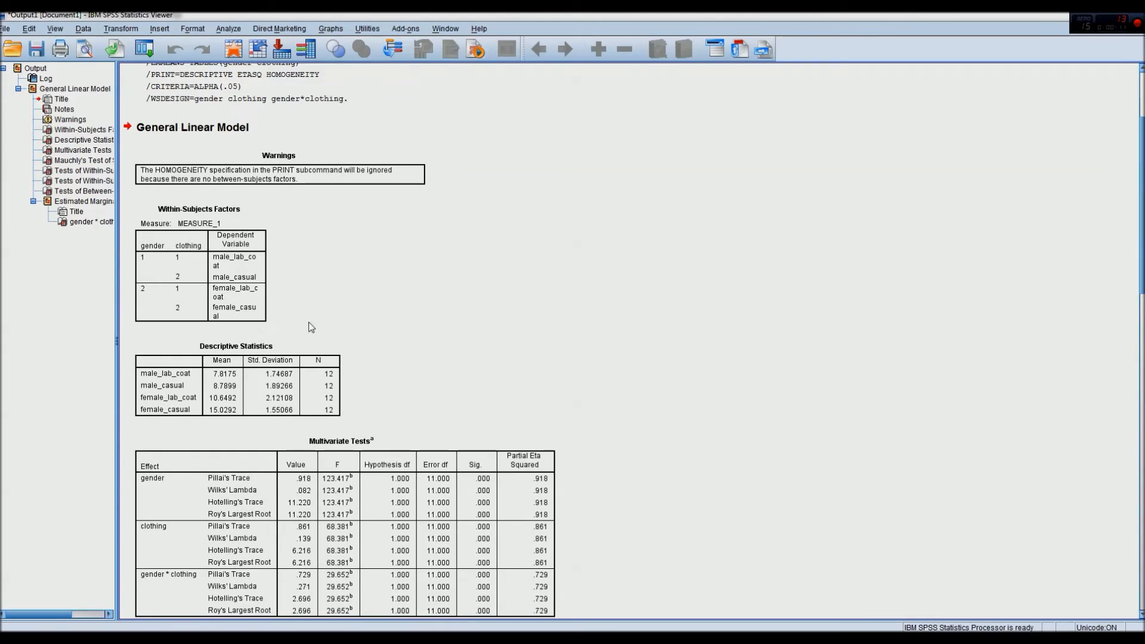
{"action": "left_click", "coordinate": [211, 296]}
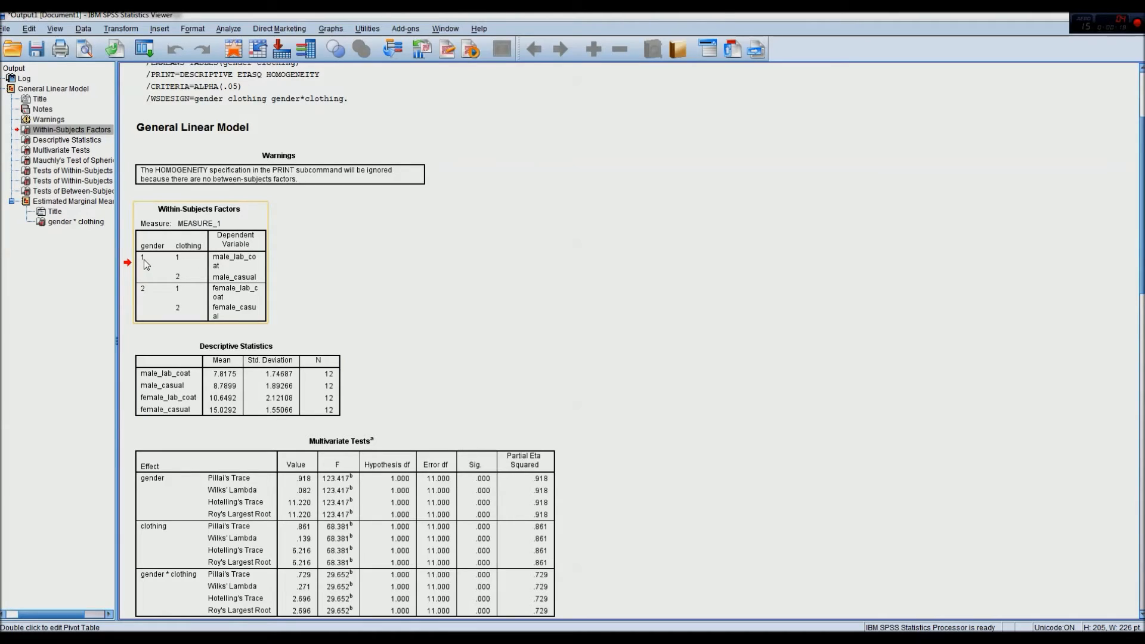
{"action": "mouse_move", "coordinate": [168, 301]}
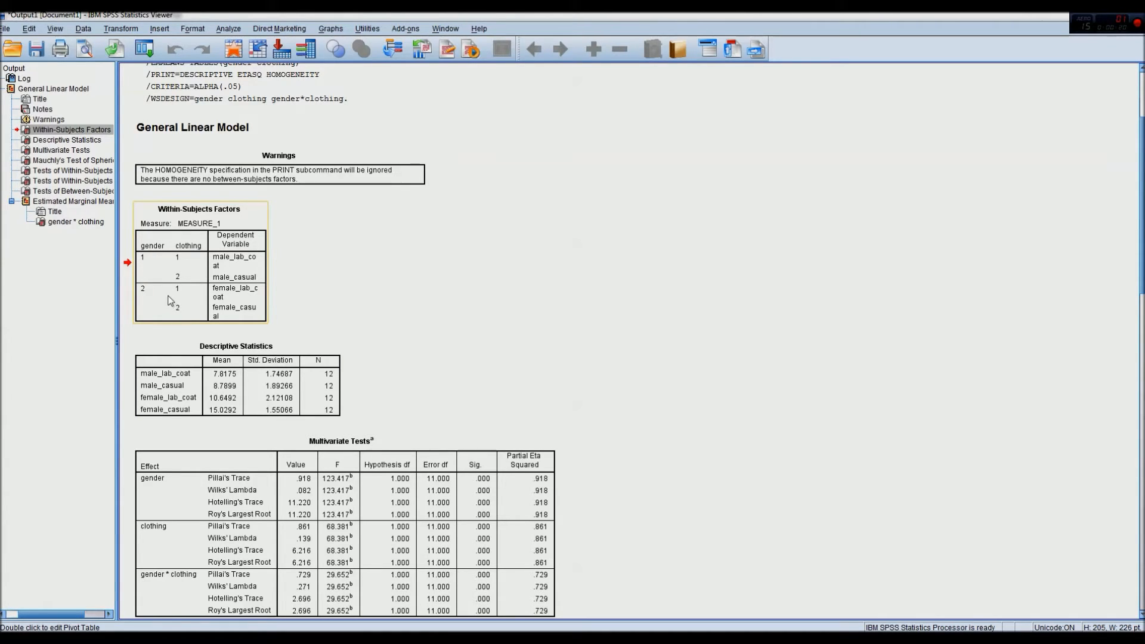
{"action": "mouse_move", "coordinate": [179, 293]}
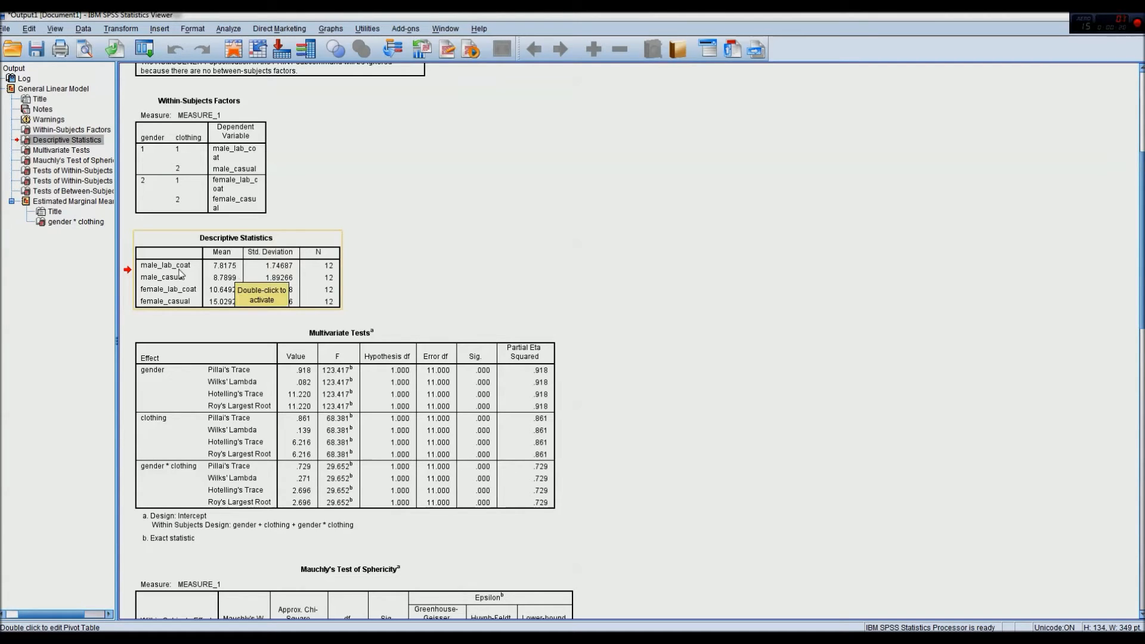
{"action": "mouse_move", "coordinate": [161, 274]}
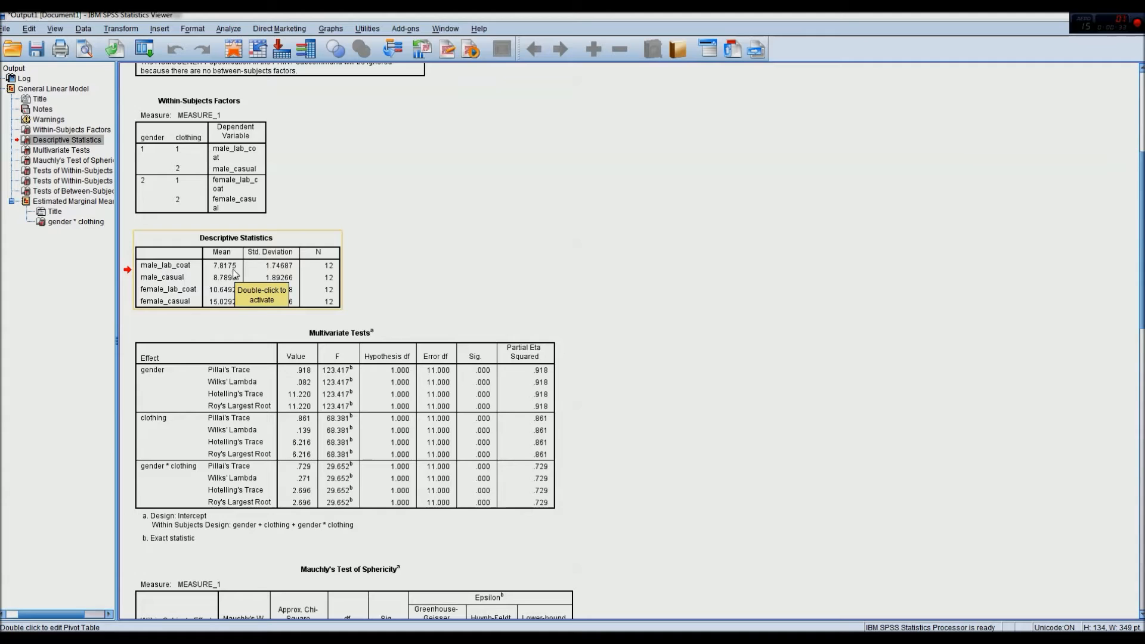
{"action": "mouse_move", "coordinate": [168, 281]}
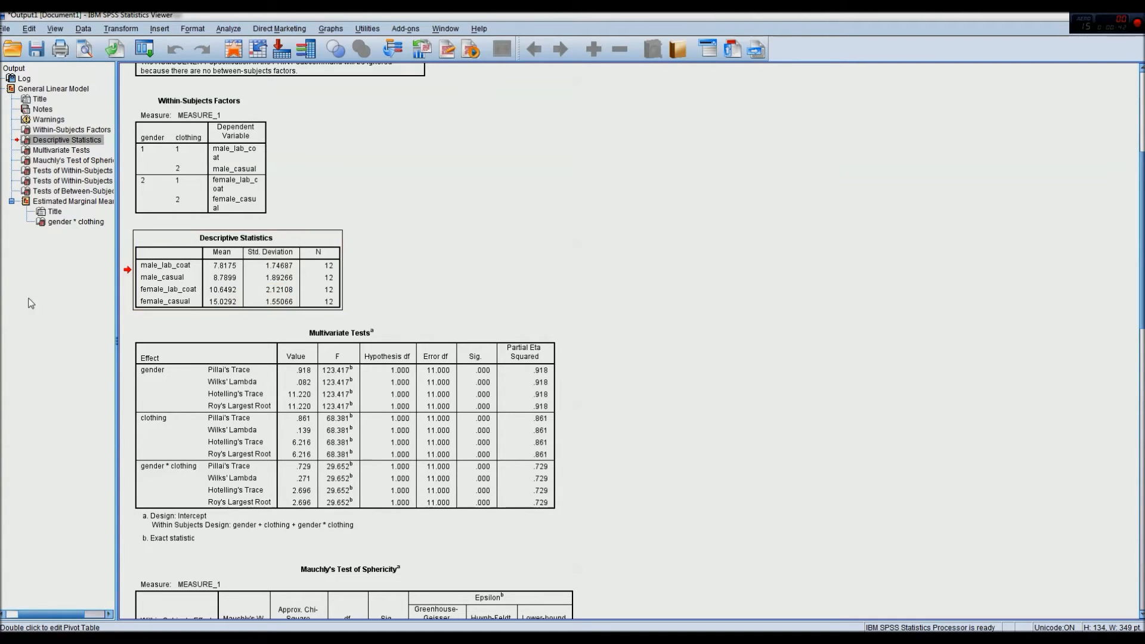
{"action": "mouse_move", "coordinate": [167, 294]}
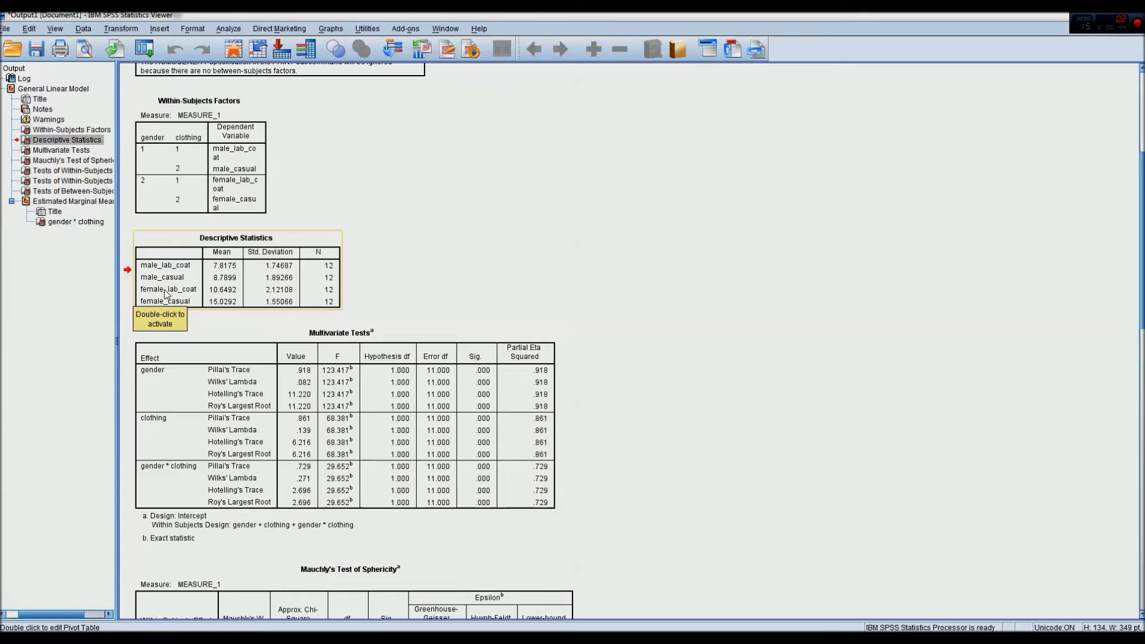
{"action": "mouse_move", "coordinate": [226, 294]}
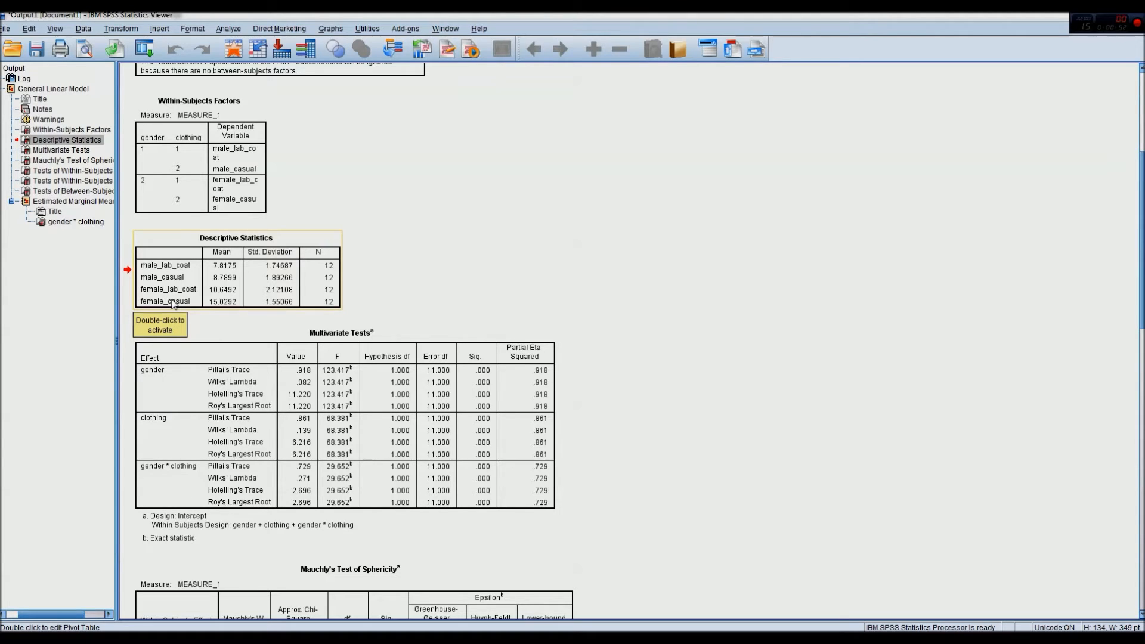
{"action": "mouse_move", "coordinate": [230, 302]}
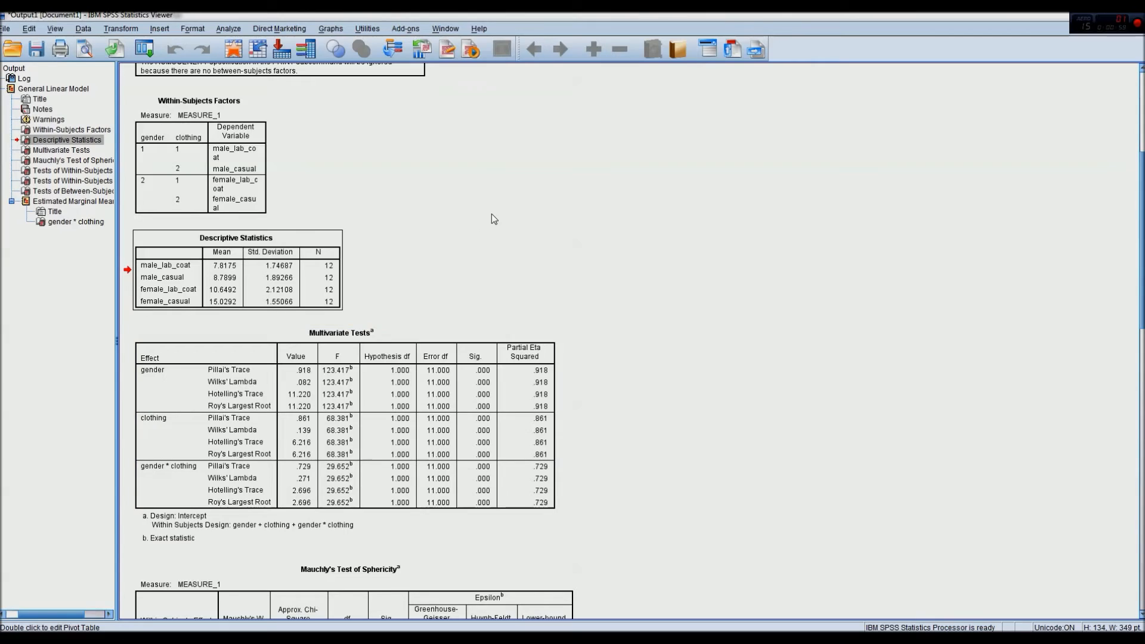
{"action": "mouse_move", "coordinate": [495, 222]}
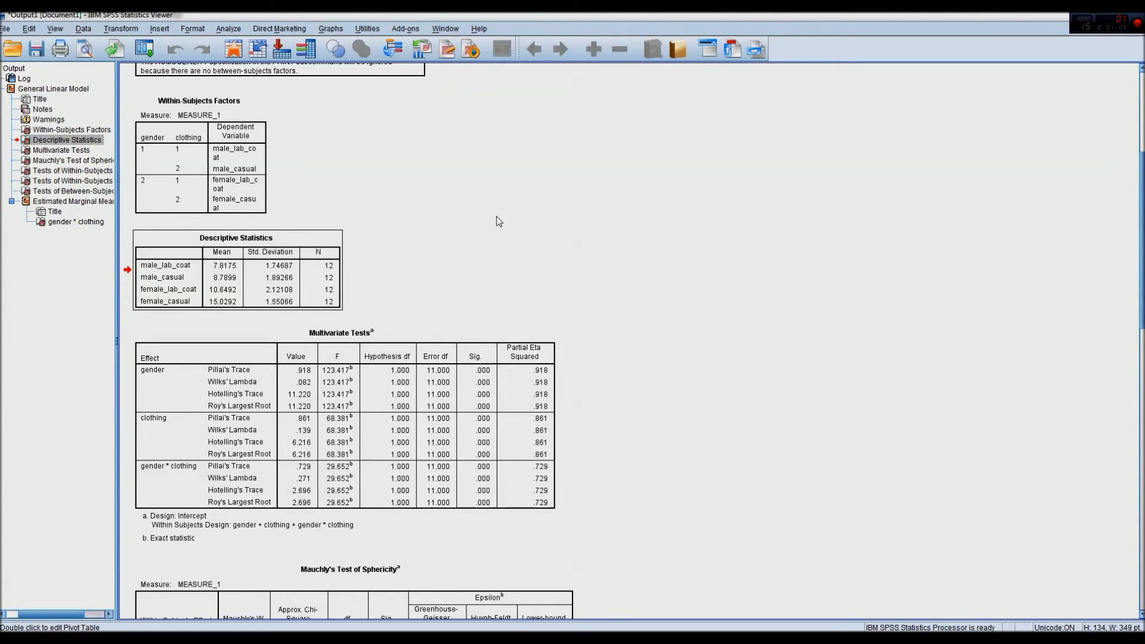
{"action": "scroll", "scroll_direction": "down", "scroll_amount": 3}
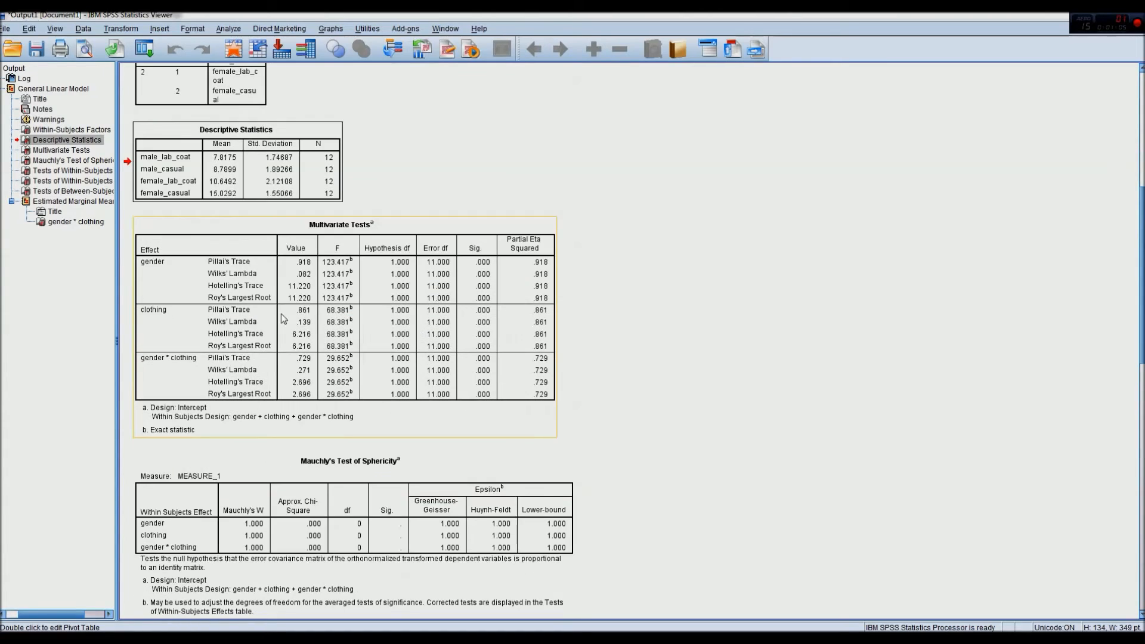
{"action": "mouse_move", "coordinate": [284, 317]}
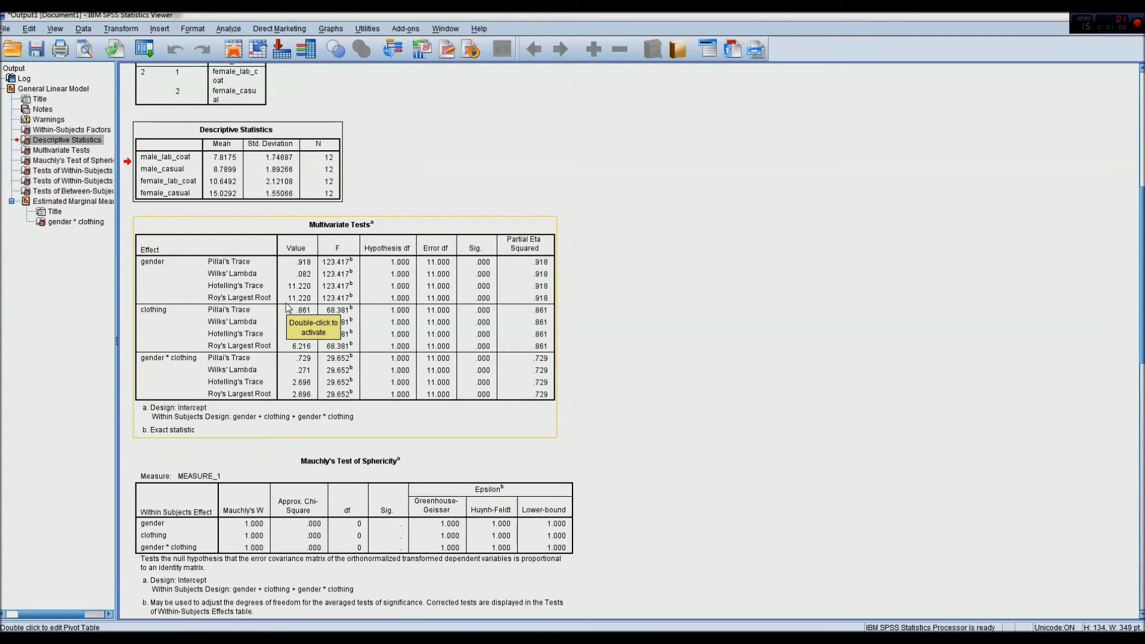
{"action": "mouse_move", "coordinate": [270, 345]}
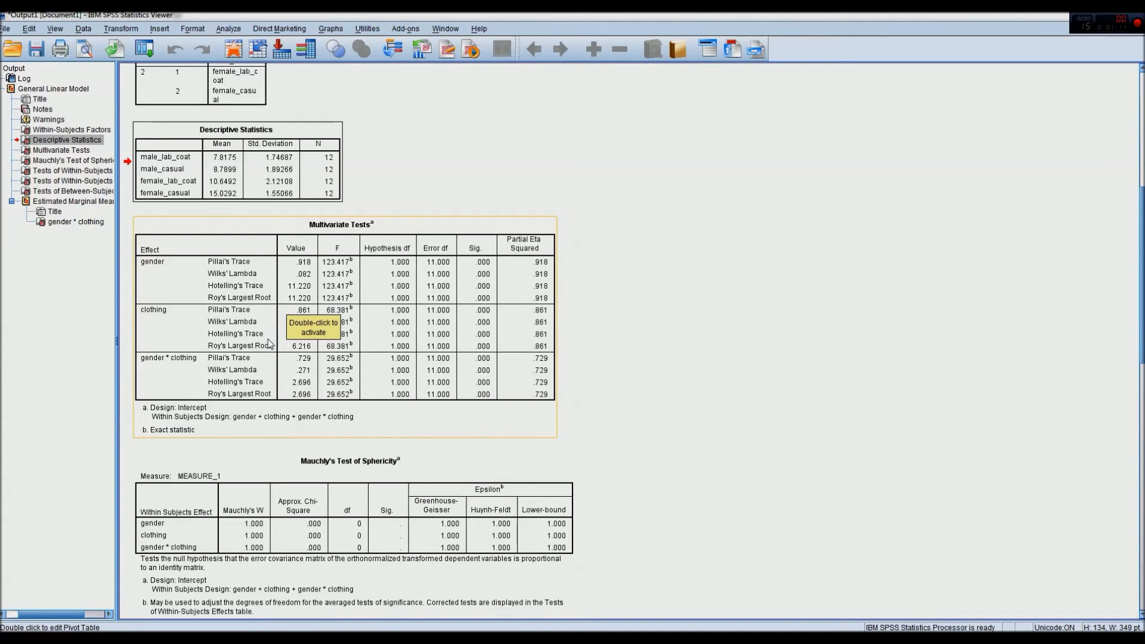
{"action": "scroll", "scroll_direction": "down", "scroll_amount": 3}
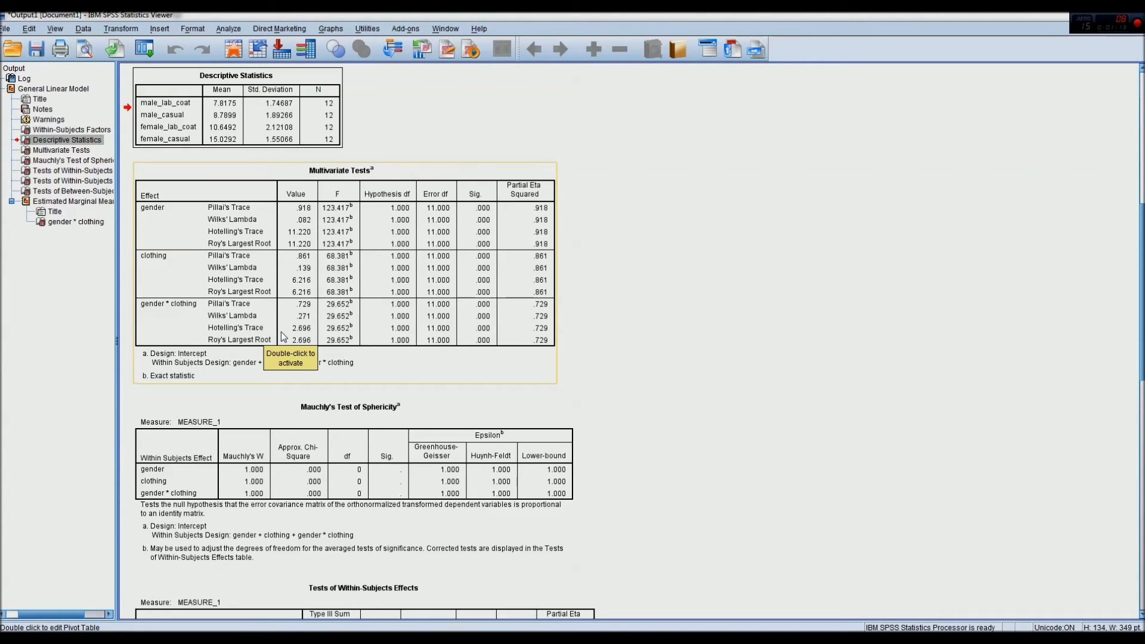
{"action": "scroll", "scroll_direction": "down", "scroll_amount": 3}
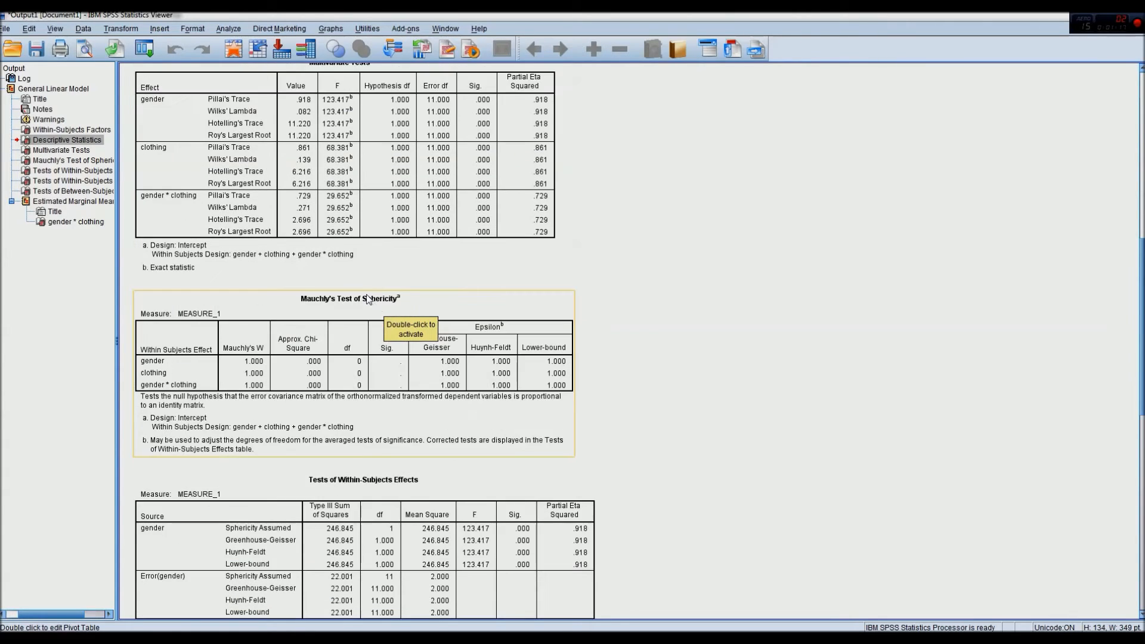
{"action": "scroll", "scroll_direction": "down", "scroll_amount": 3}
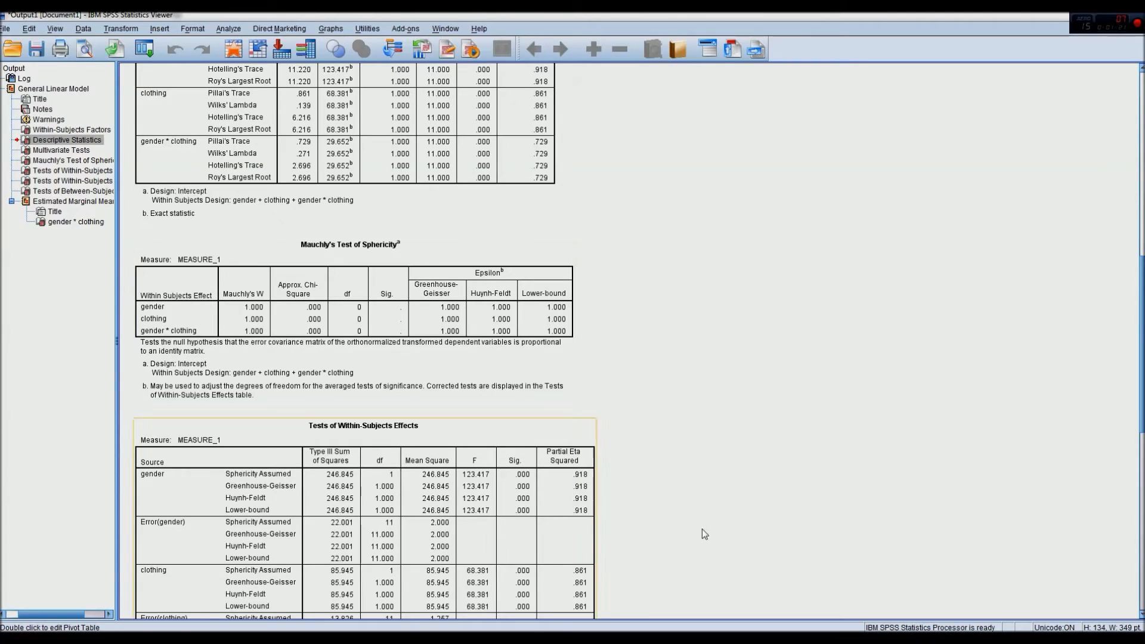
{"action": "left_click", "coordinate": [351, 307]}
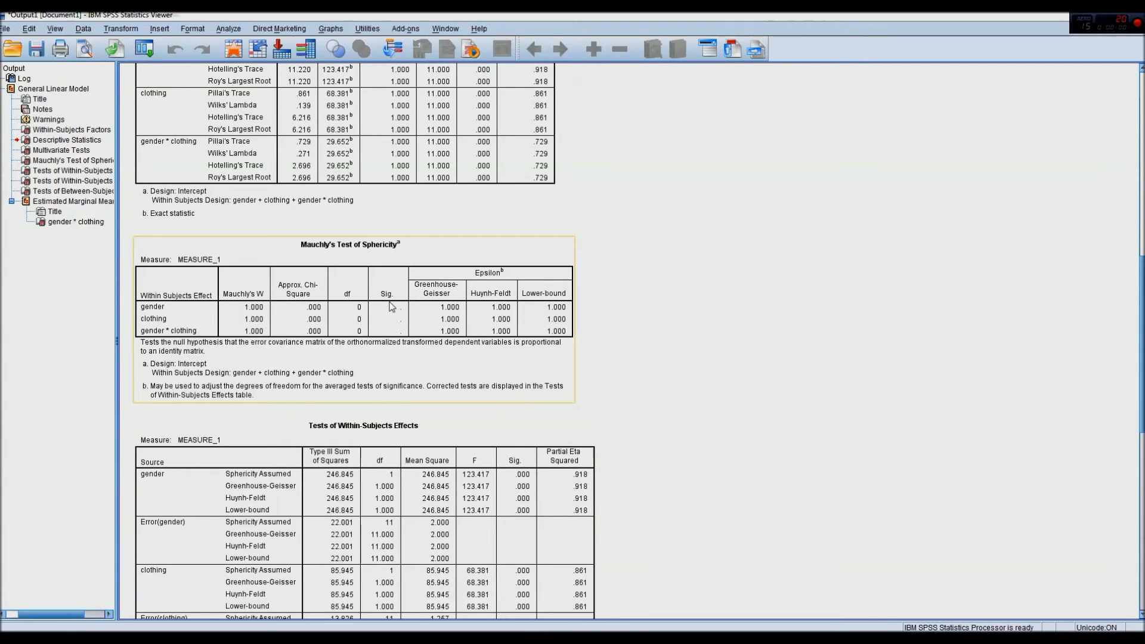
{"action": "mouse_move", "coordinate": [392, 306]}
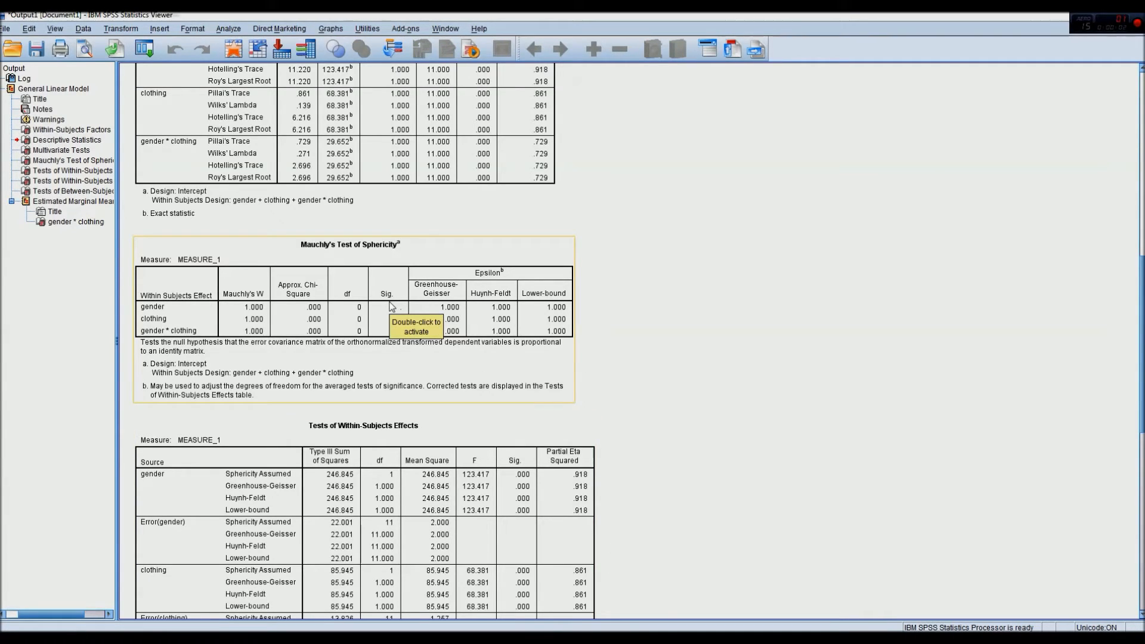
{"action": "mouse_move", "coordinate": [348, 322]}
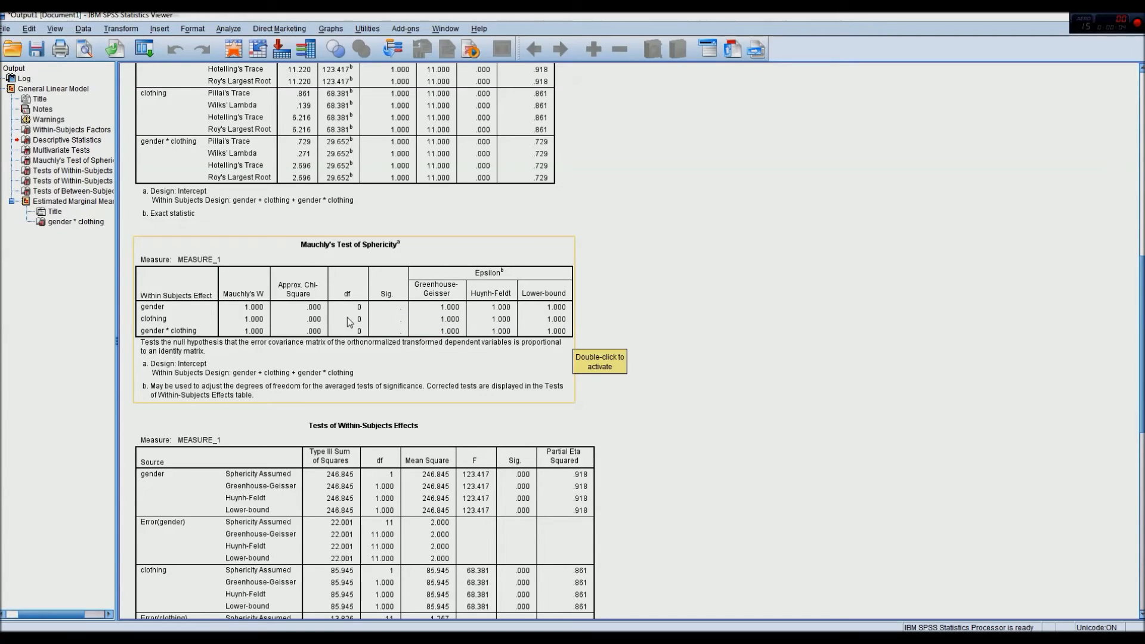
{"action": "mouse_move", "coordinate": [488, 361]}
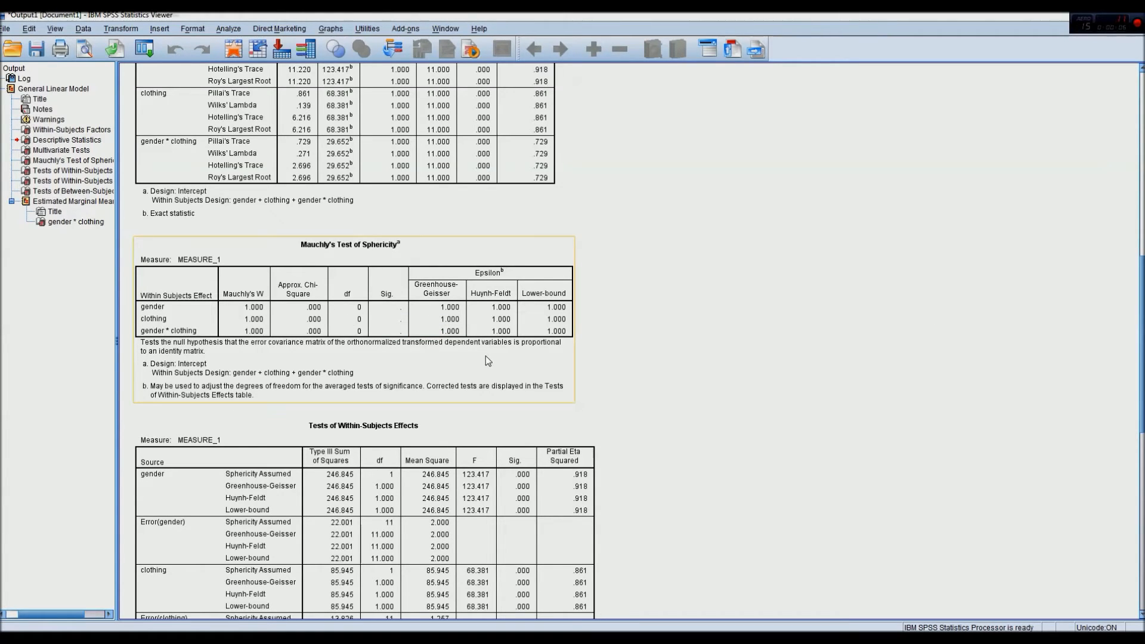
{"action": "mouse_move", "coordinate": [488, 361]}
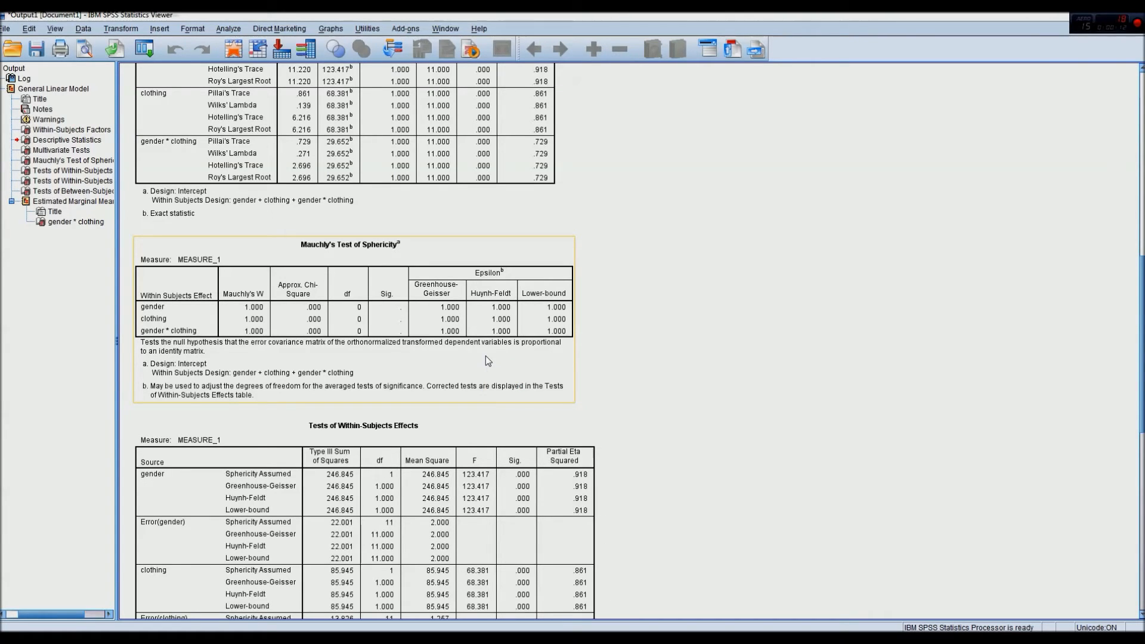
{"action": "scroll", "scroll_direction": "down", "scroll_amount": 3}
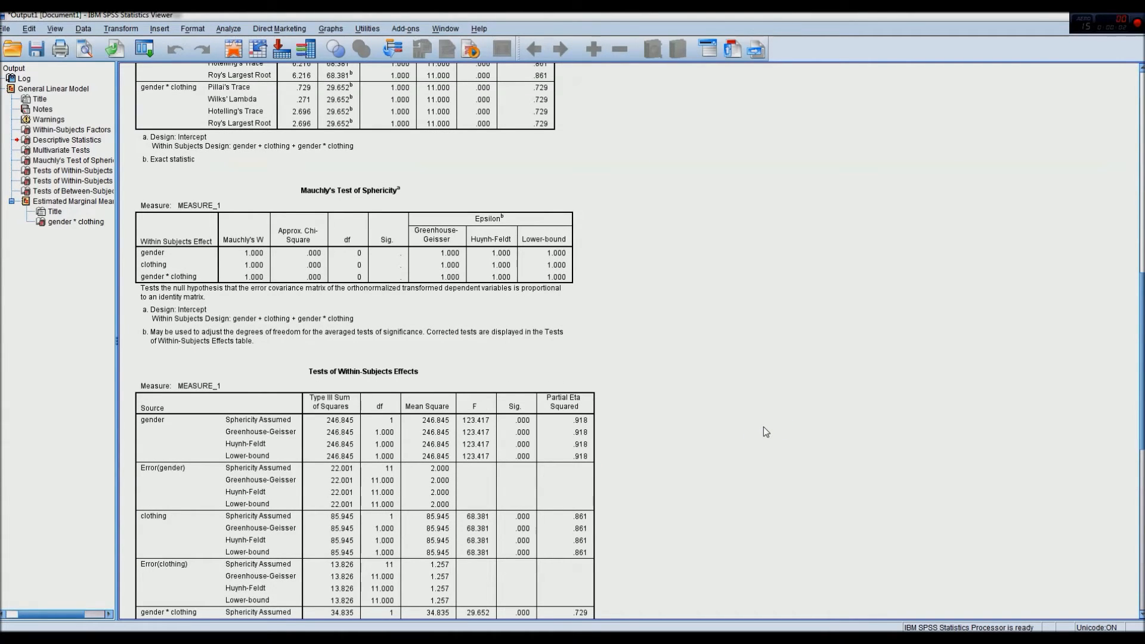
{"action": "scroll", "scroll_direction": "down", "scroll_amount": 3}
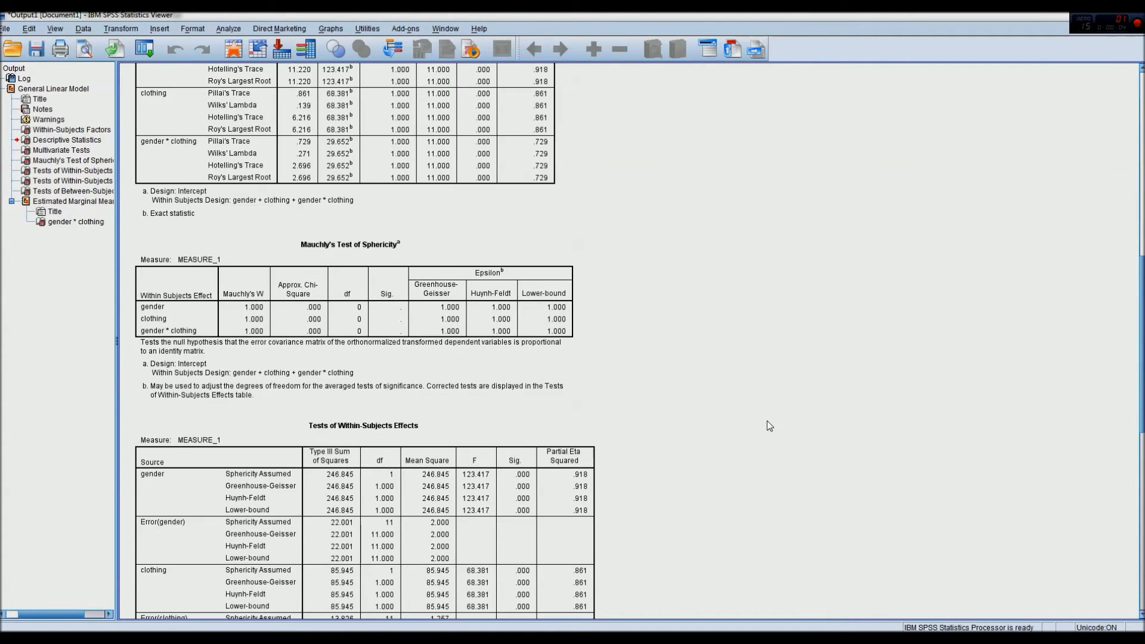
{"action": "scroll", "scroll_direction": "down", "scroll_amount": 3}
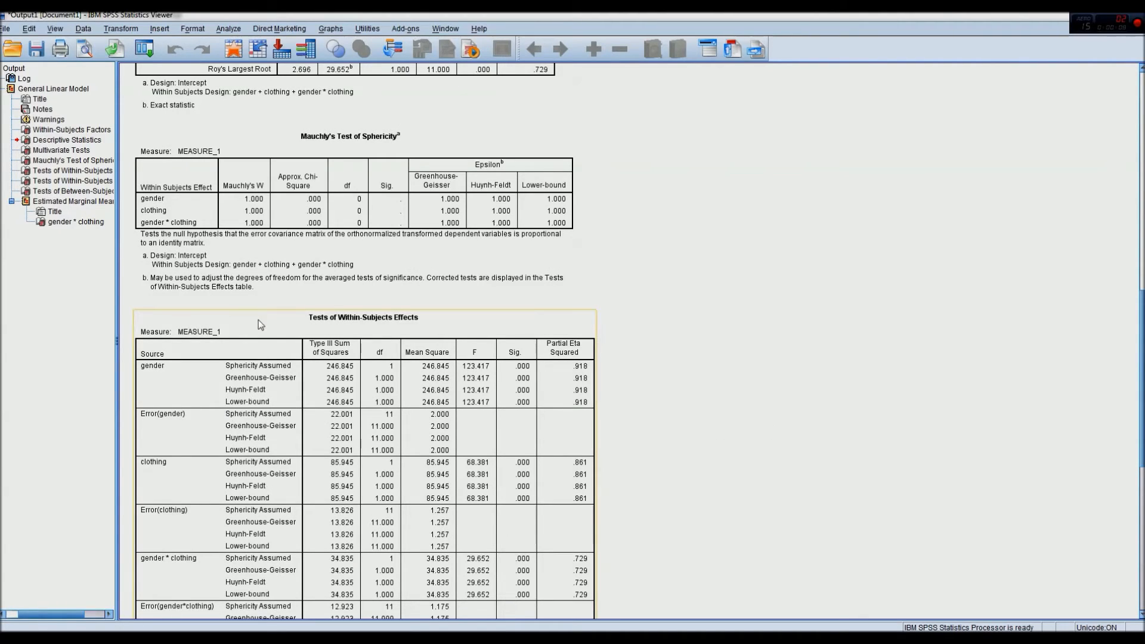
{"action": "scroll", "scroll_direction": "down", "scroll_amount": 3}
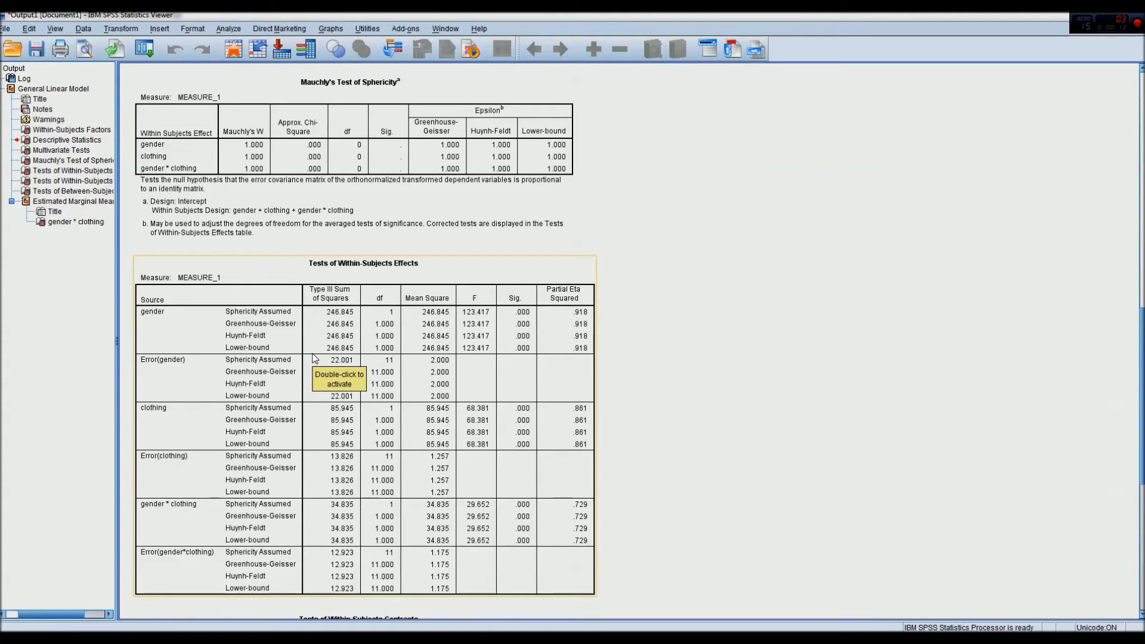
{"action": "mouse_move", "coordinate": [314, 374]}
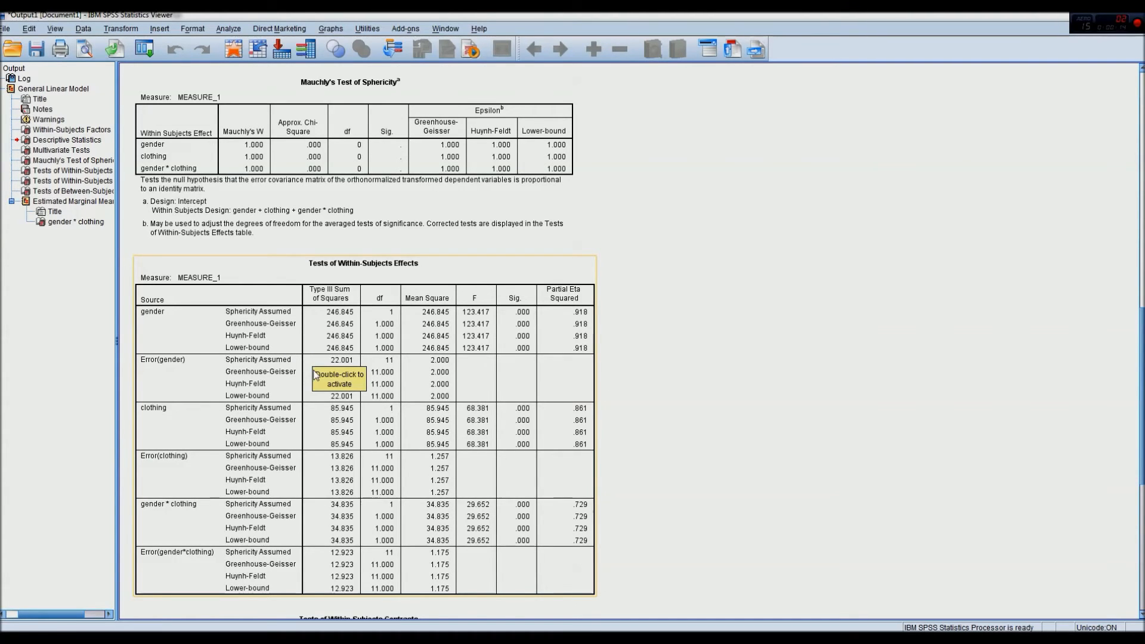
{"action": "scroll", "scroll_direction": "down", "scroll_amount": 3}
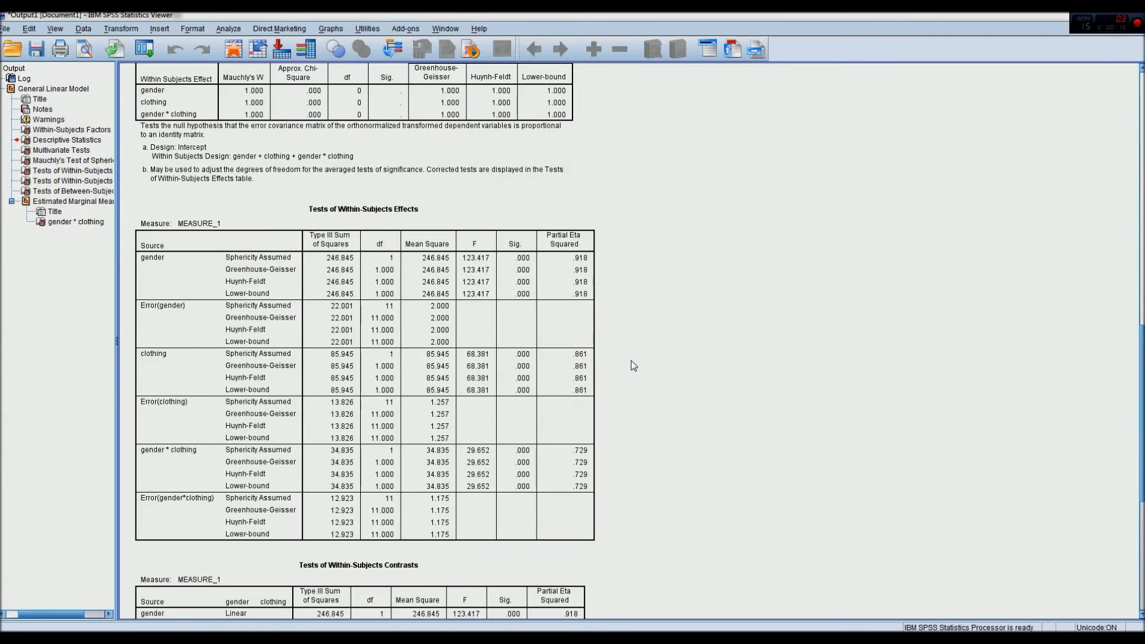
{"action": "mouse_move", "coordinate": [607, 365]}
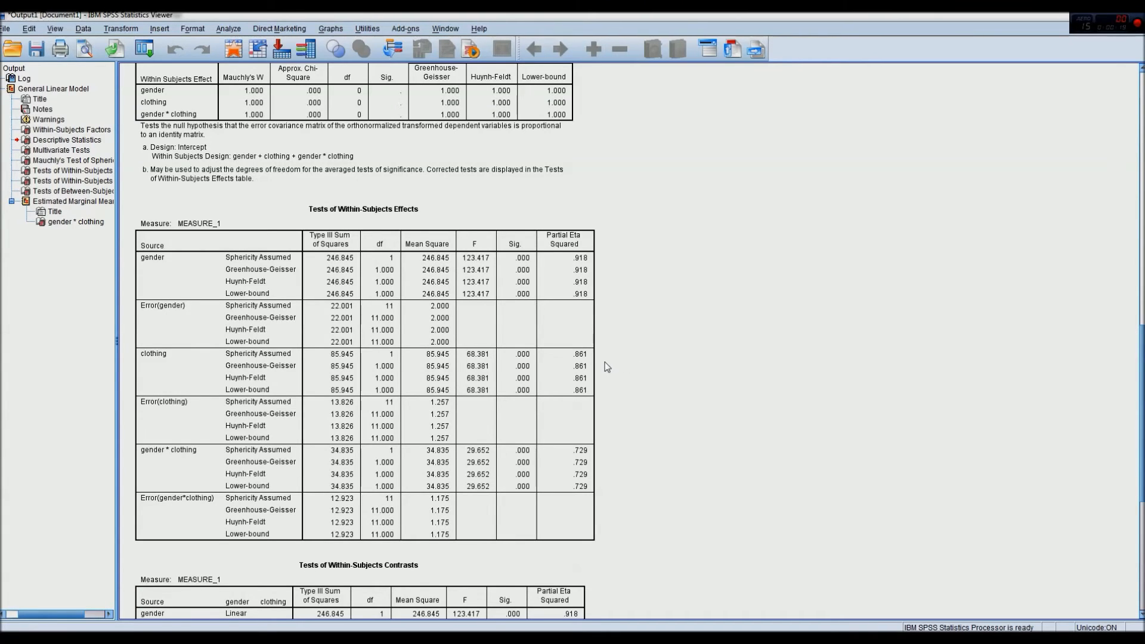
{"action": "mouse_move", "coordinate": [1125, 344]}
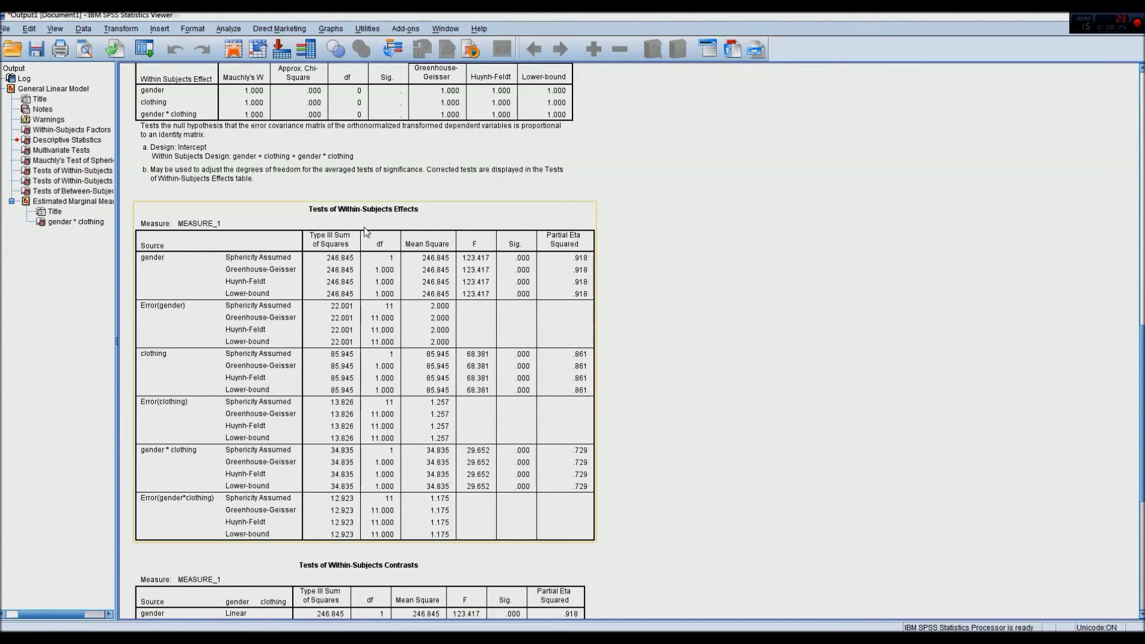
{"action": "mouse_move", "coordinate": [368, 241]}
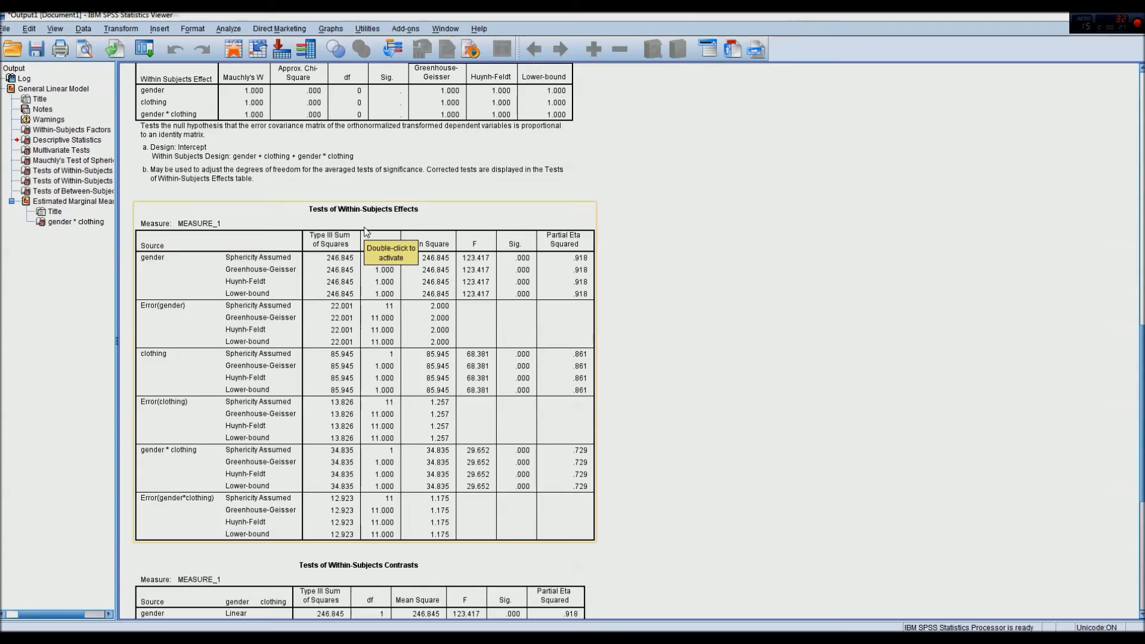
{"action": "mouse_move", "coordinate": [530, 281]}
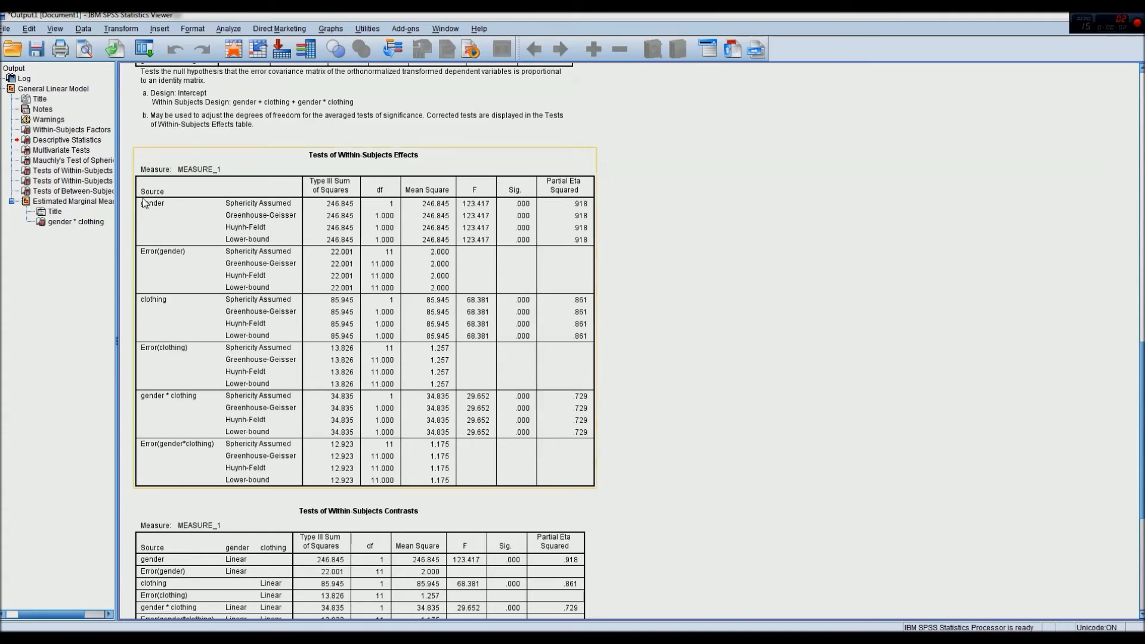
{"action": "mouse_move", "coordinate": [500, 207]}
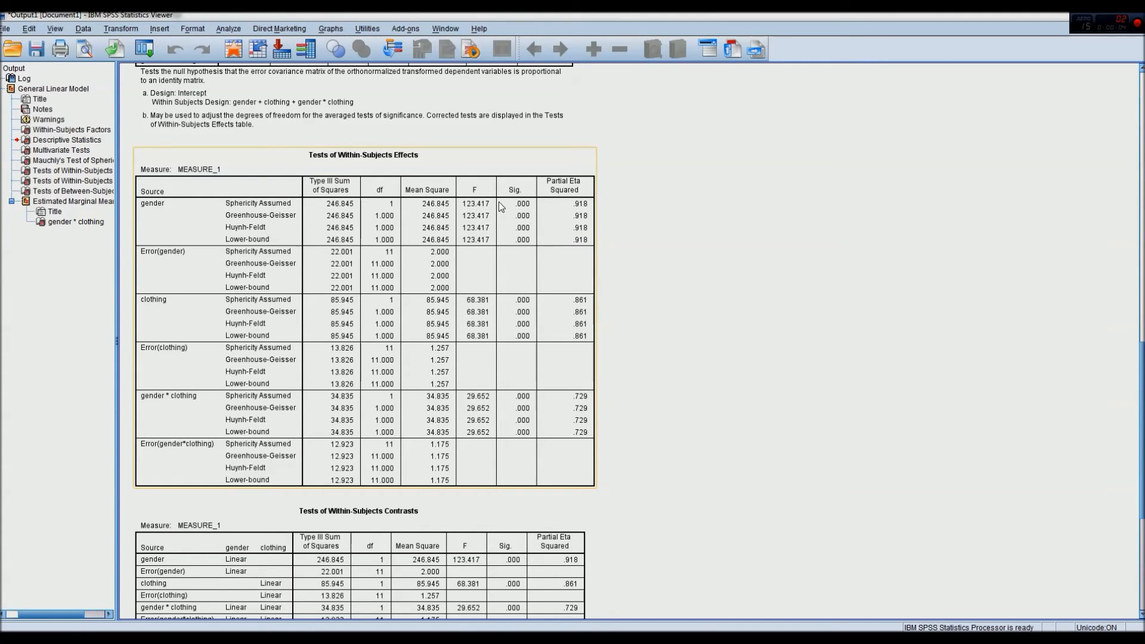
{"action": "mouse_move", "coordinate": [511, 222]}
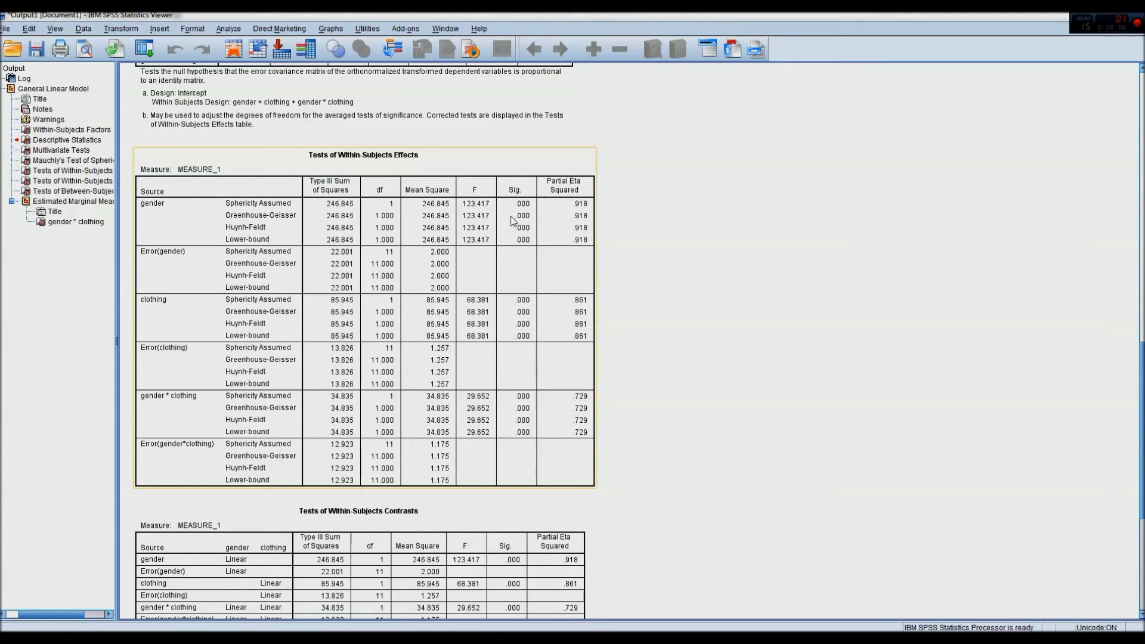
{"action": "mouse_move", "coordinate": [530, 220]}
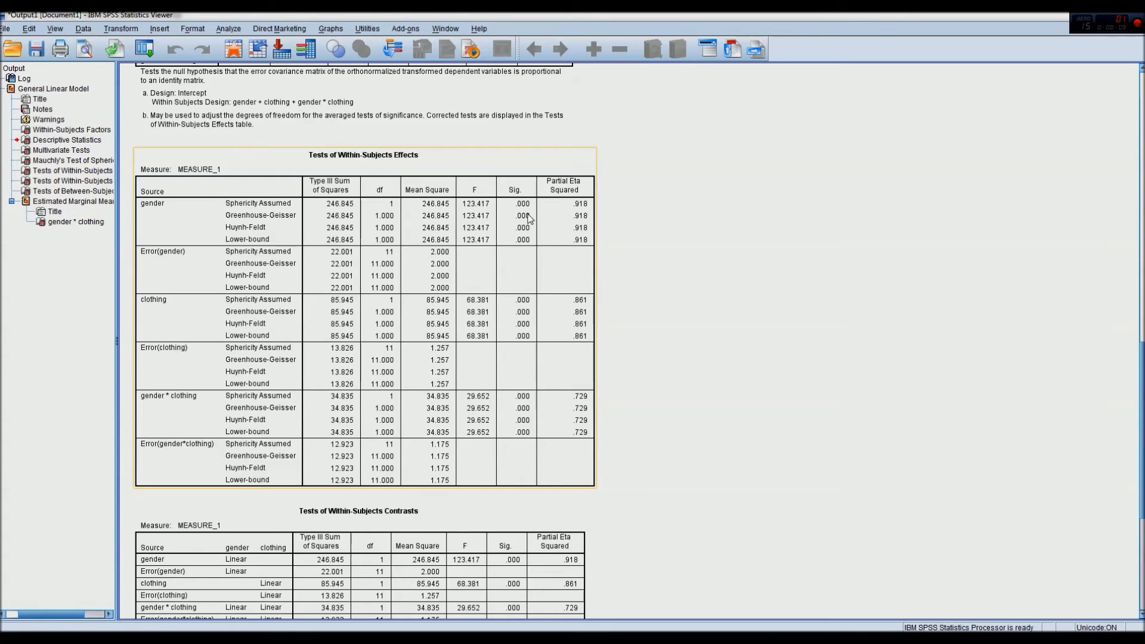
{"action": "mouse_move", "coordinate": [580, 223]}
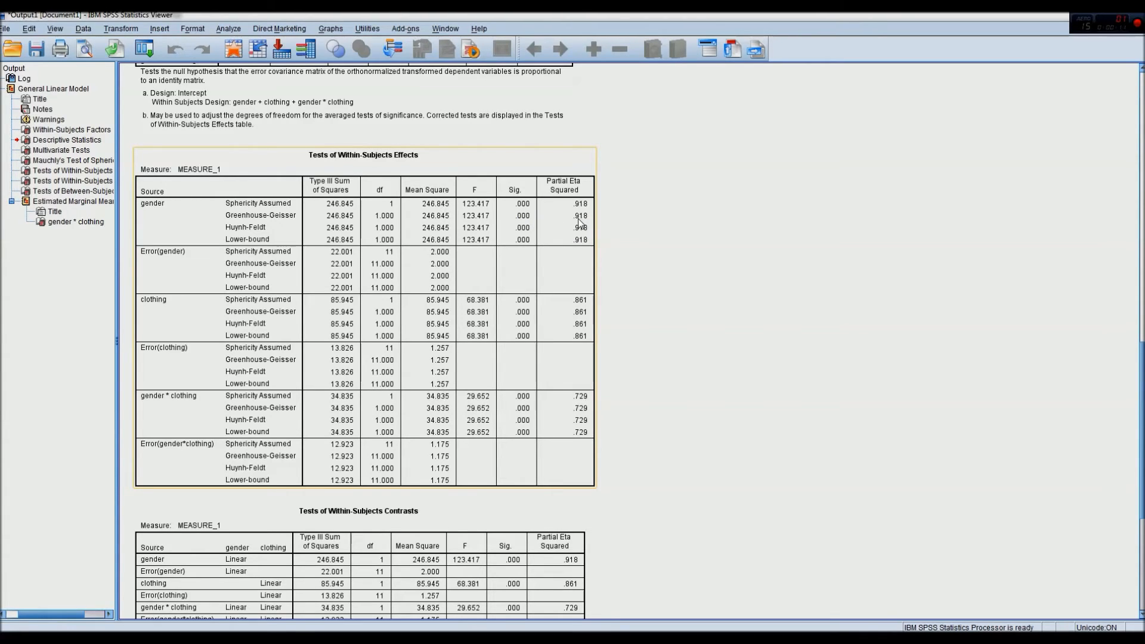
{"action": "mouse_move", "coordinate": [563, 221]}
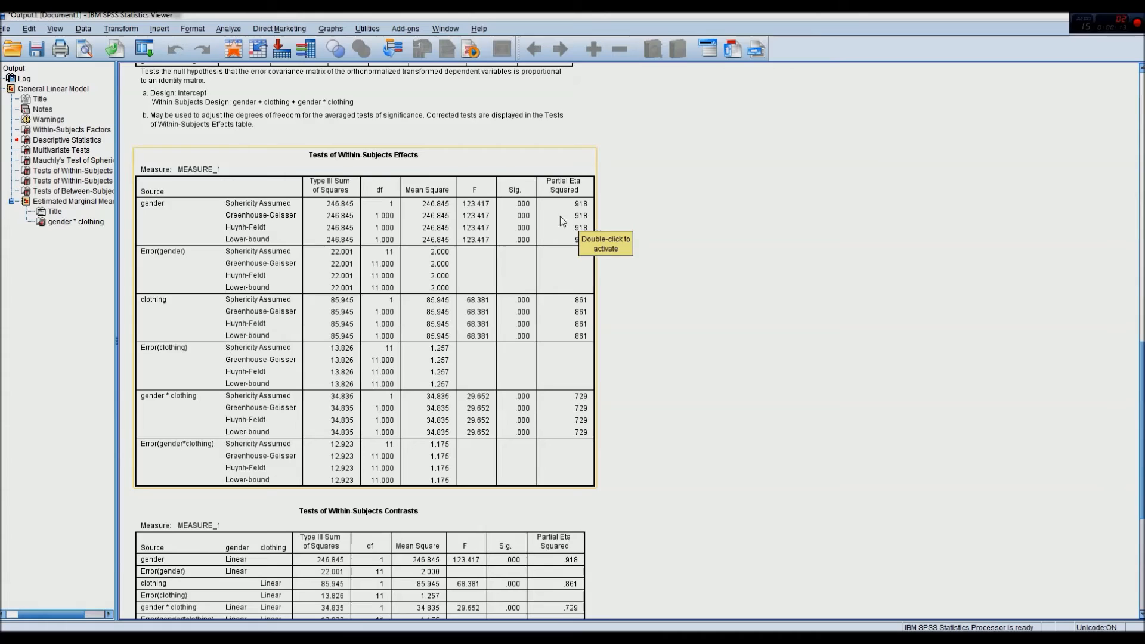
{"action": "mouse_move", "coordinate": [151, 203]}
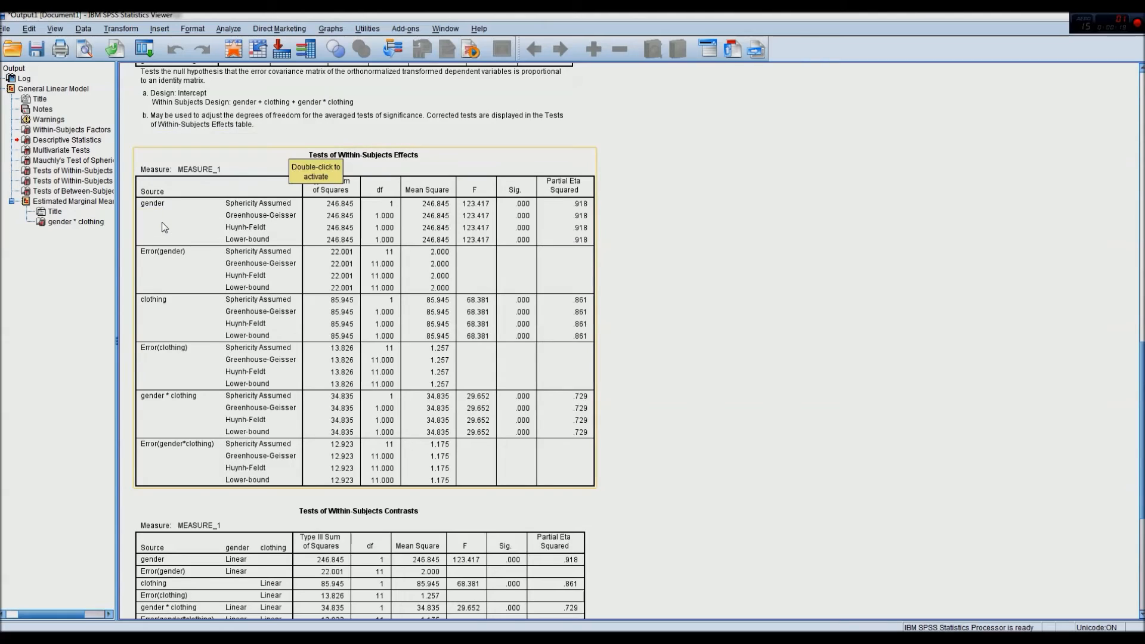
{"action": "mouse_move", "coordinate": [225, 231]}
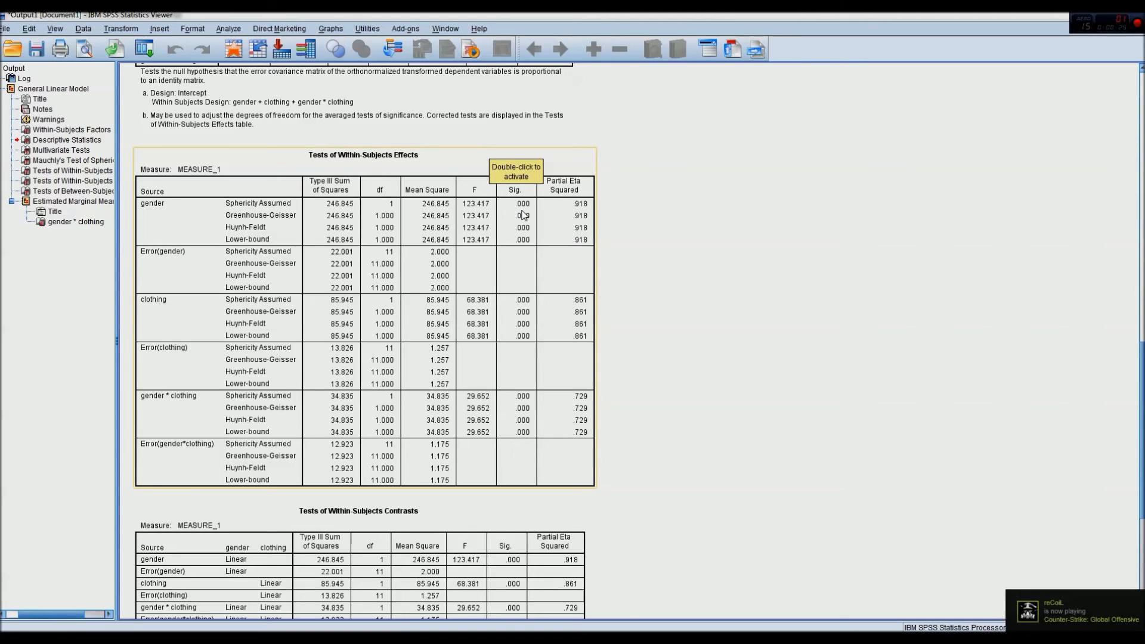
{"action": "mouse_move", "coordinate": [210, 215]}
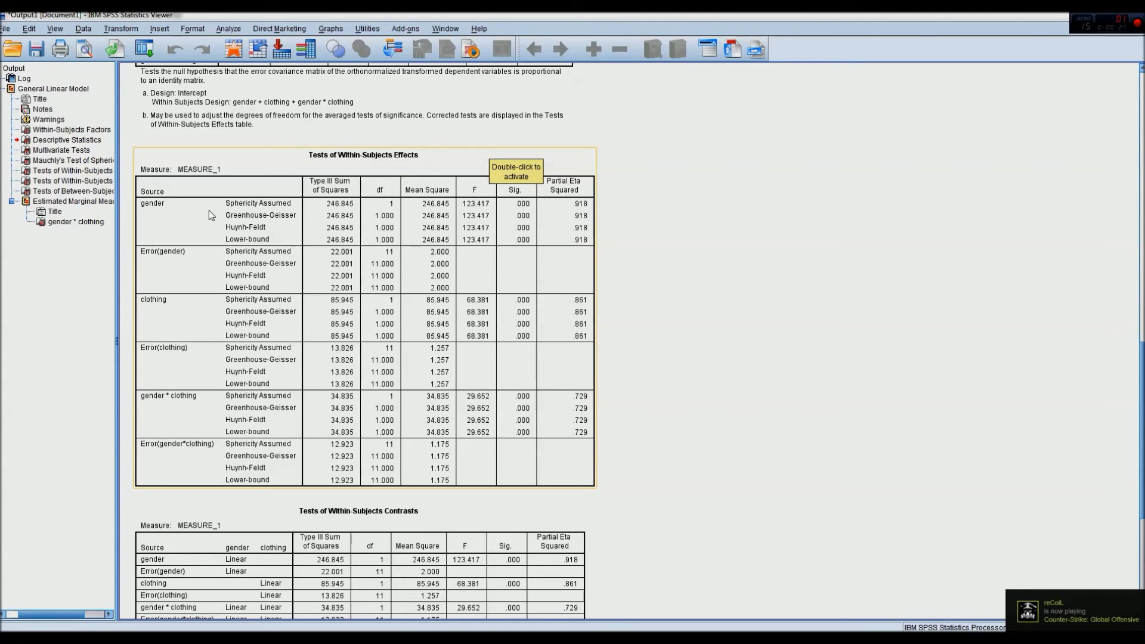
{"action": "mouse_move", "coordinate": [161, 305]}
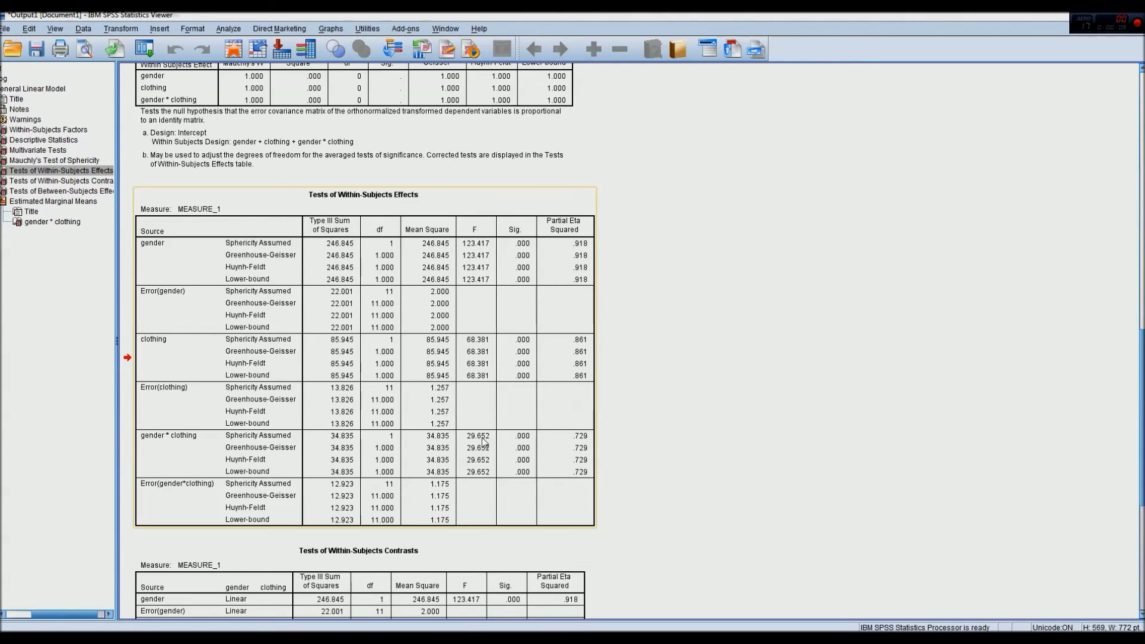
{"action": "mouse_move", "coordinate": [594, 432]}
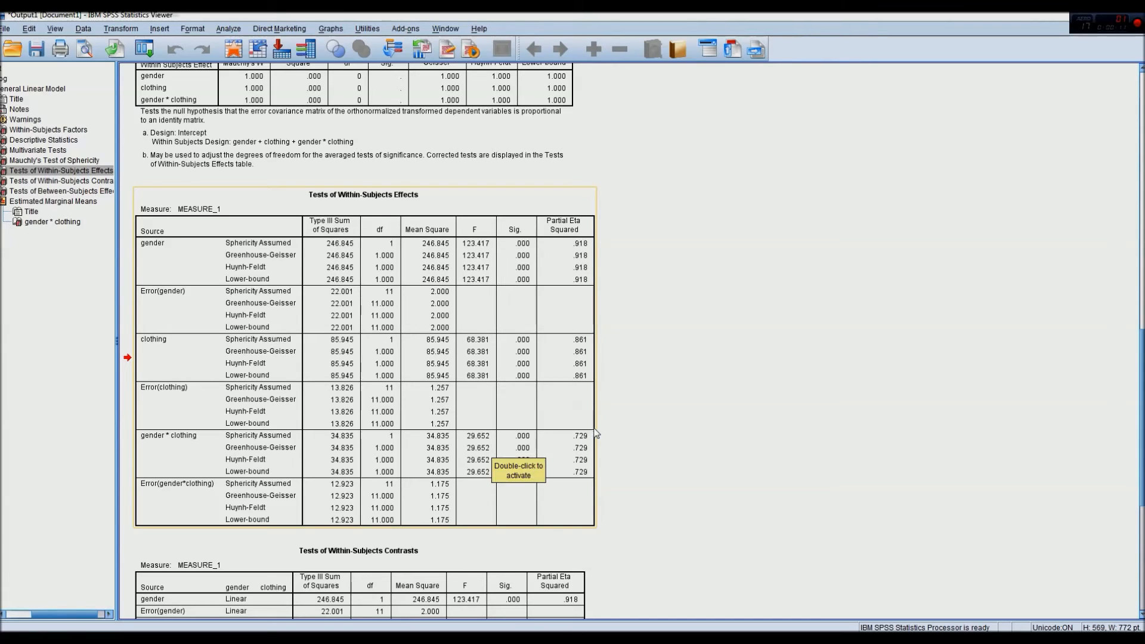
{"action": "mouse_move", "coordinate": [534, 454]}
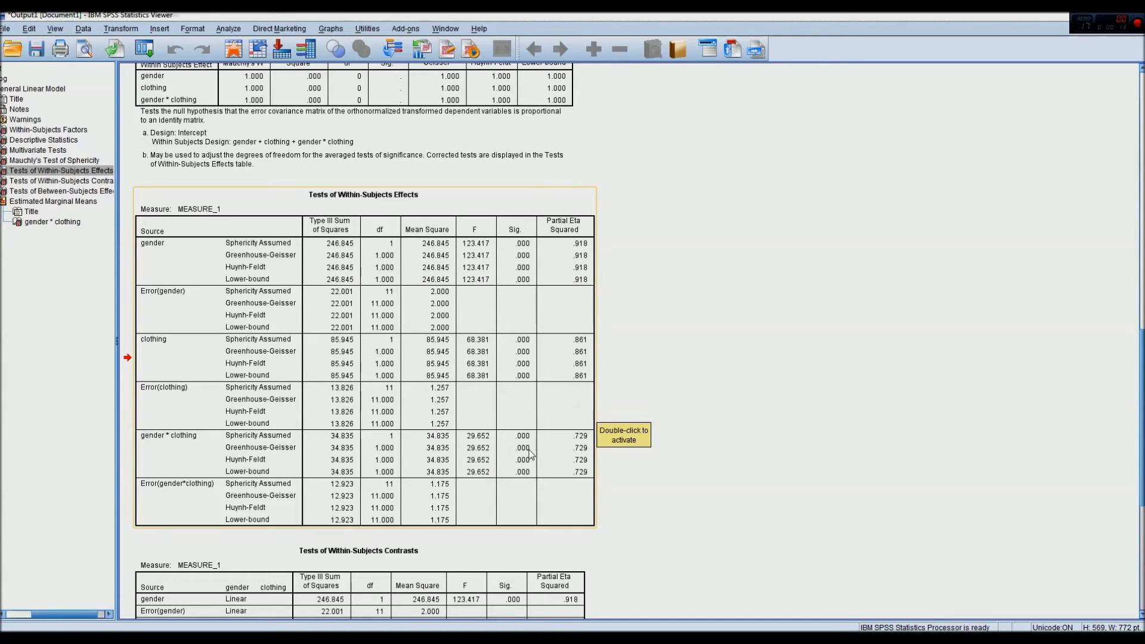
{"action": "mouse_move", "coordinate": [577, 453]}
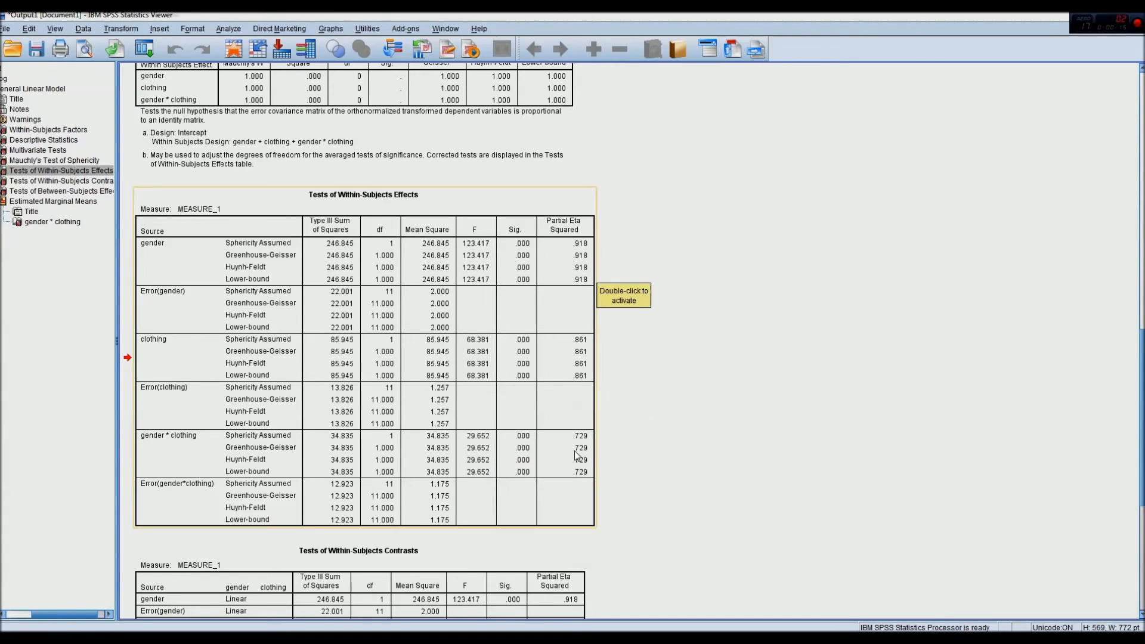
{"action": "mouse_move", "coordinate": [588, 445]}
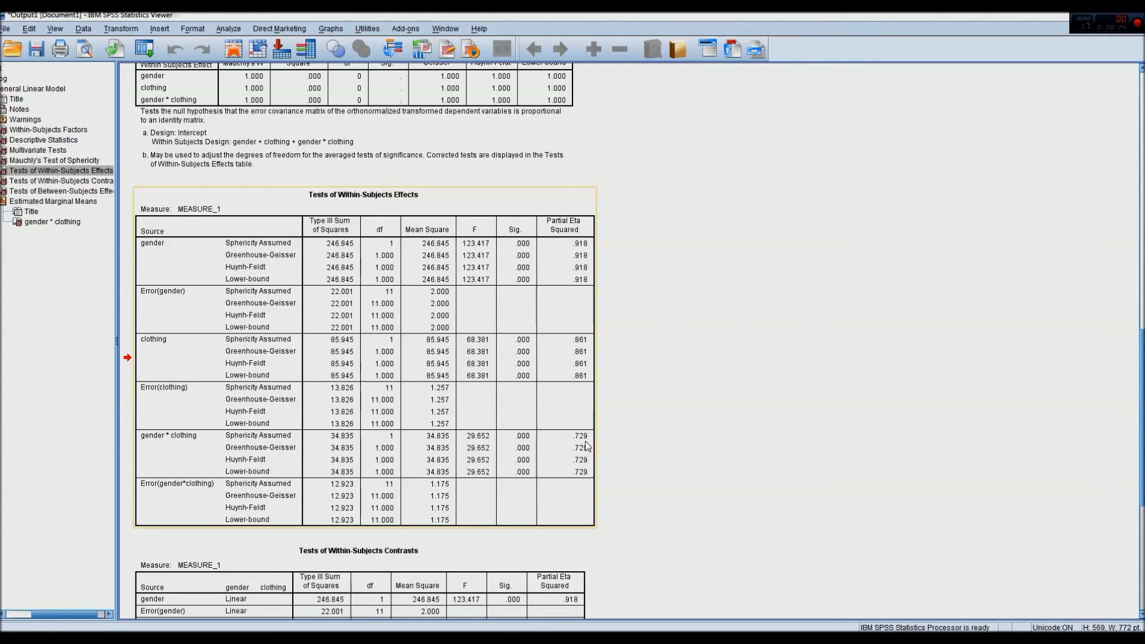
{"action": "mouse_move", "coordinate": [187, 358]}
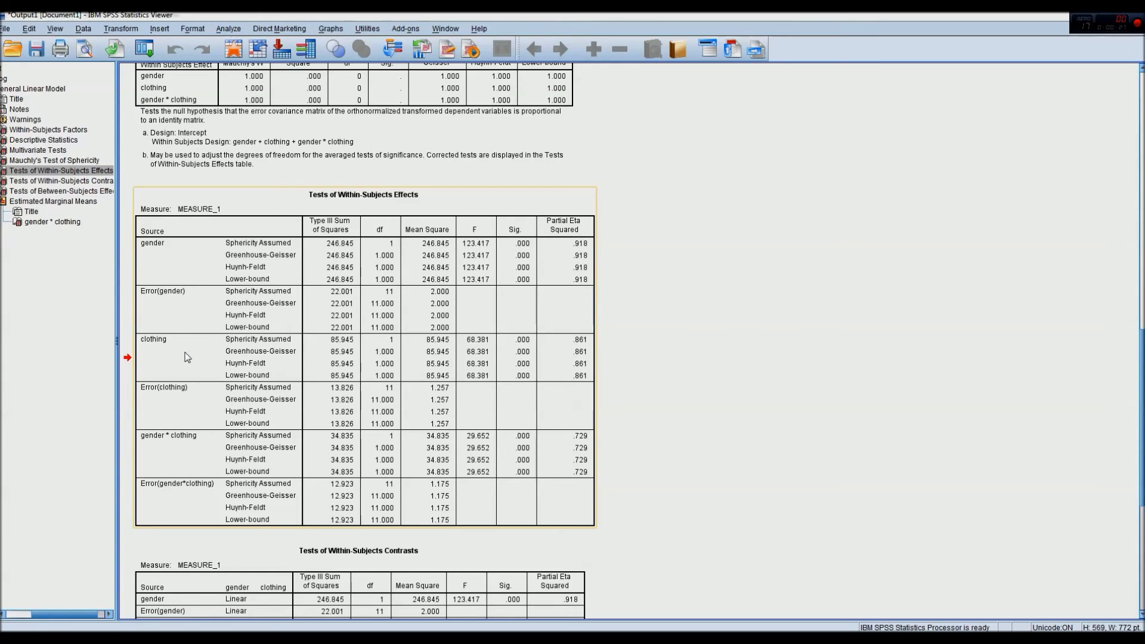
{"action": "mouse_move", "coordinate": [184, 358]}
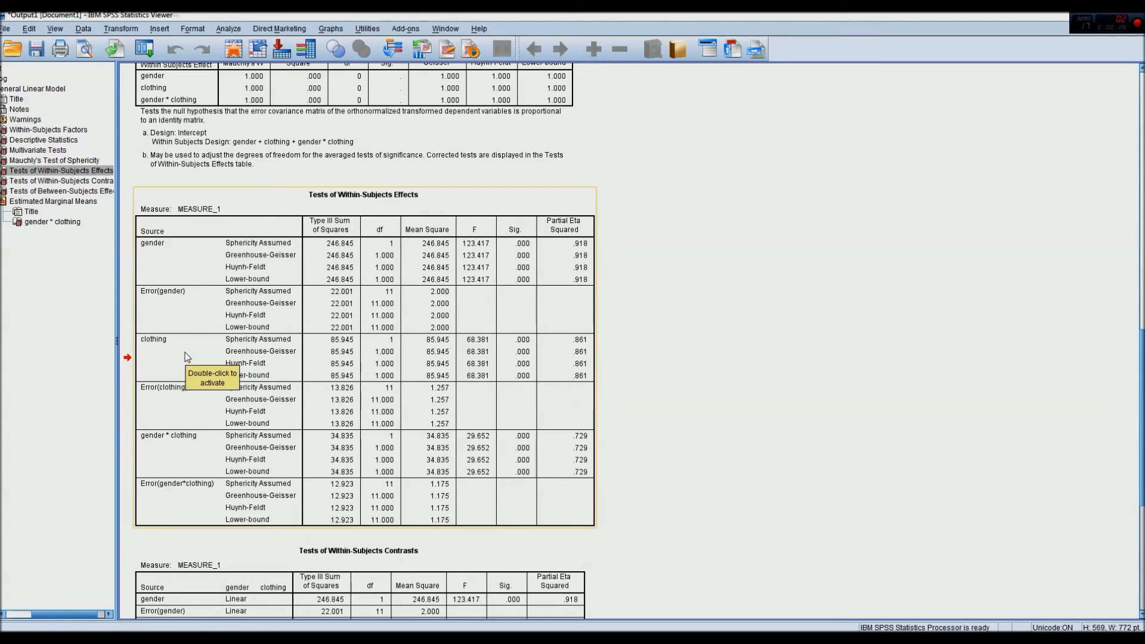
{"action": "mouse_move", "coordinate": [167, 463]}
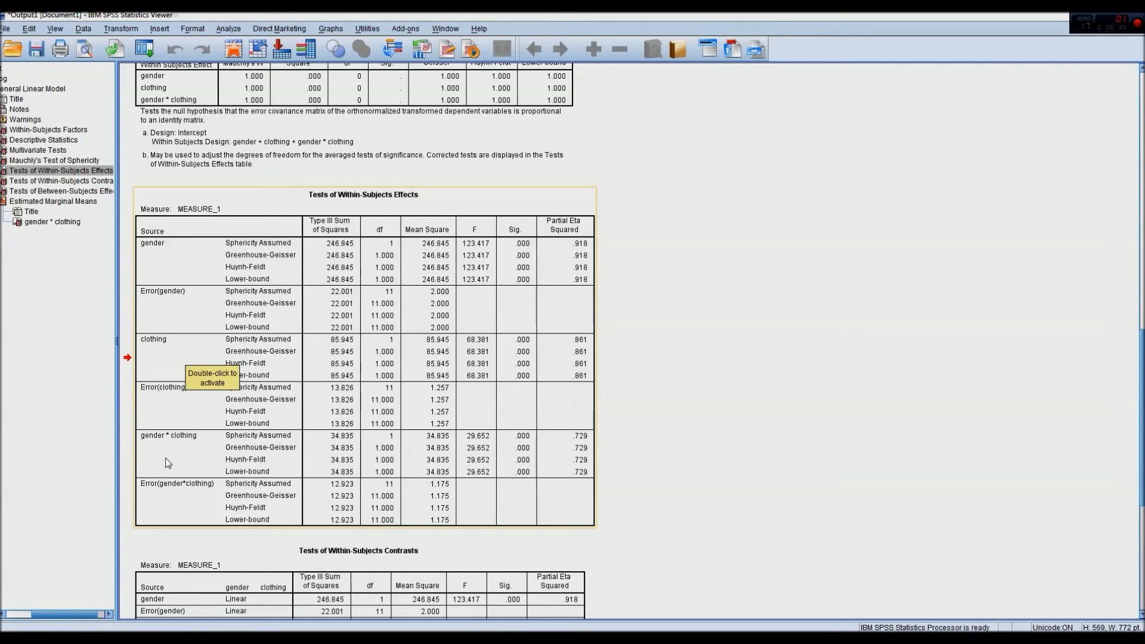
{"action": "mouse_move", "coordinate": [166, 462]}
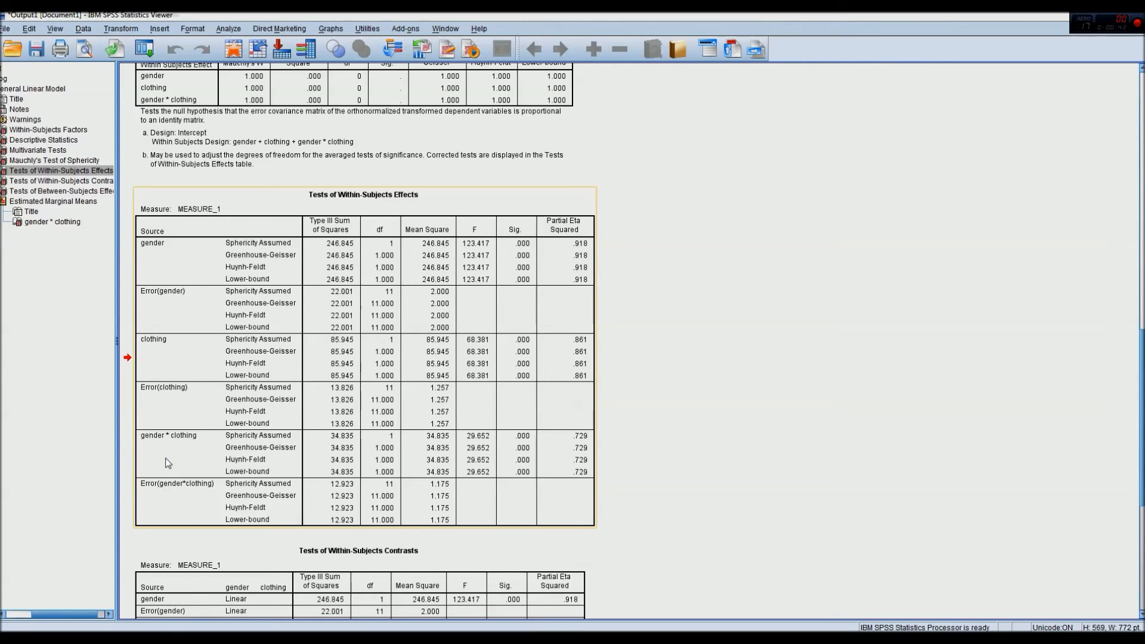
{"action": "mouse_move", "coordinate": [601, 406]}
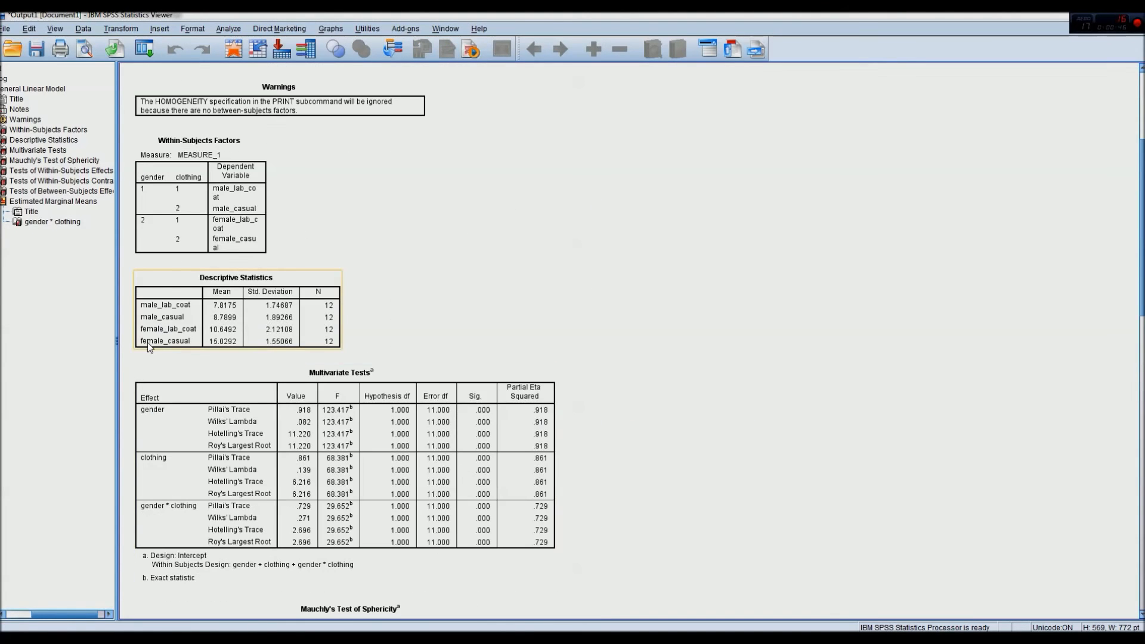
{"action": "mouse_move", "coordinate": [182, 334]}
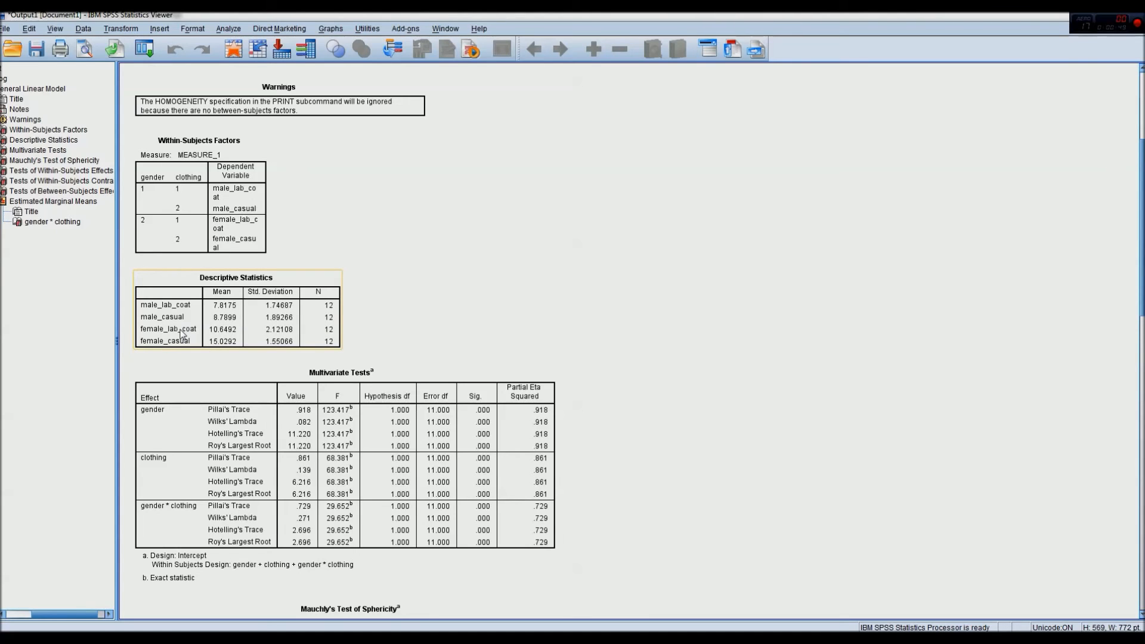
{"action": "left_click", "coordinate": [83, 367]}
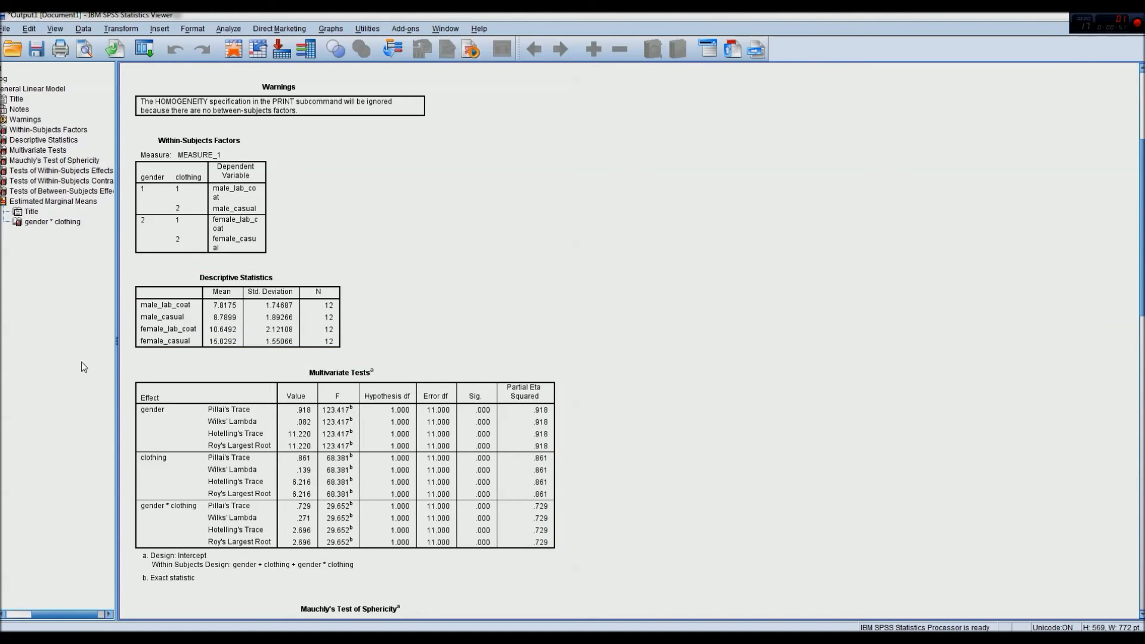
{"action": "mouse_move", "coordinate": [553, 365]}
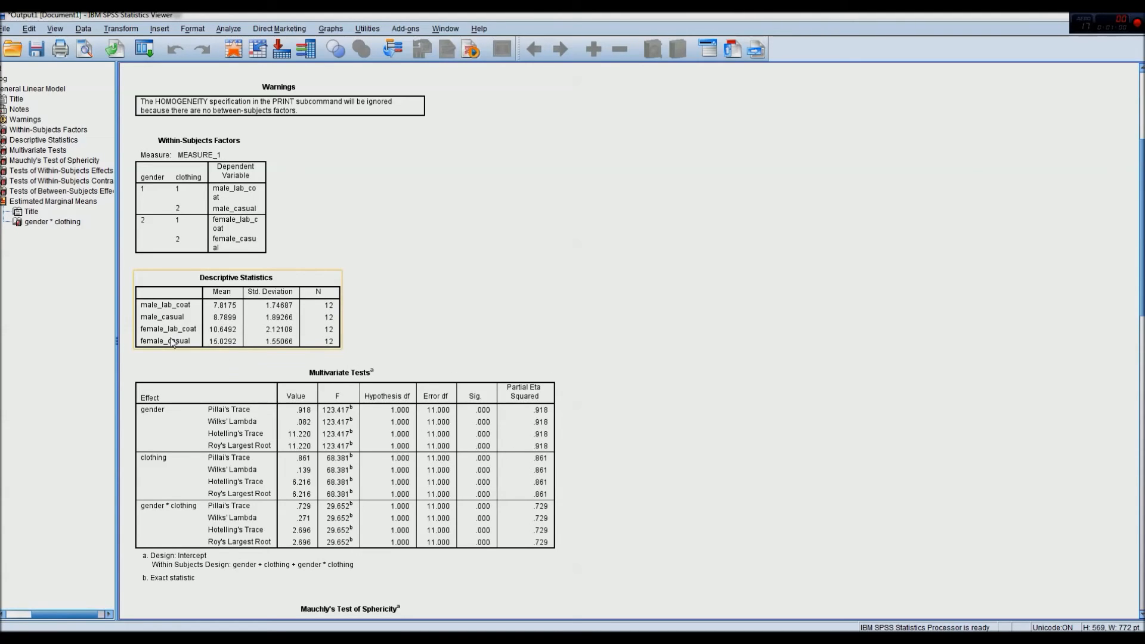
{"action": "mouse_move", "coordinate": [171, 341]}
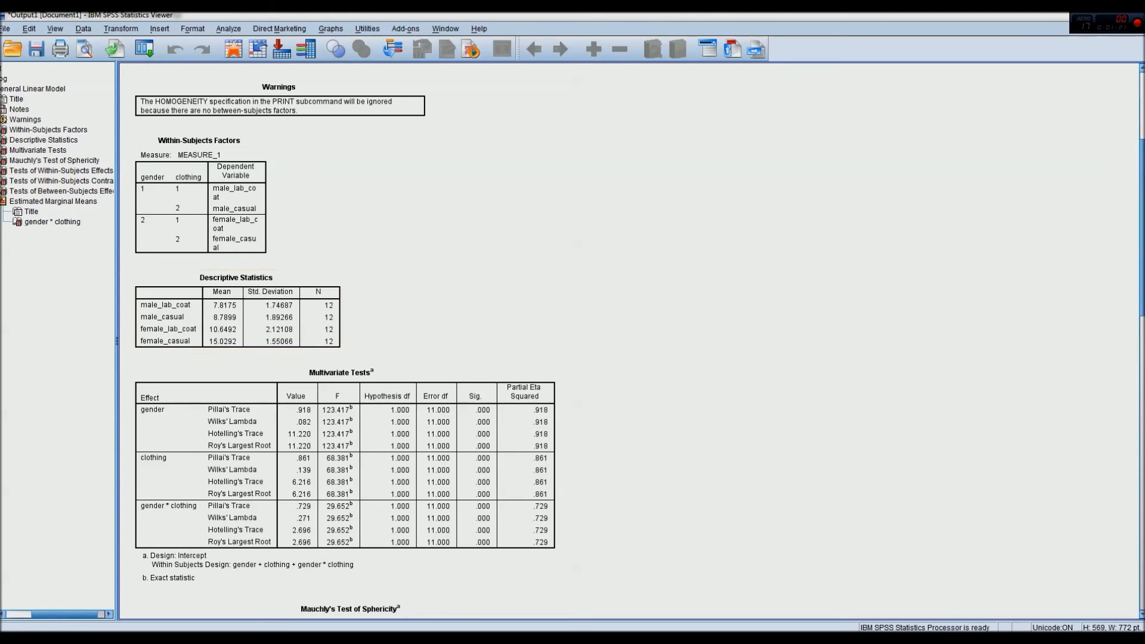
{"action": "mouse_move", "coordinate": [511, 323]}
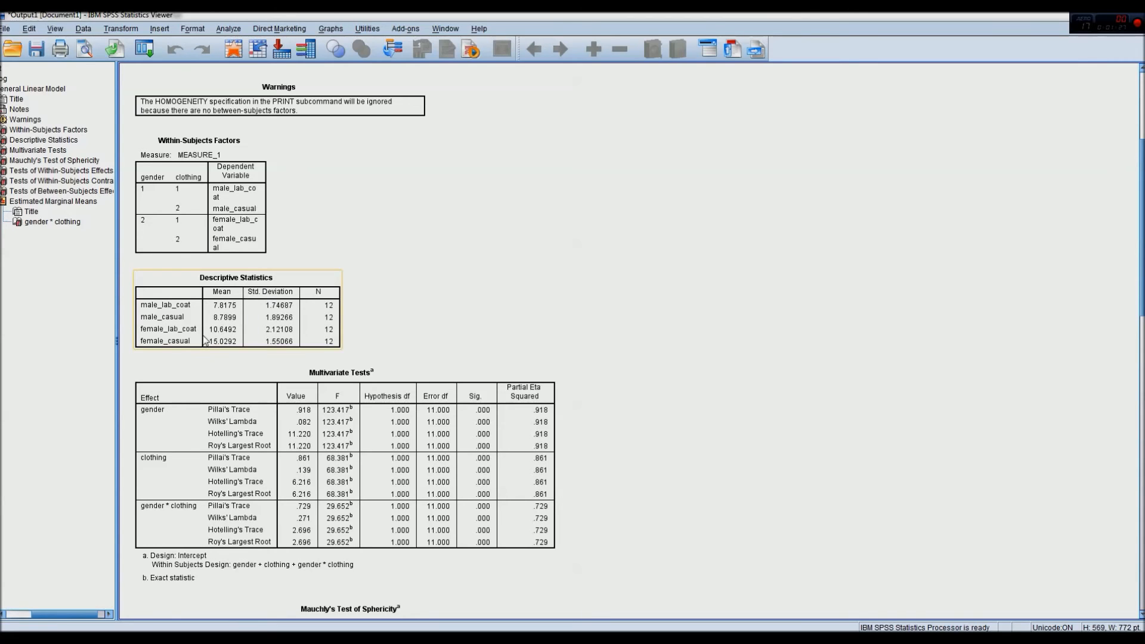
{"action": "mouse_move", "coordinate": [161, 314]}
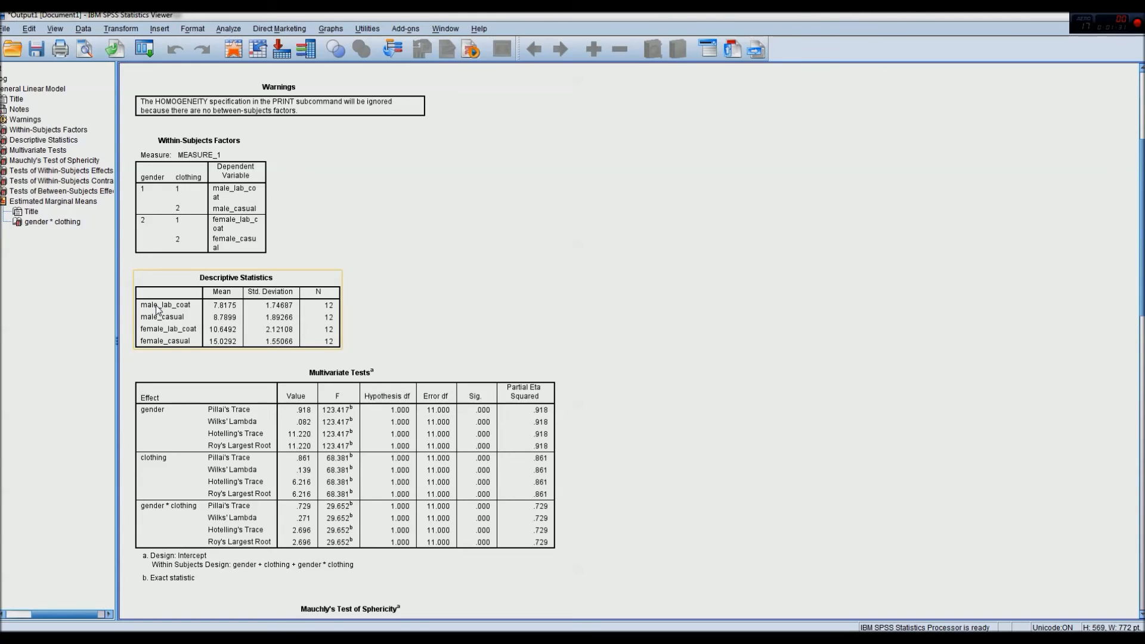
{"action": "mouse_move", "coordinate": [144, 338]}
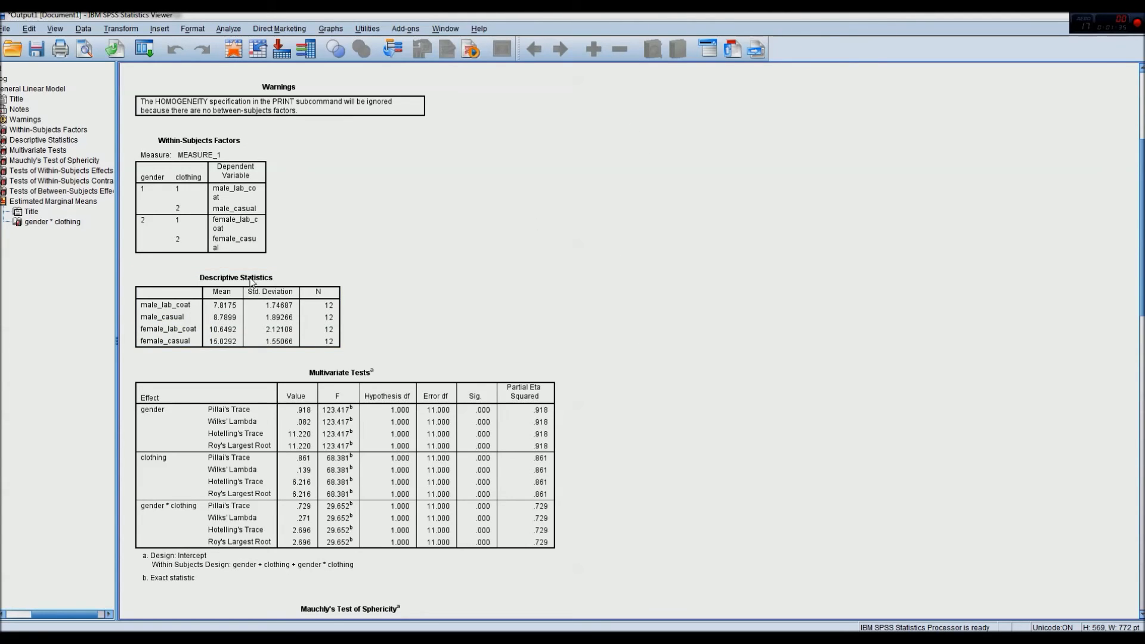
{"action": "left_click", "coordinate": [235, 317]}
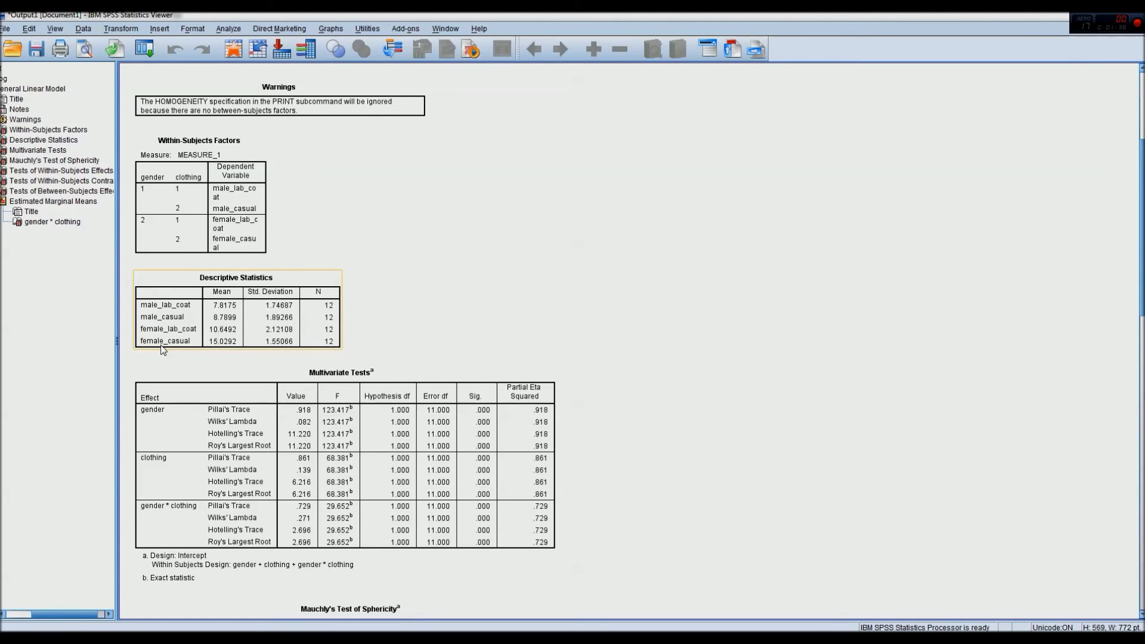
{"action": "mouse_move", "coordinate": [181, 321]}
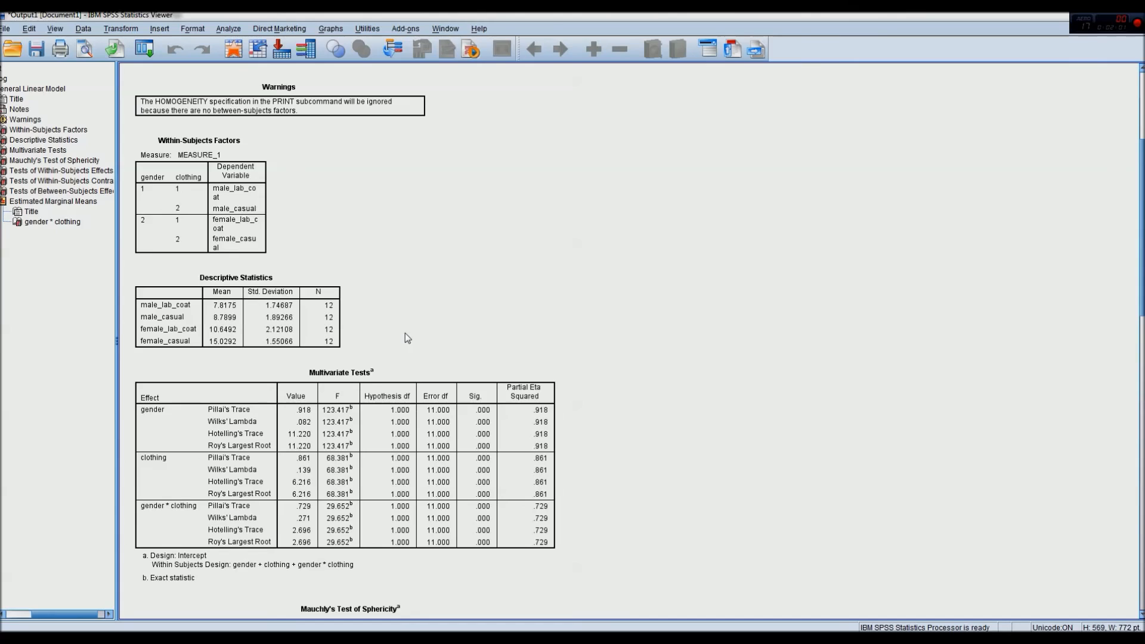
{"action": "mouse_move", "coordinate": [629, 282]}
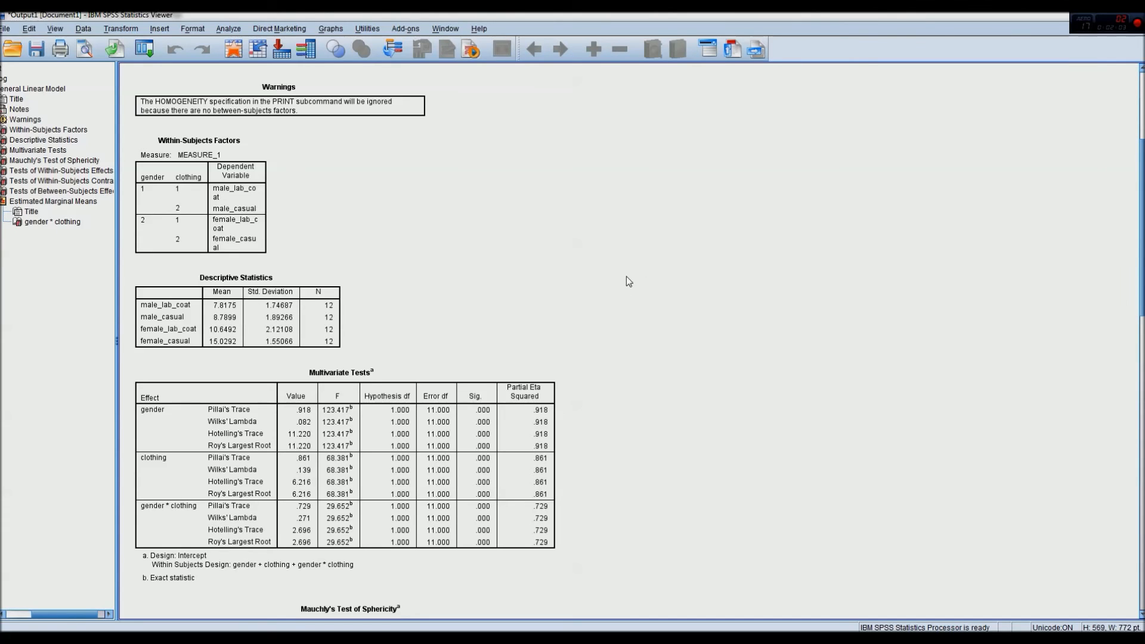
Run Paired-Samples T Test on male_lab_coat/female_lab_coat and male_casual/female_casual
{"action": "left_click", "coordinate": [227, 28]}
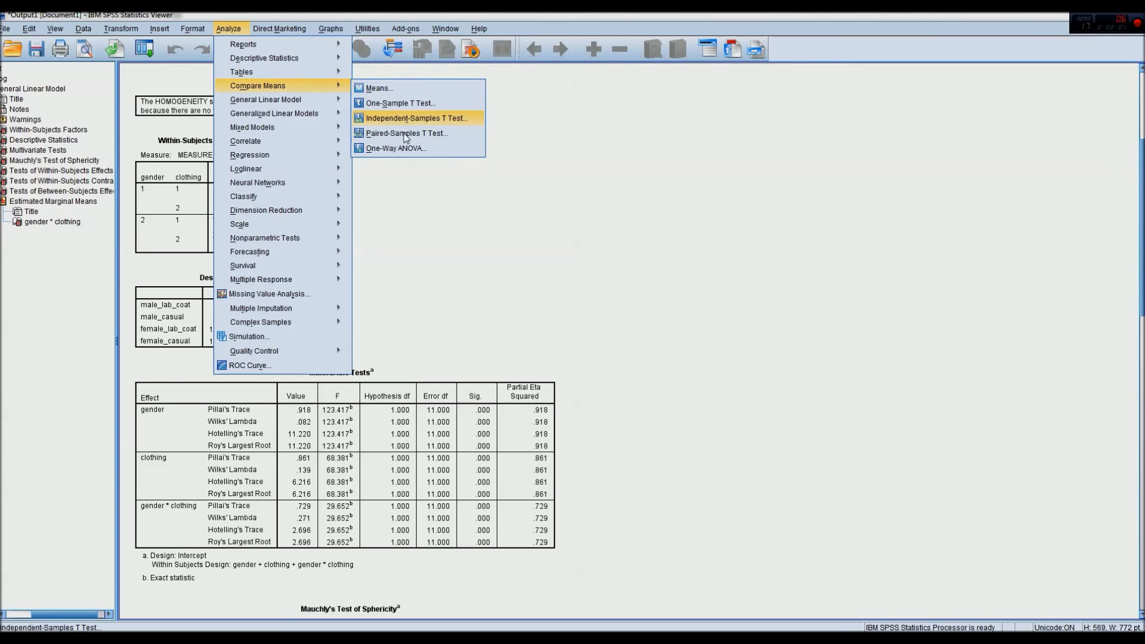
{"action": "left_click", "coordinate": [408, 133]}
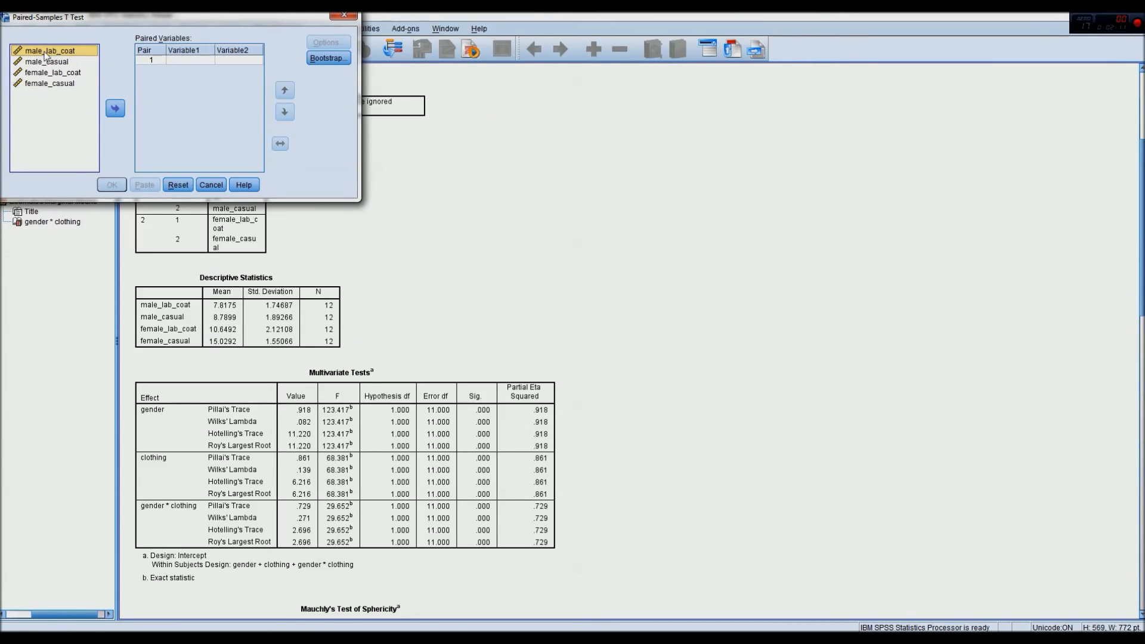
{"action": "left_click", "coordinate": [115, 108]}
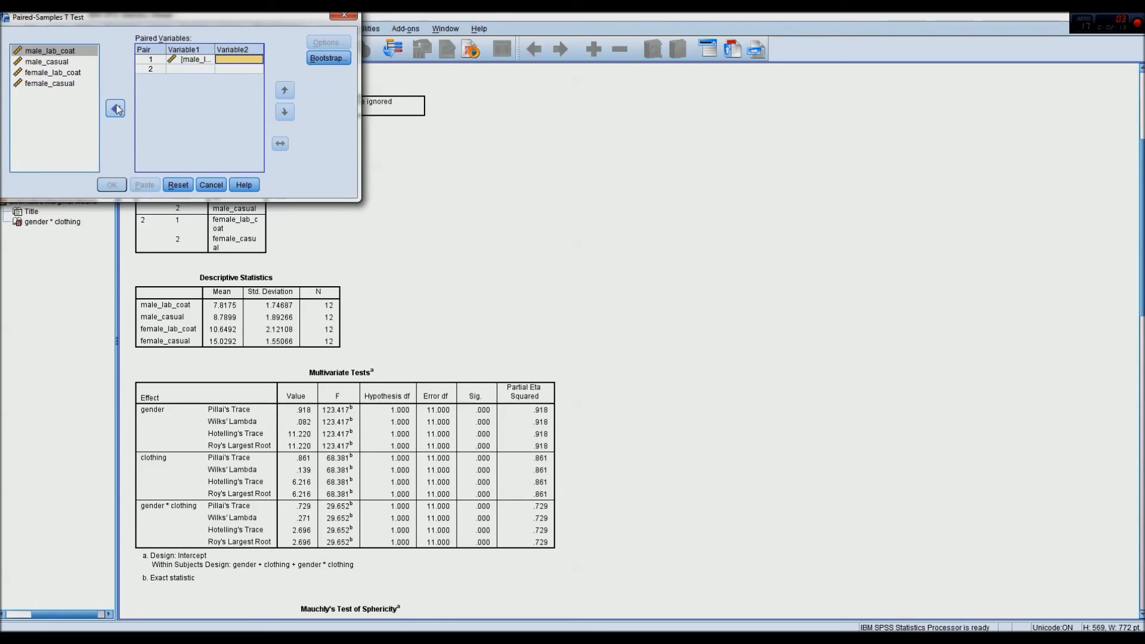
{"action": "left_click", "coordinate": [52, 72]}
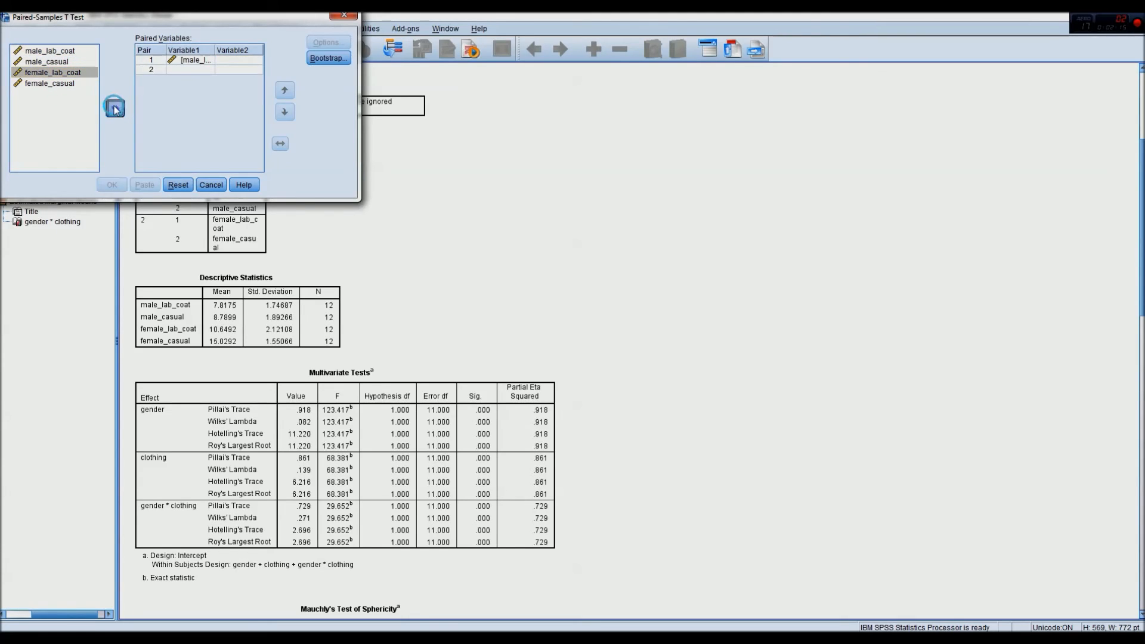
{"action": "left_click", "coordinate": [114, 108]}
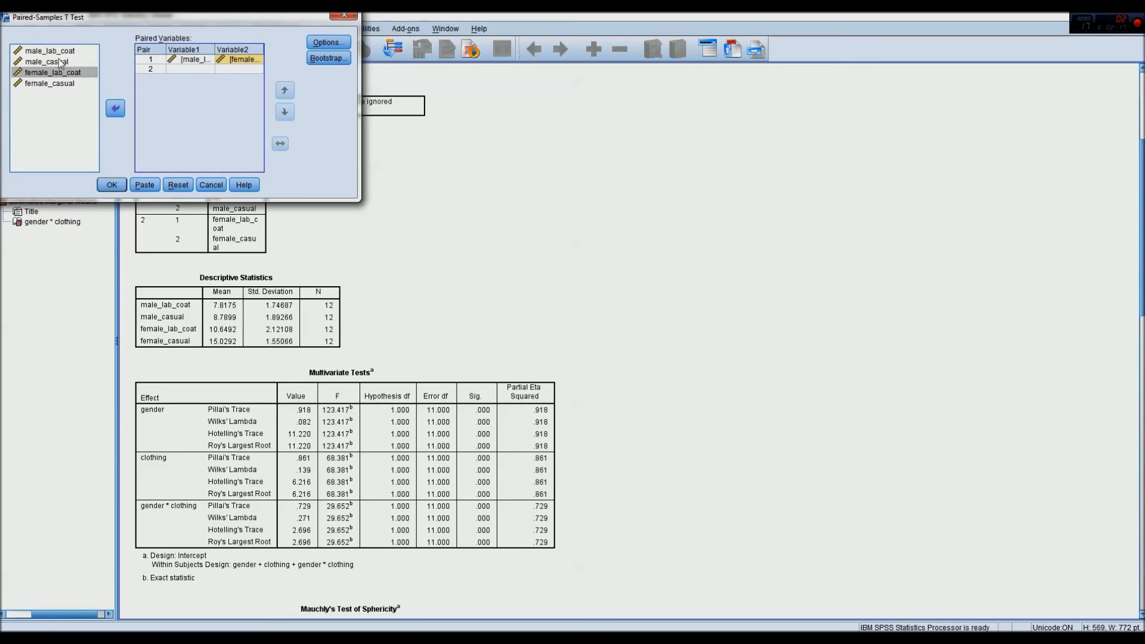
{"action": "left_click", "coordinate": [46, 61]}
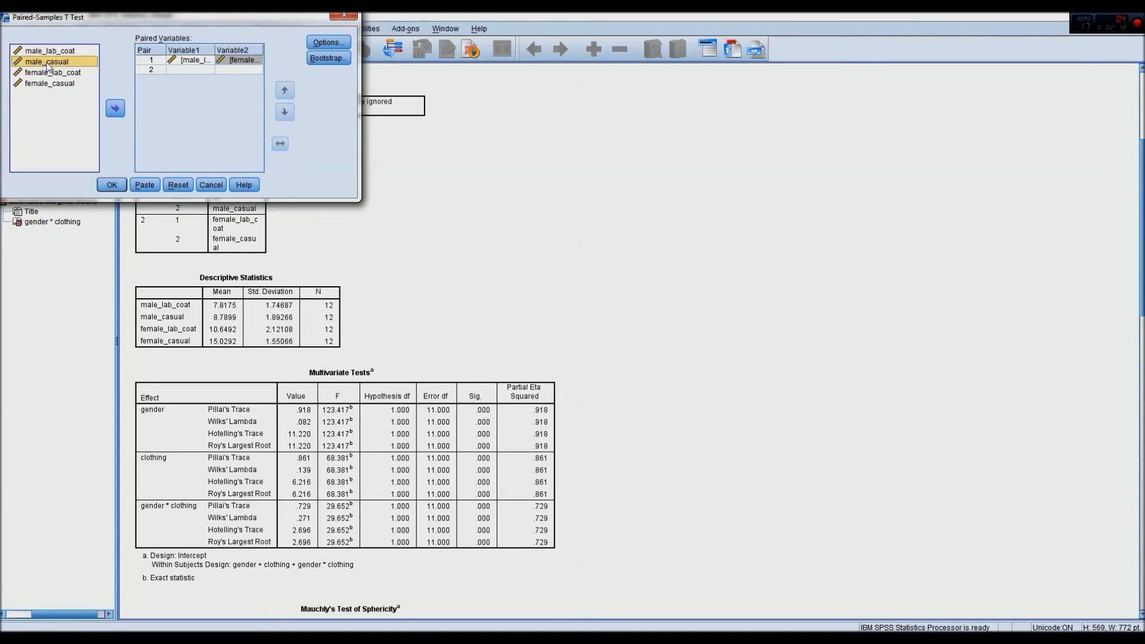
{"action": "left_click", "coordinate": [114, 107]}
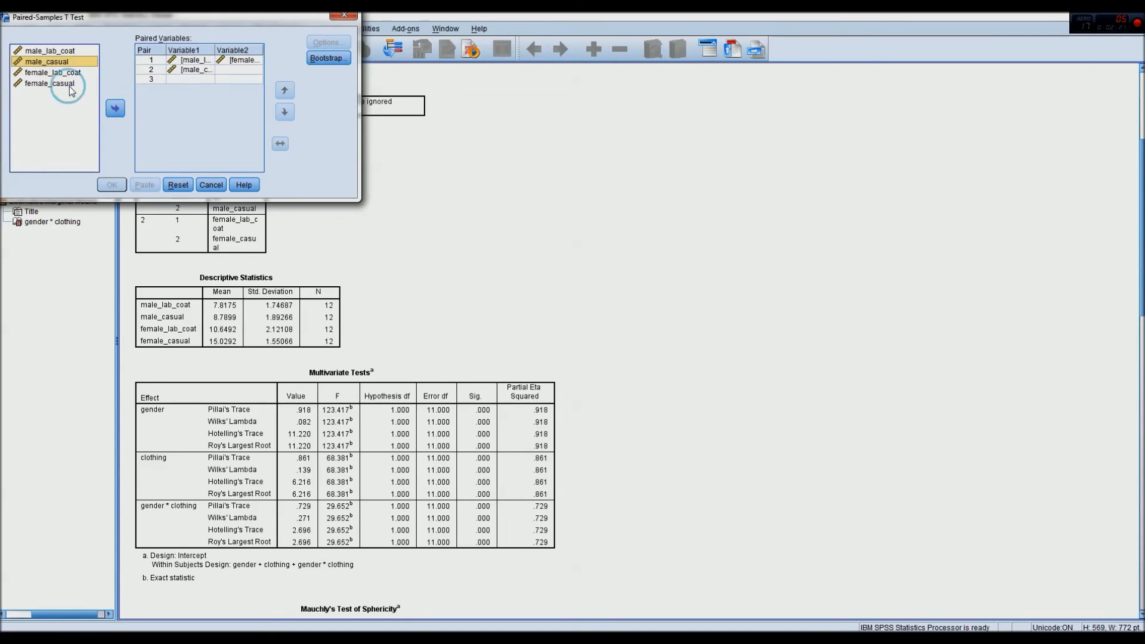
{"action": "left_click", "coordinate": [115, 108]}
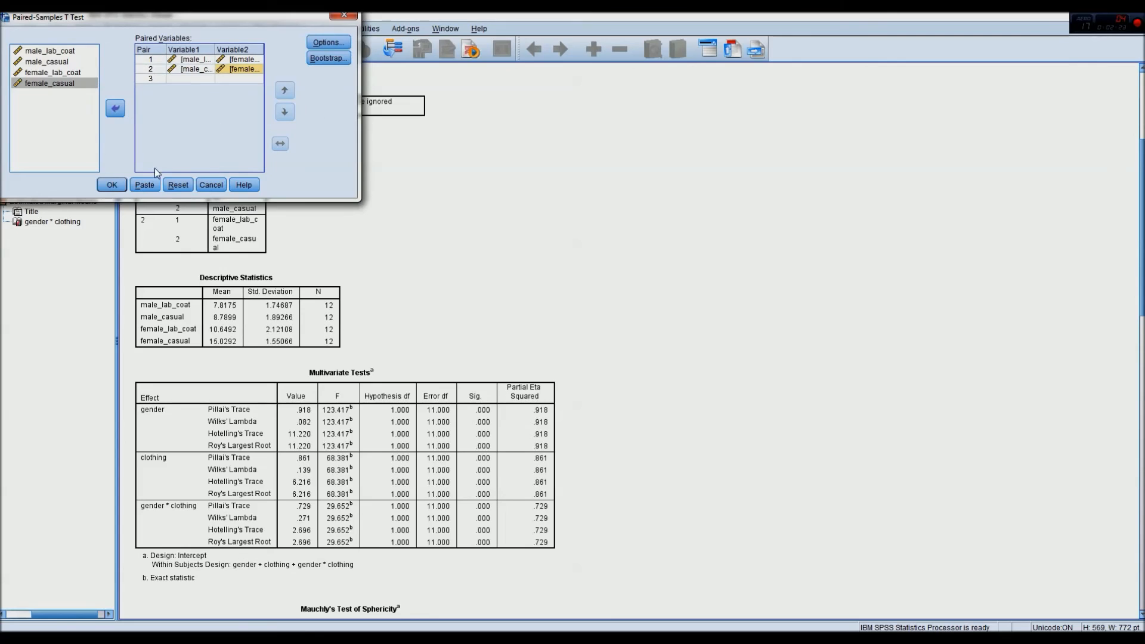
{"action": "left_click", "coordinate": [111, 185]}
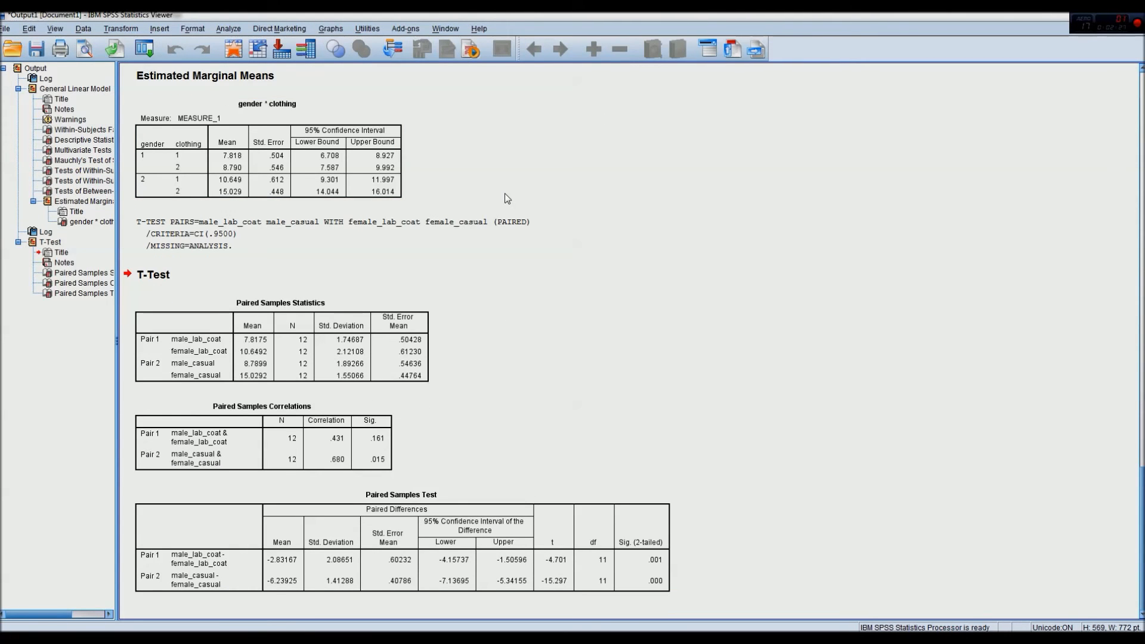
{"action": "mouse_move", "coordinate": [398, 491]}
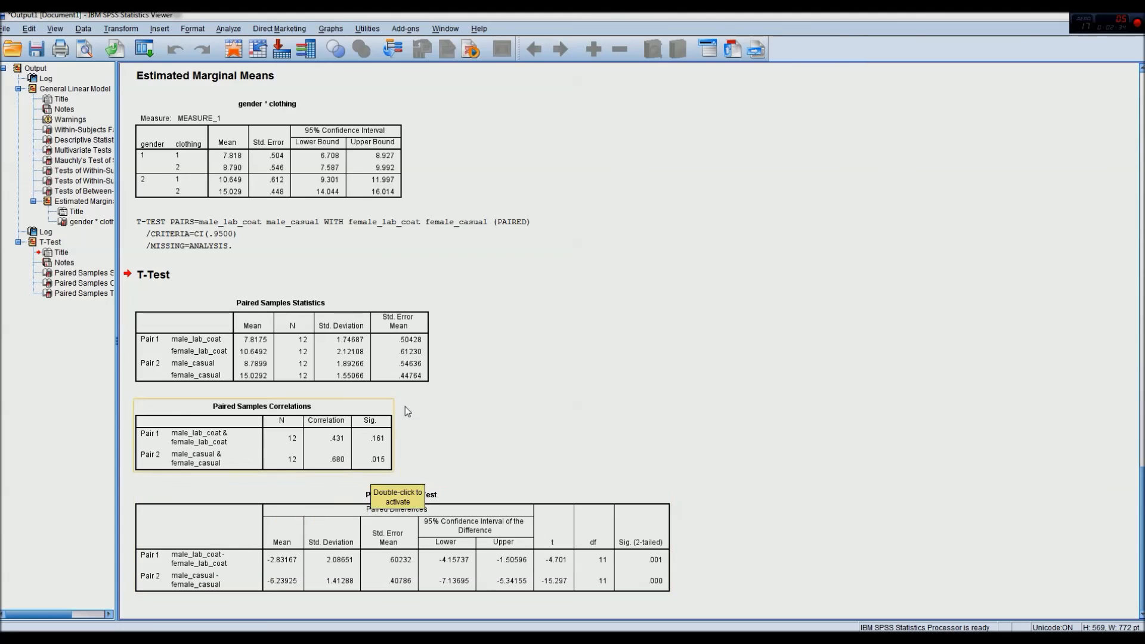
{"action": "mouse_move", "coordinate": [589, 432]}
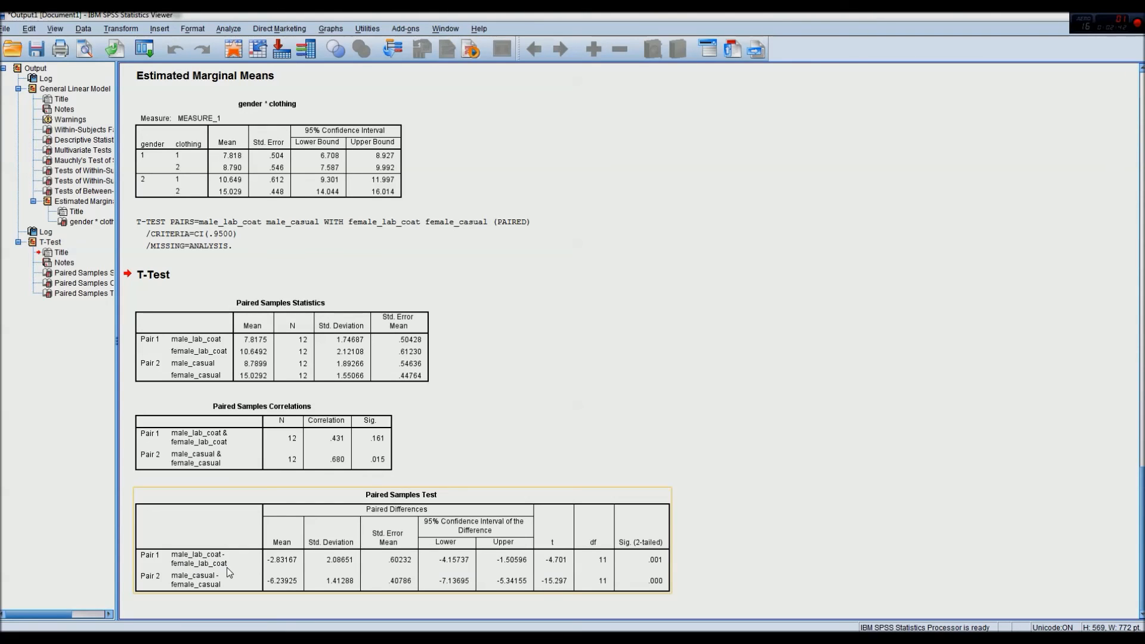
{"action": "mouse_move", "coordinate": [613, 570]}
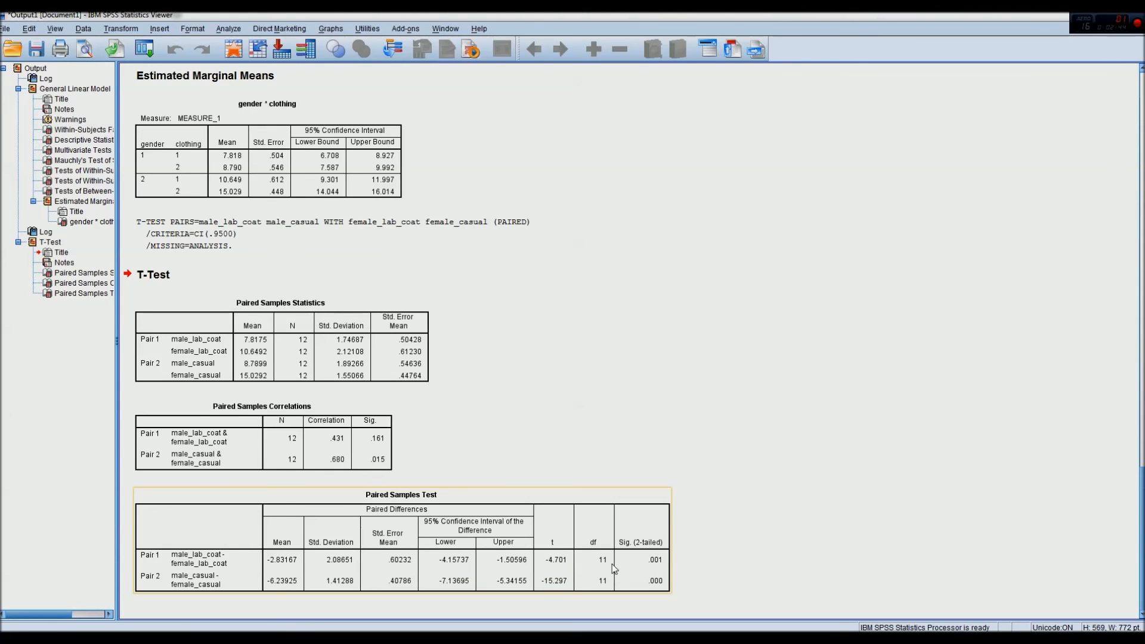
{"action": "mouse_move", "coordinate": [185, 591]}
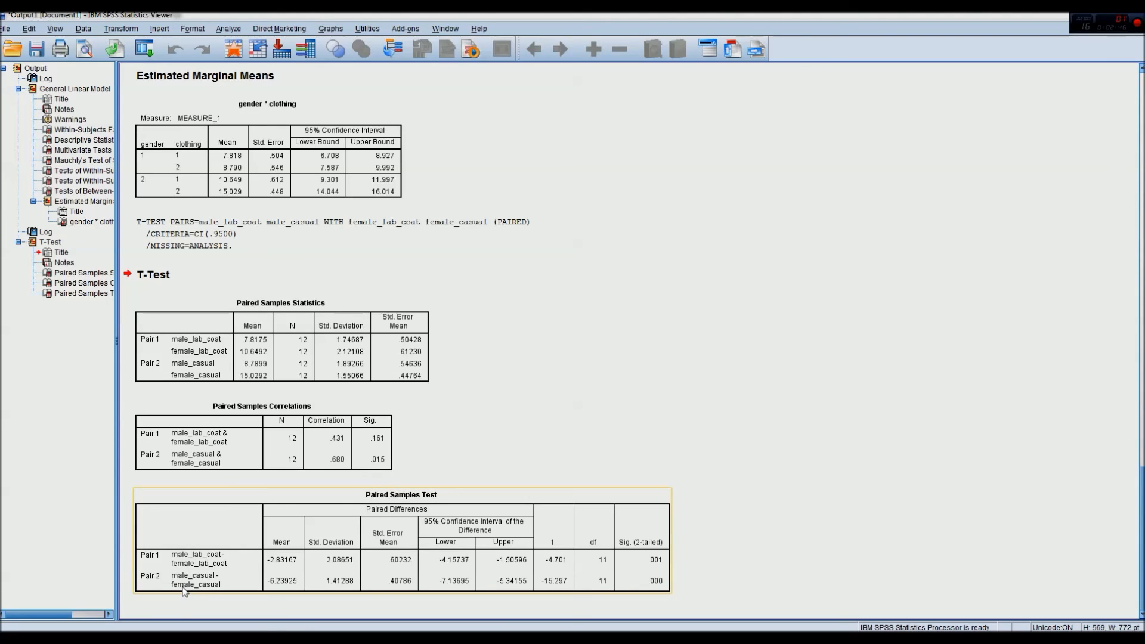
{"action": "mouse_move", "coordinate": [222, 588]}
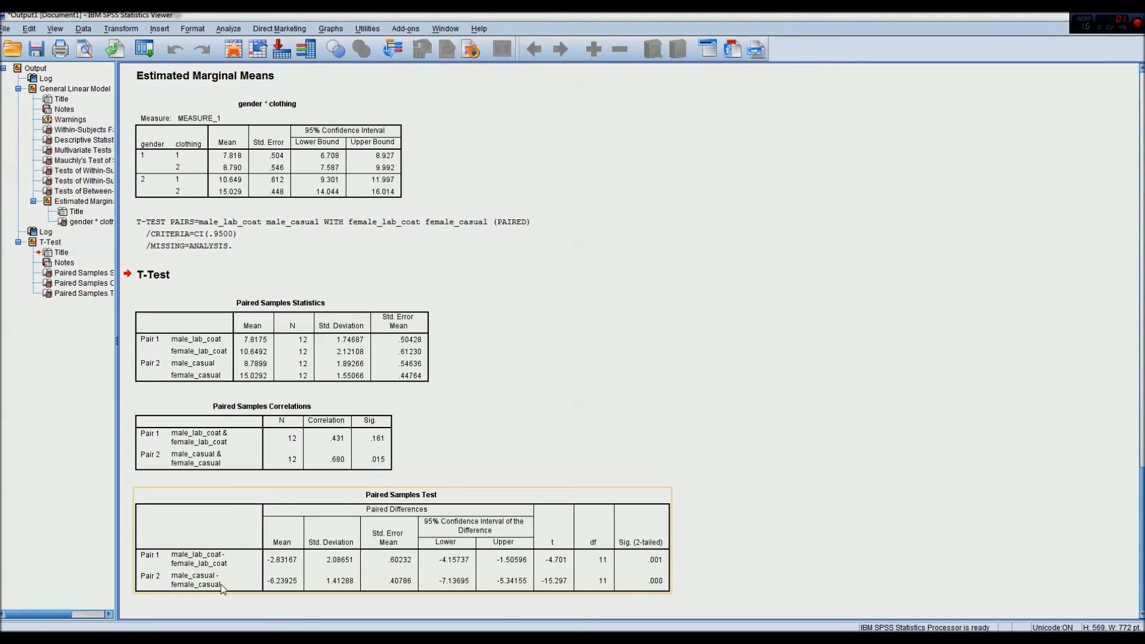
{"action": "mouse_move", "coordinate": [185, 589]}
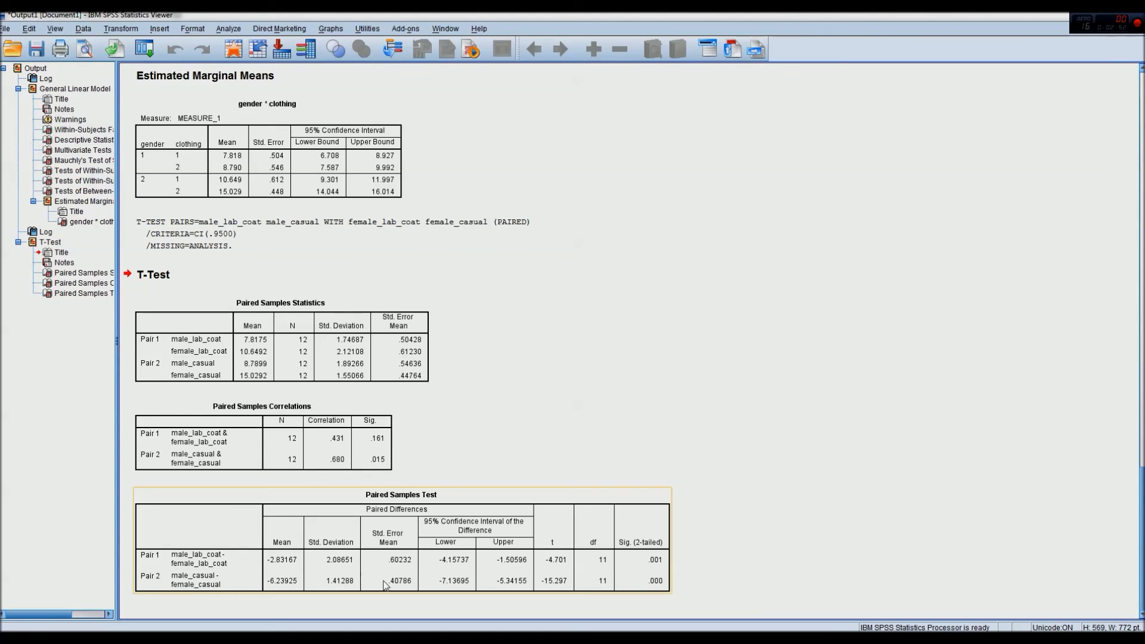
{"action": "mouse_move", "coordinate": [401, 585]}
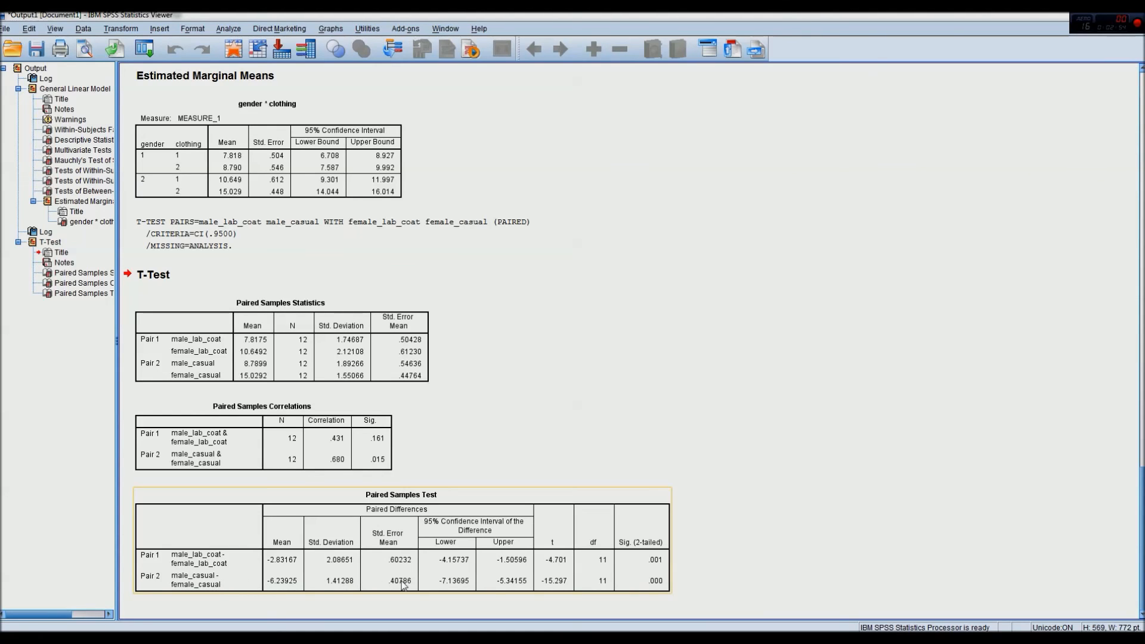
{"action": "mouse_move", "coordinate": [612, 588]}
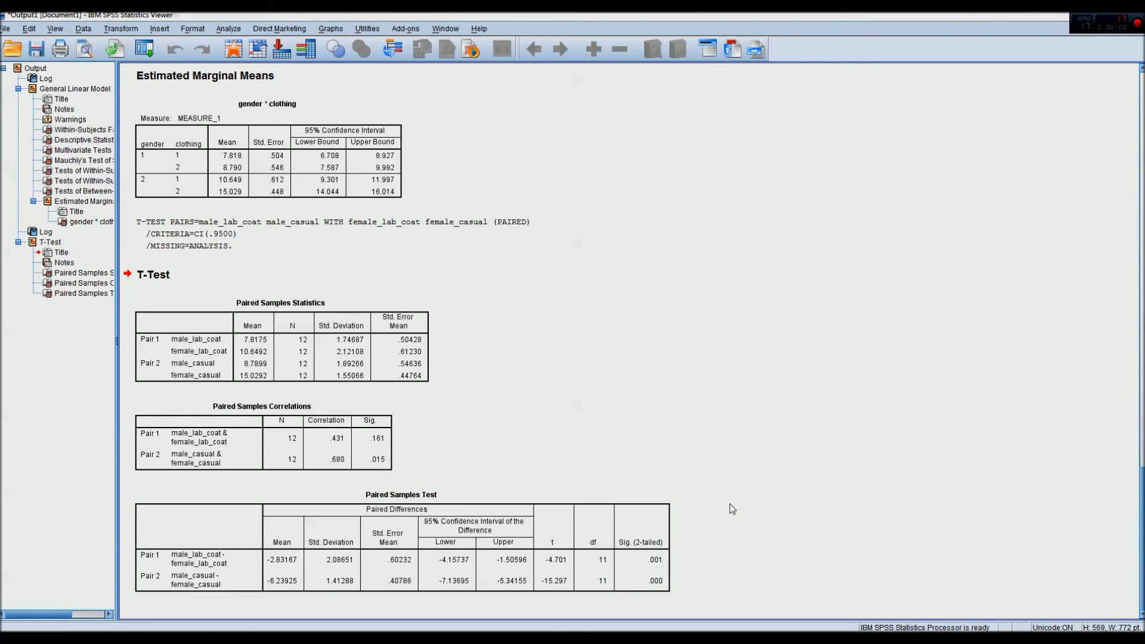
{"action": "mouse_move", "coordinate": [463, 205]}
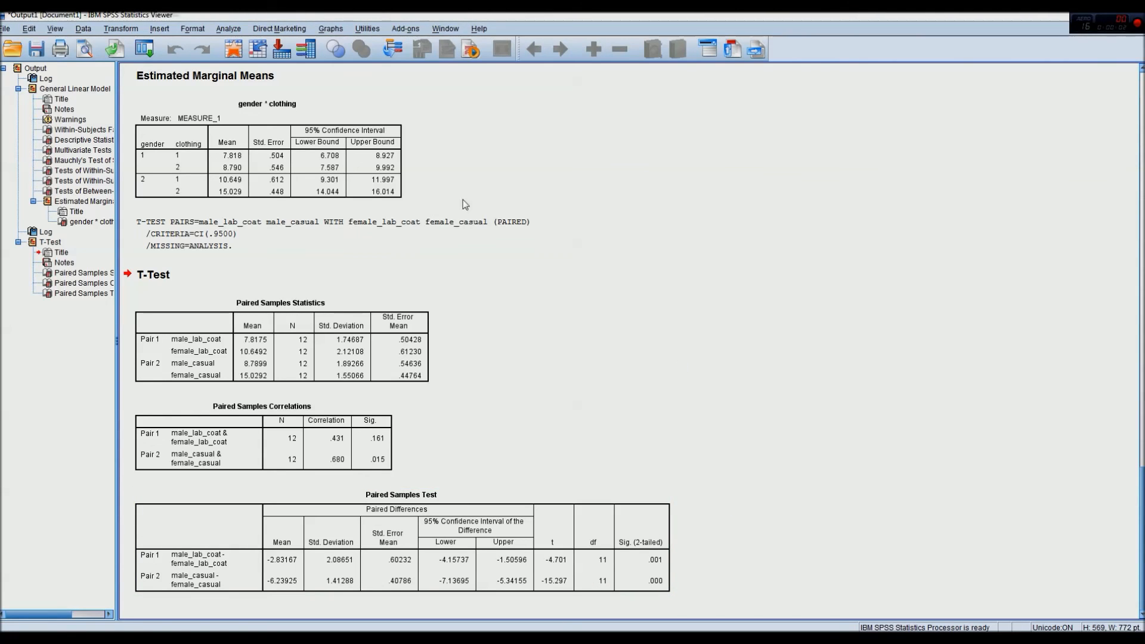
{"action": "mouse_move", "coordinate": [110, 89]}
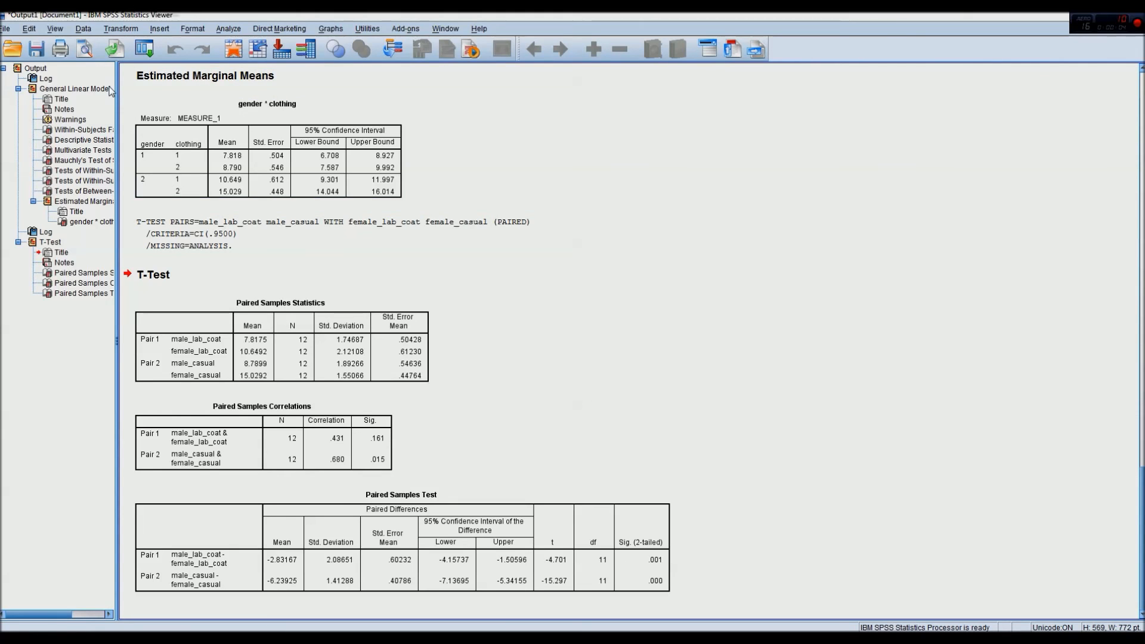
Run a paired-samples t-test pairing male_lab_coat with male_casual and female_lab_coat with female_casual
{"action": "left_click", "coordinate": [228, 29]}
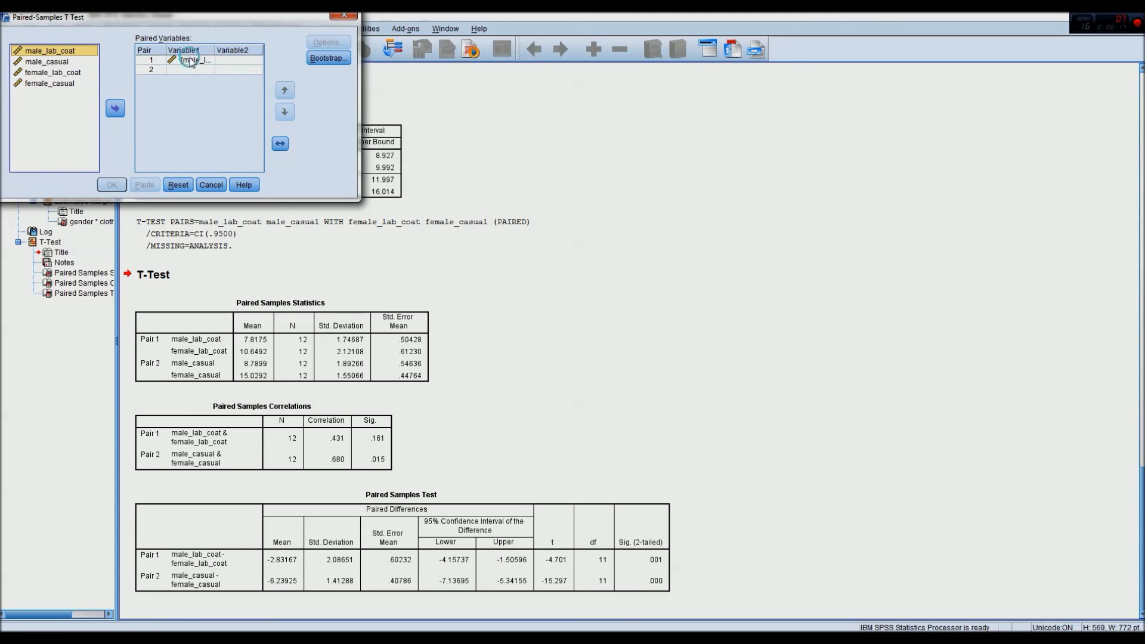
{"action": "left_click", "coordinate": [45, 62]}
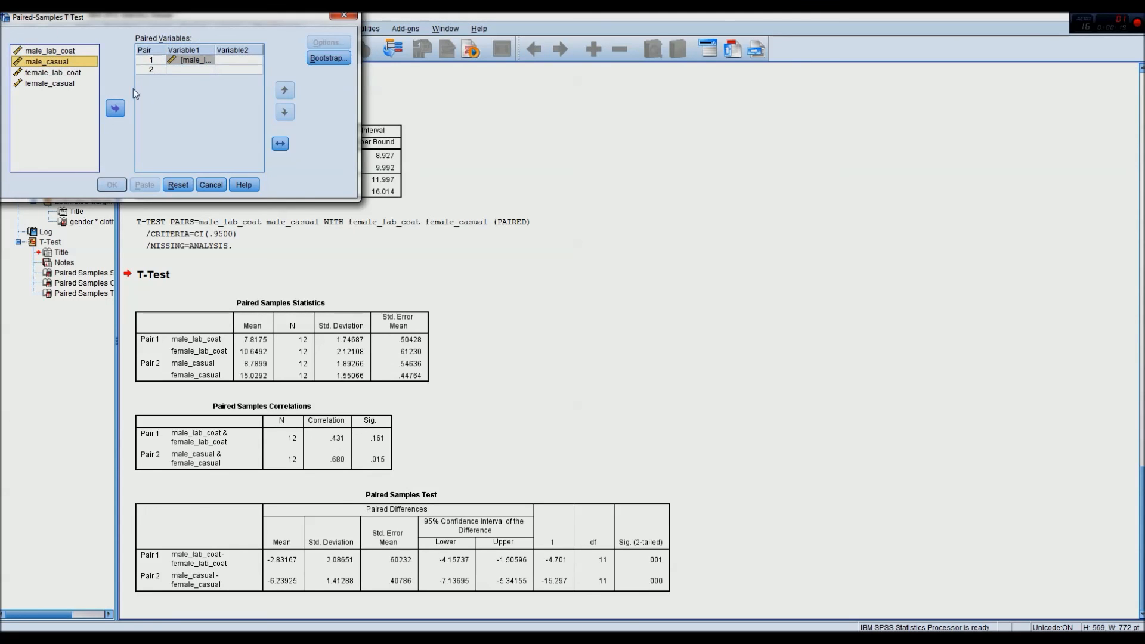
{"action": "left_click", "coordinate": [114, 108]}
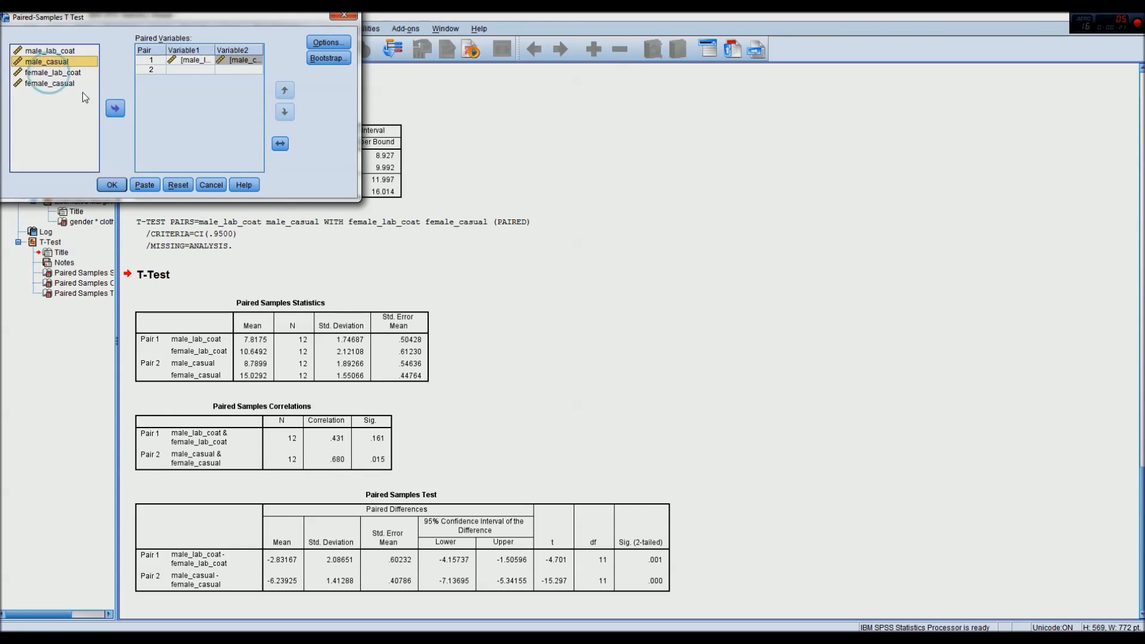
{"action": "left_click", "coordinate": [114, 108]}
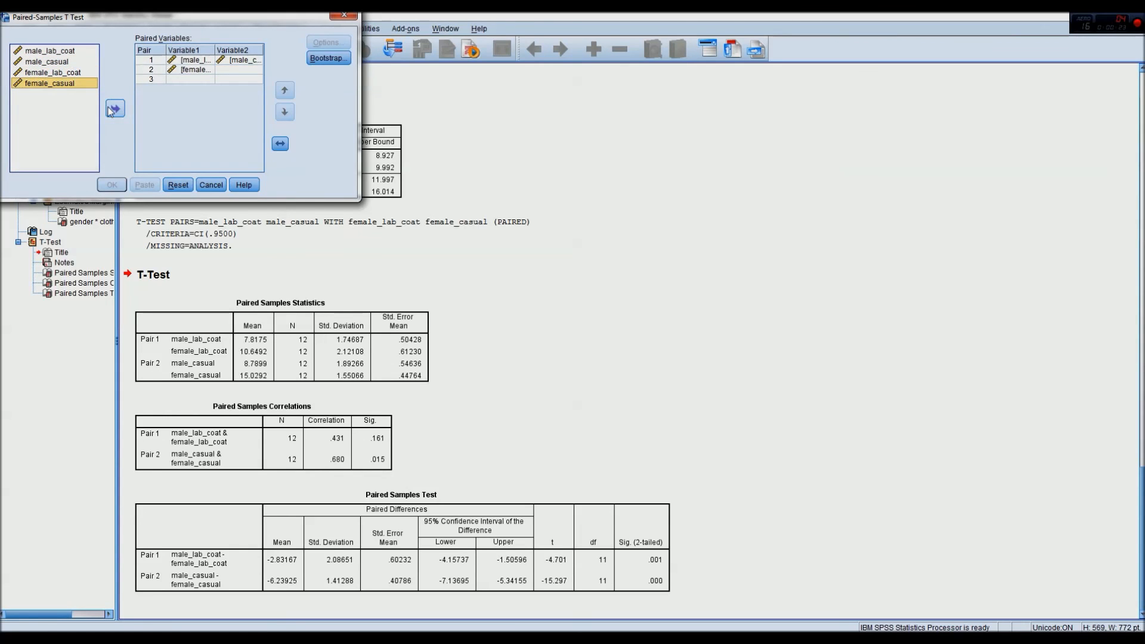
{"action": "left_click", "coordinate": [115, 108]}
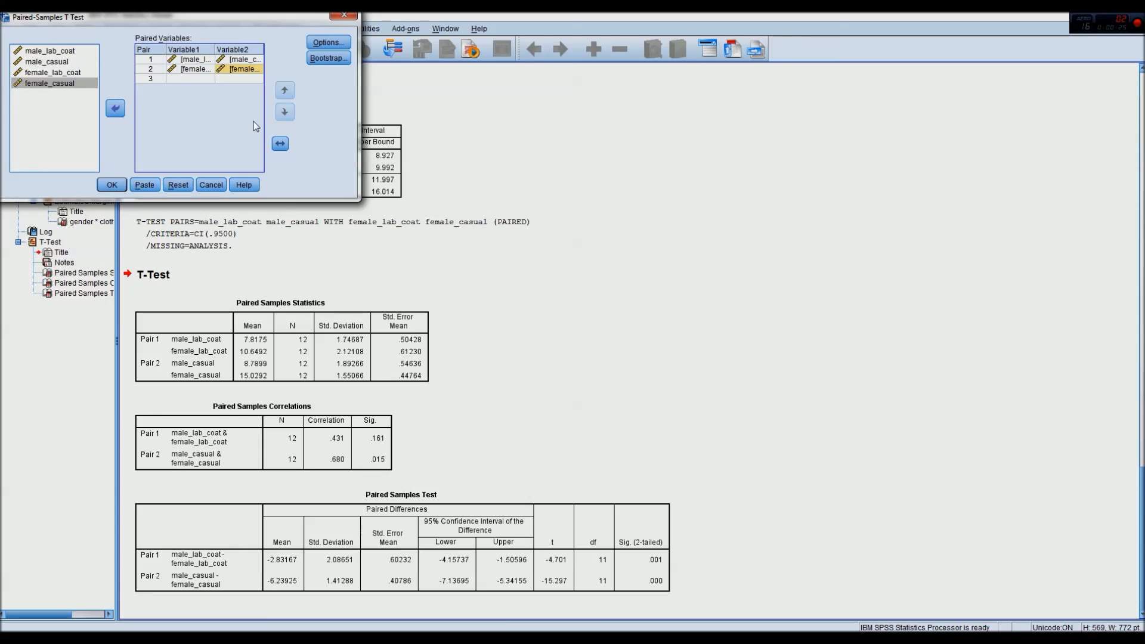
{"action": "mouse_move", "coordinate": [262, 123]}
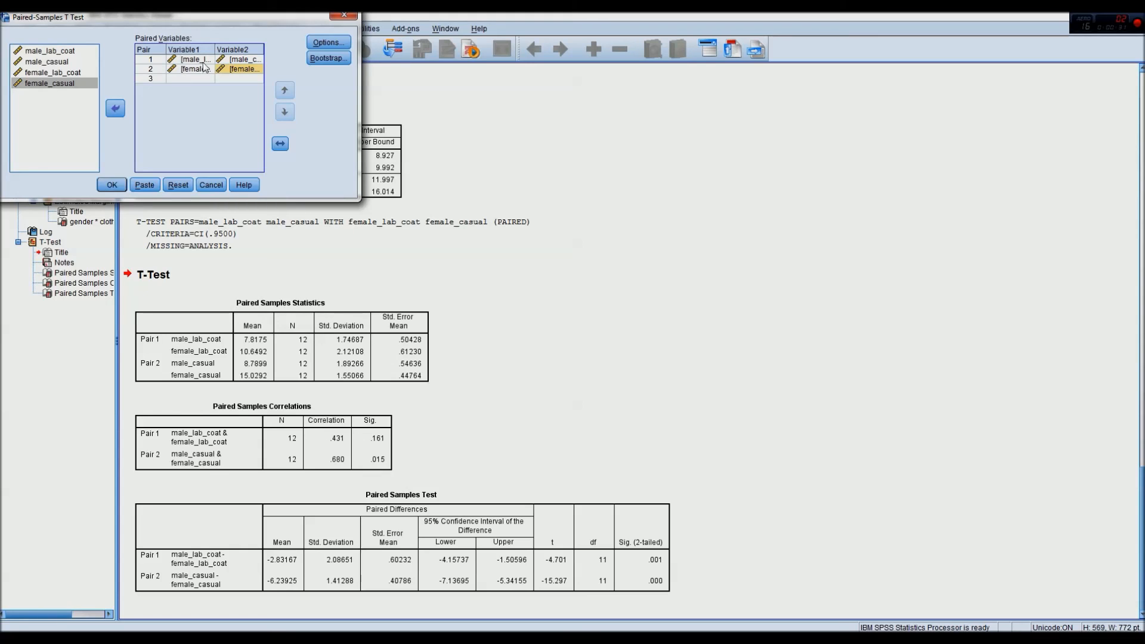
{"action": "left_click", "coordinate": [111, 184]}
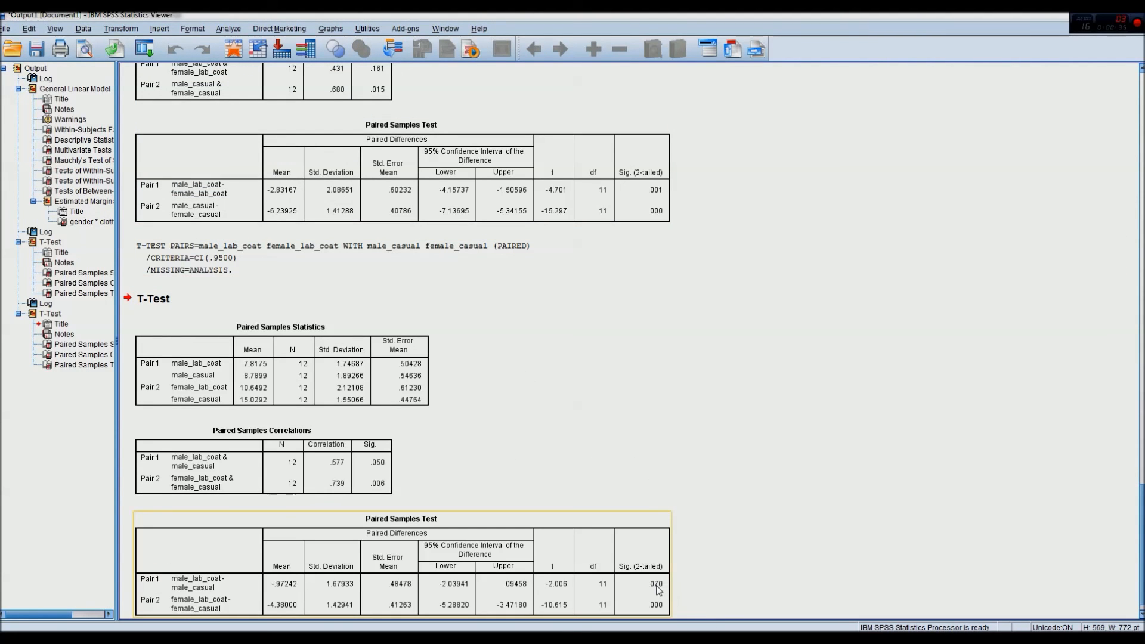
{"action": "mouse_move", "coordinate": [208, 588]}
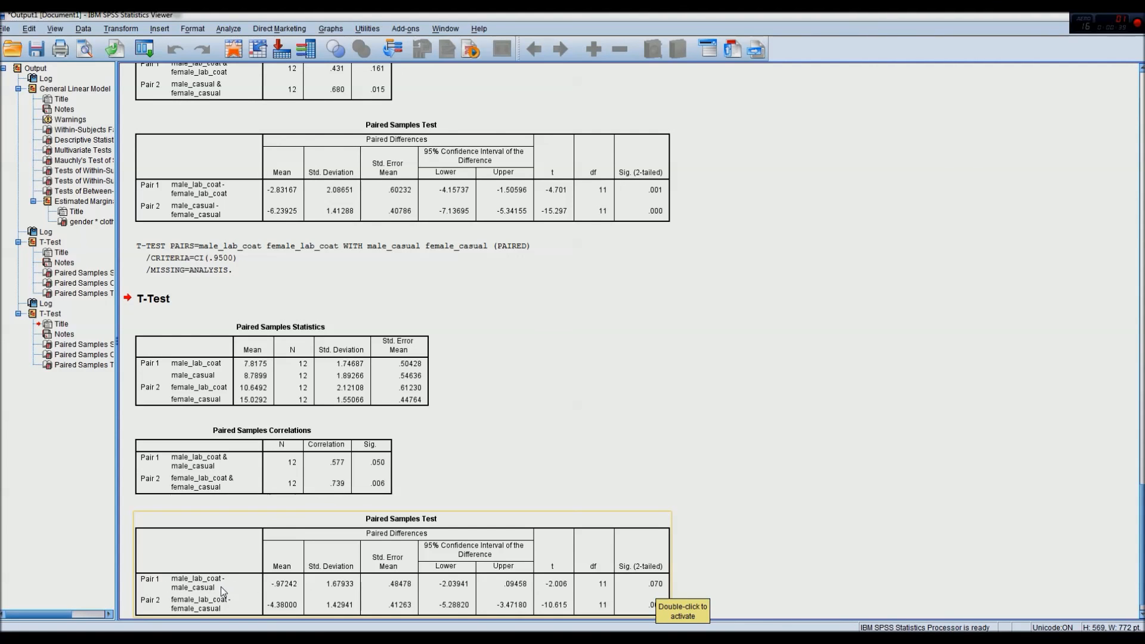
{"action": "mouse_move", "coordinate": [653, 589]}
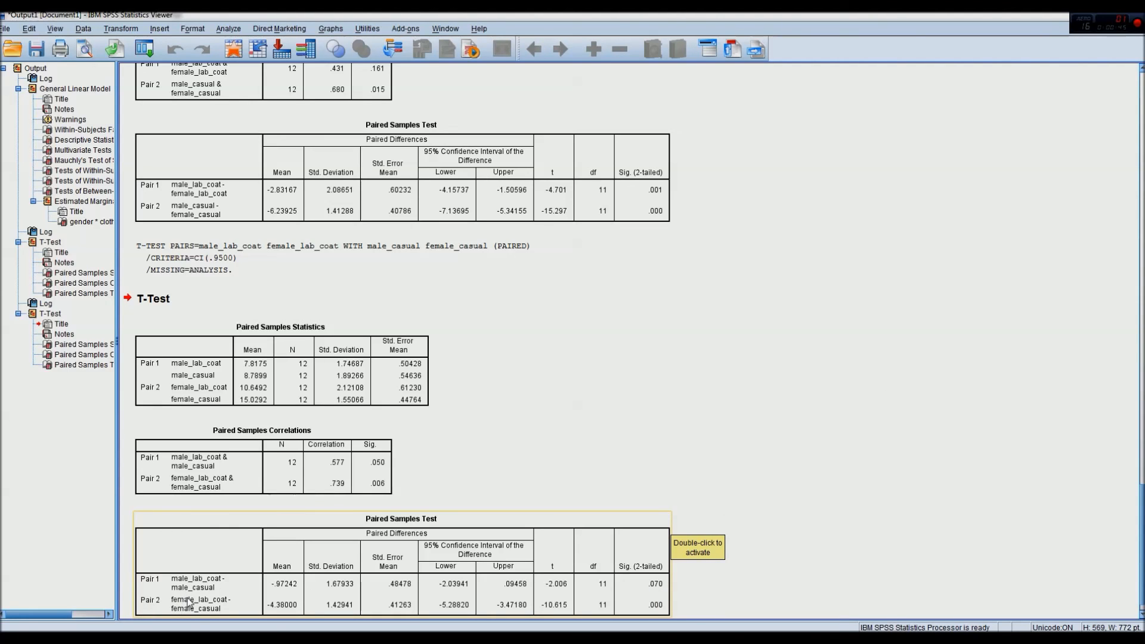
{"action": "mouse_move", "coordinate": [243, 601]}
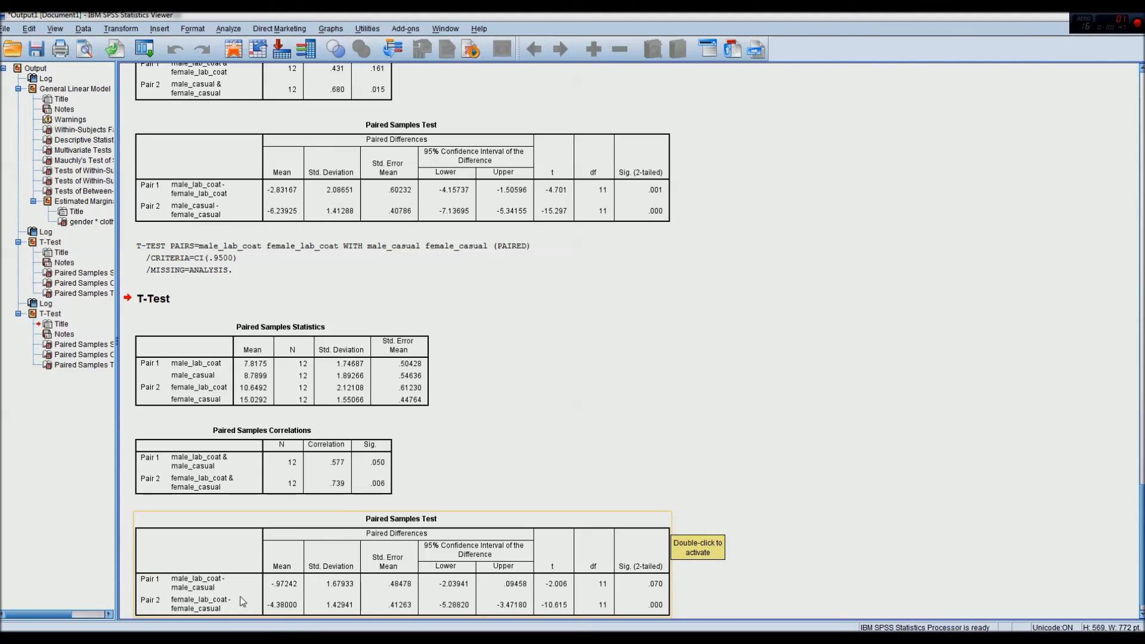
{"action": "mouse_move", "coordinate": [419, 595]}
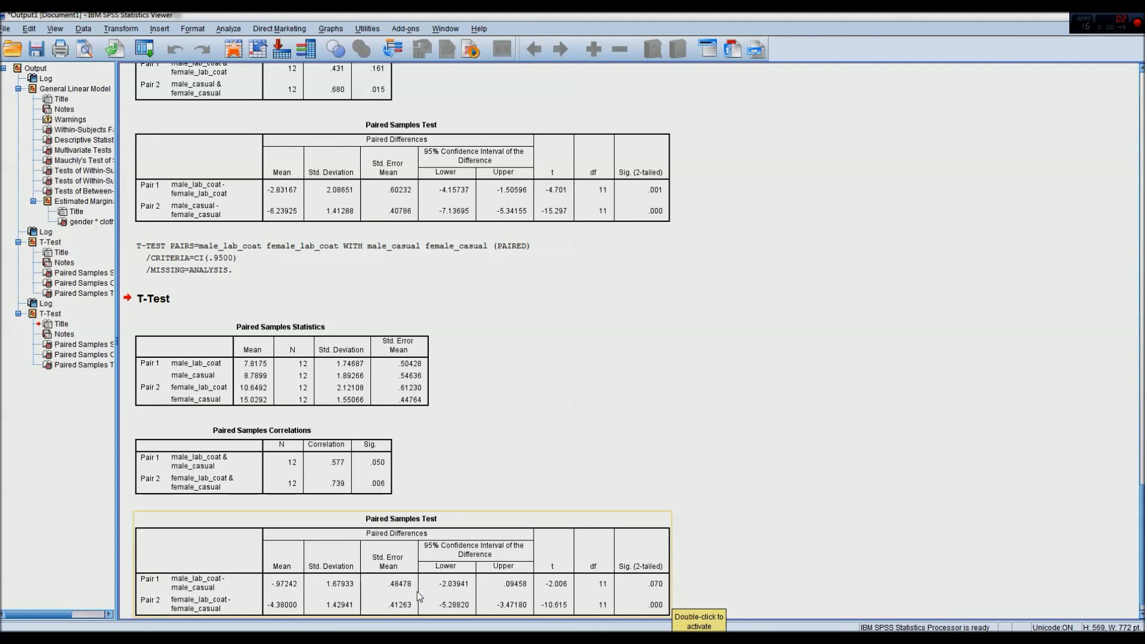
{"action": "mouse_move", "coordinate": [679, 487]}
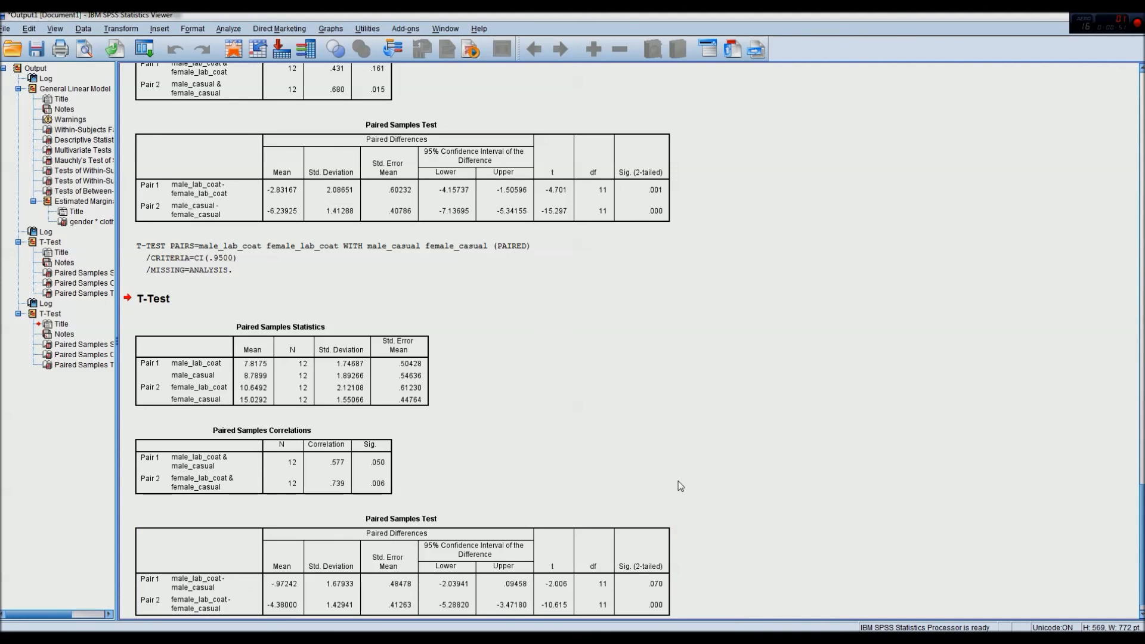
{"action": "mouse_move", "coordinate": [429, 485]}
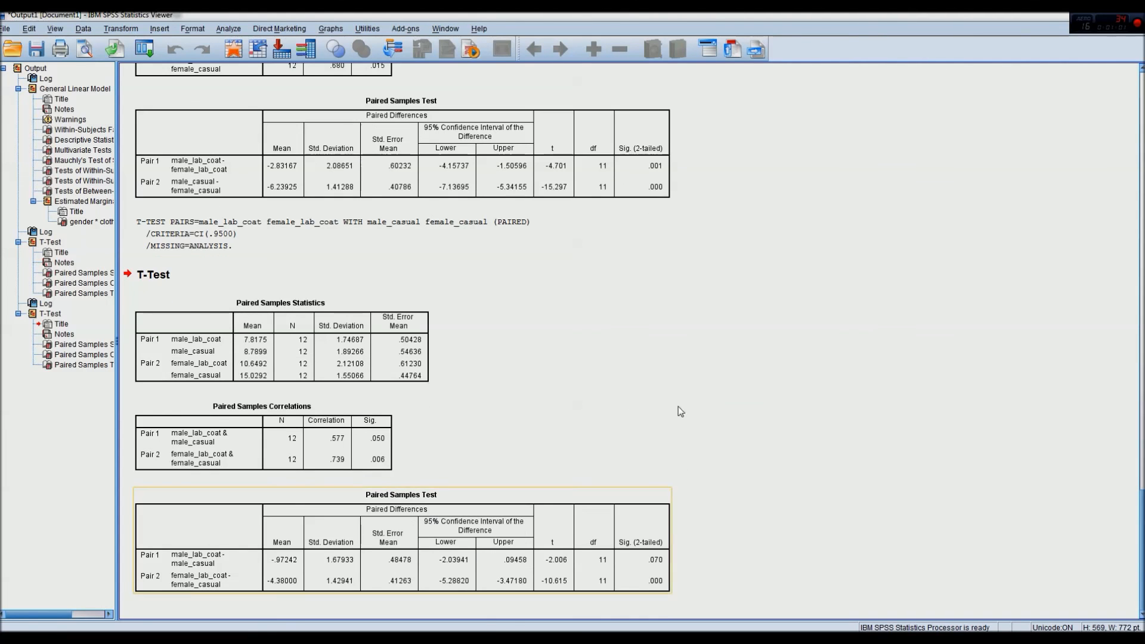
Scroll through the new T-Test output to review lab coat versus casual significance values
{"action": "scroll", "scroll_direction": "up", "scroll_amount": 3}
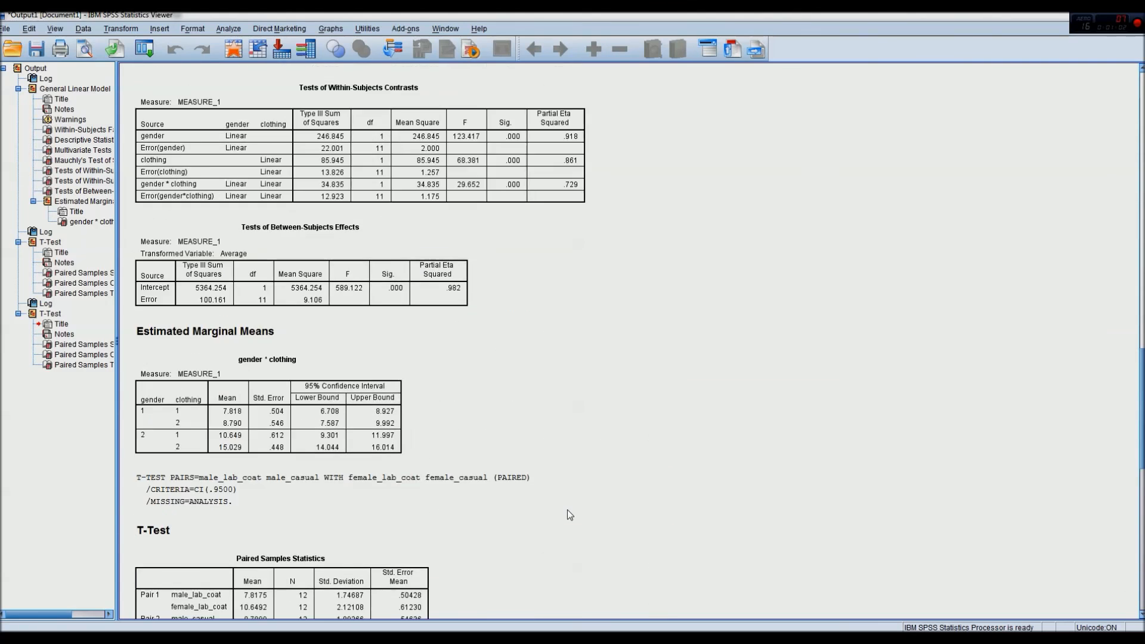
{"action": "scroll", "scroll_direction": "down", "scroll_amount": 3}
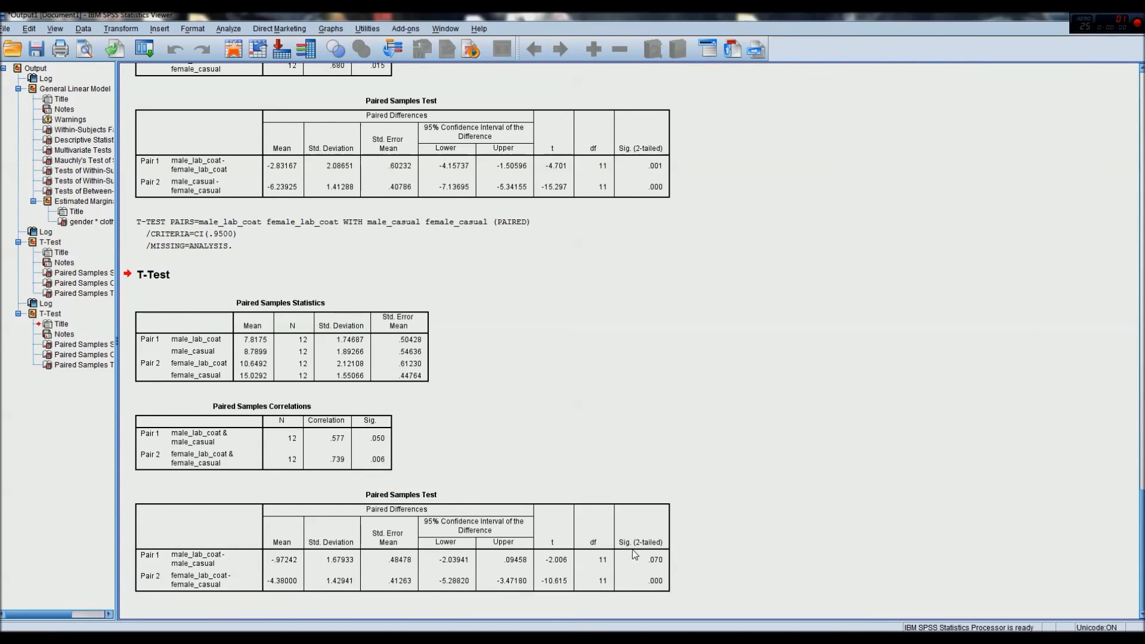
{"action": "mouse_move", "coordinate": [787, 443]}
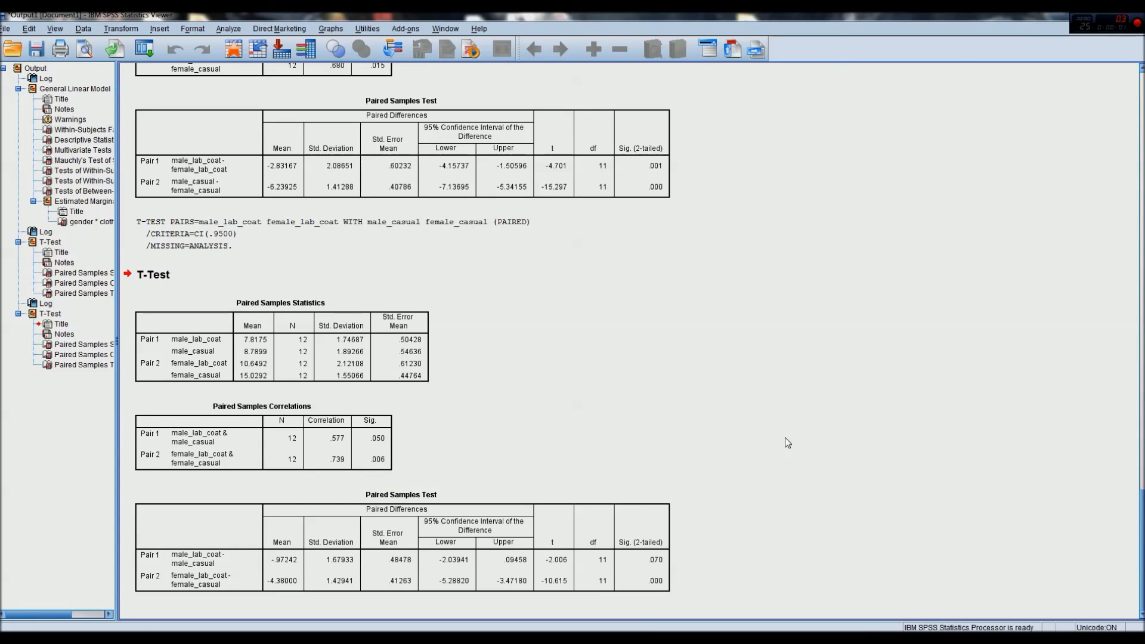